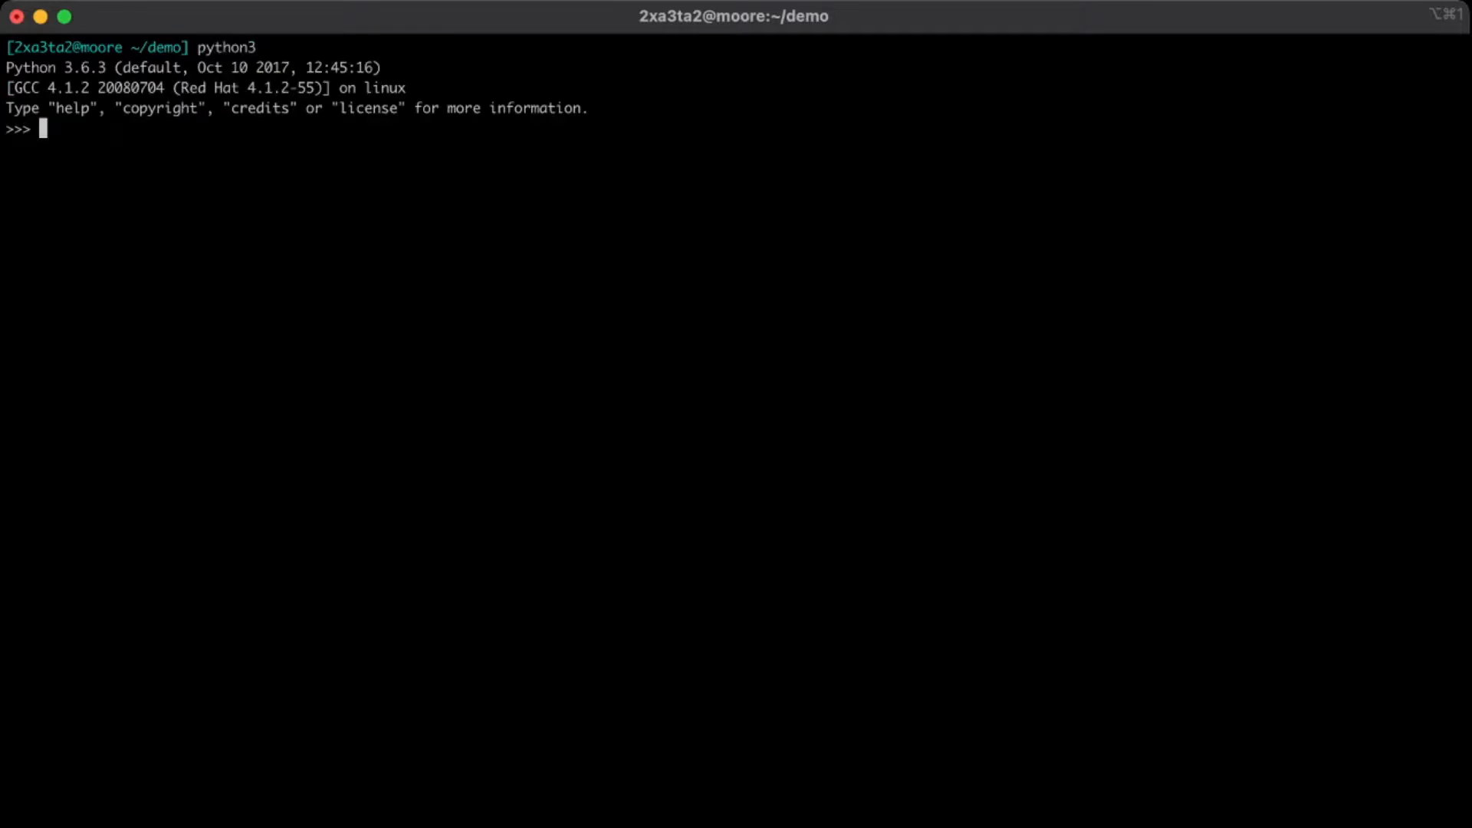
In the Python 3 REPL, store 'sample string' in str1 and its length in len_str1.
type("str")
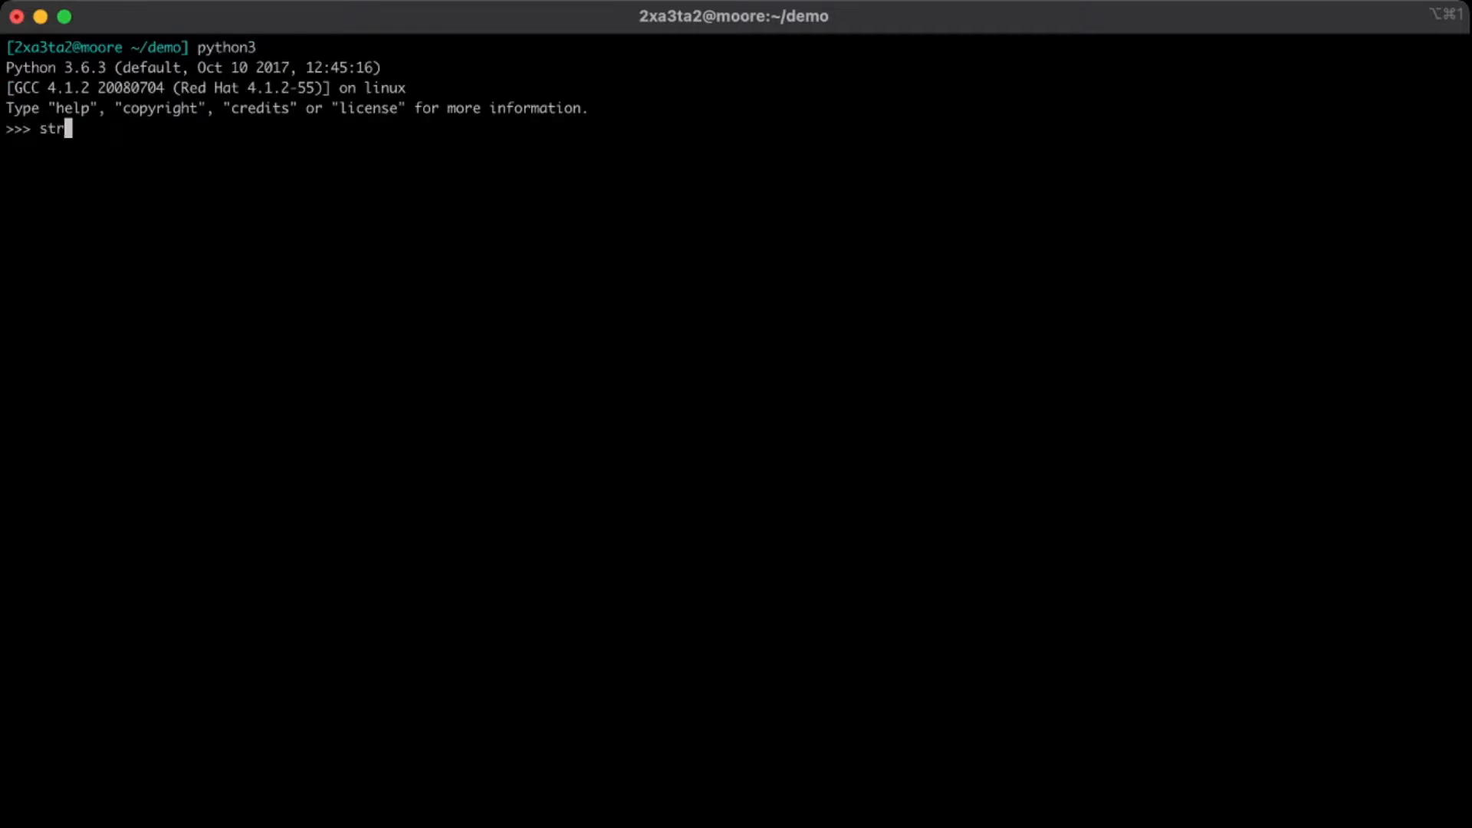
type("1 = '")
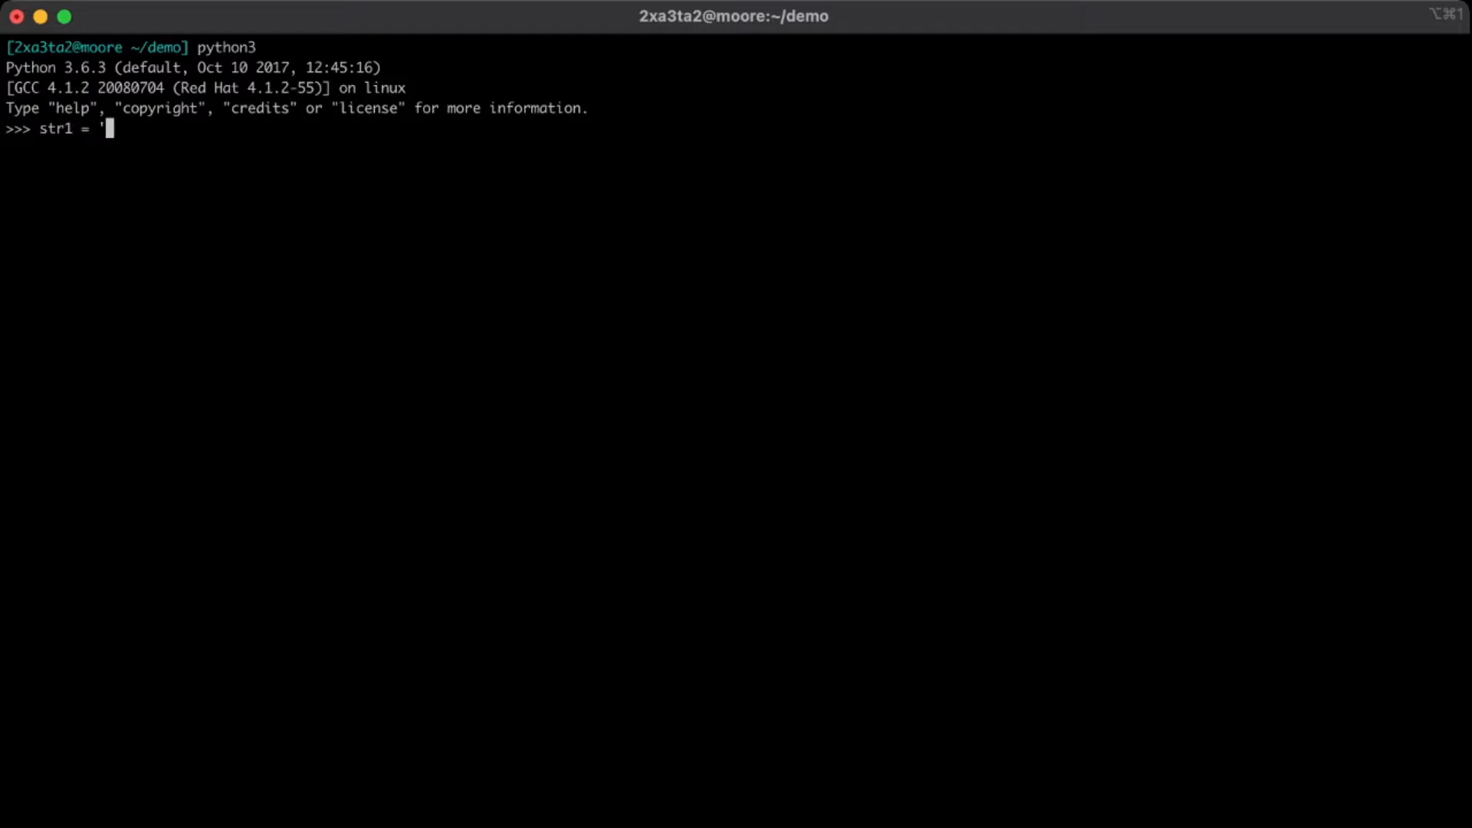
type("s")
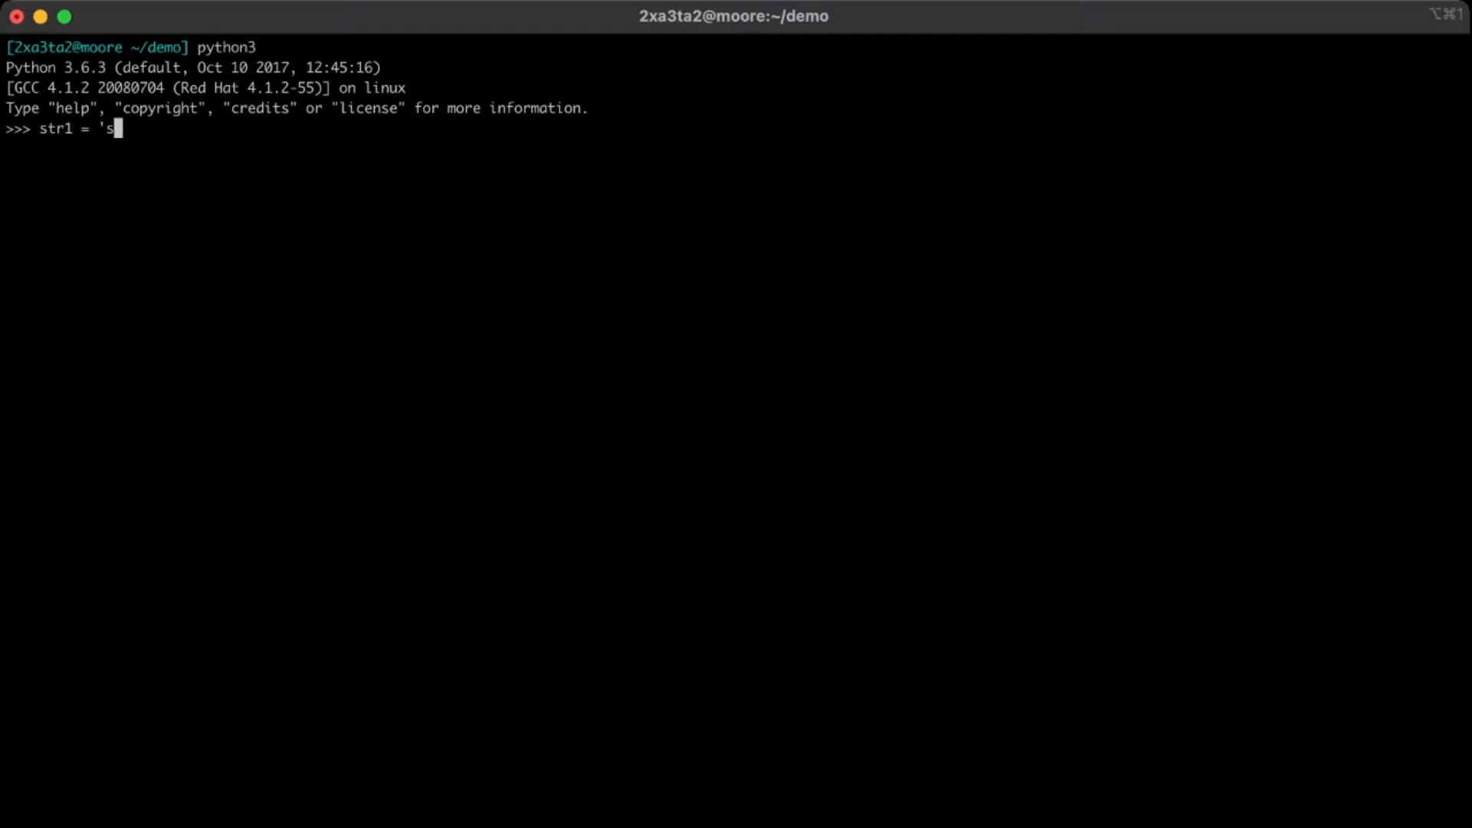
type("ample string")
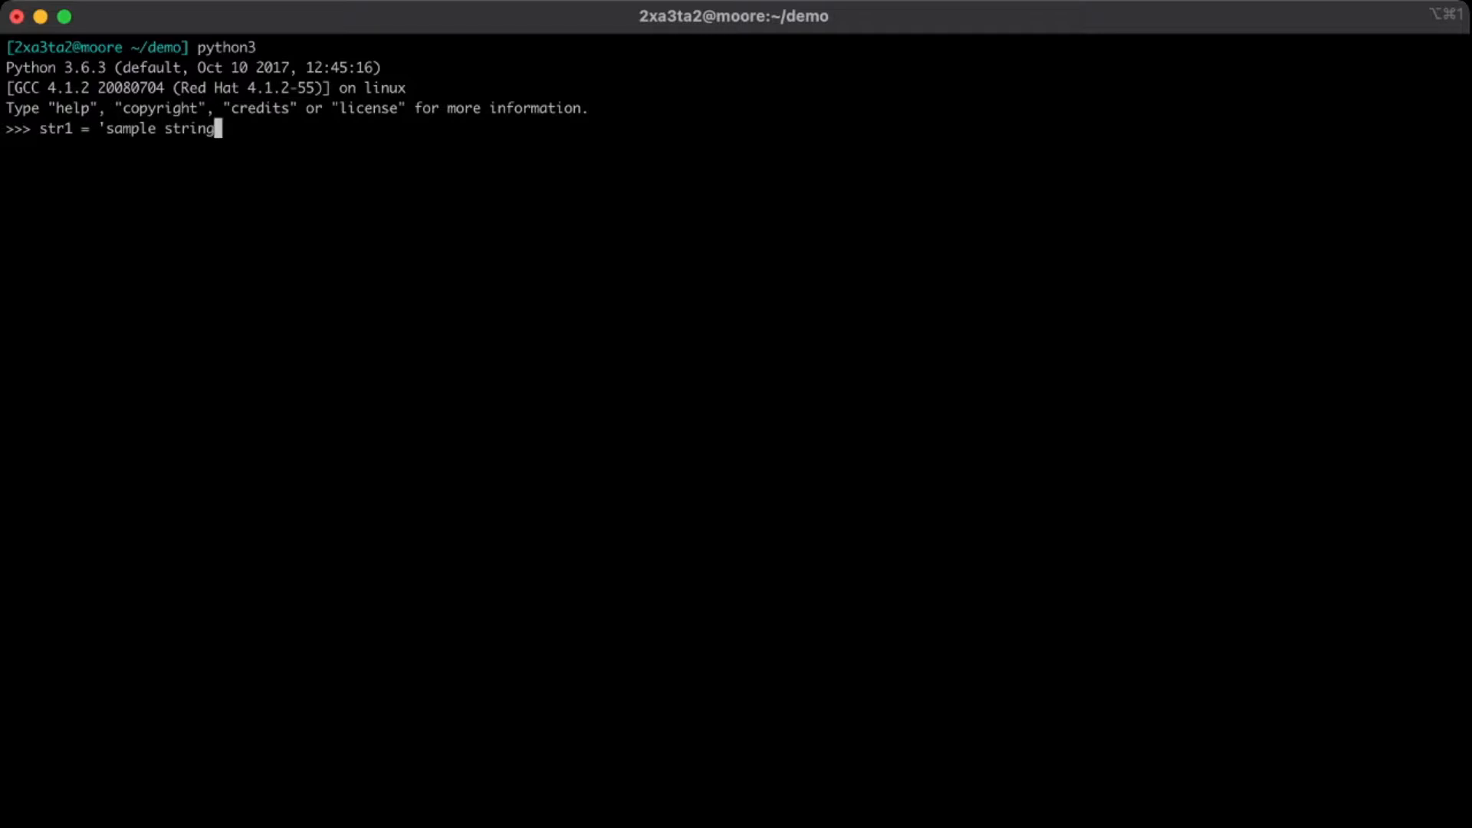
key("Return")
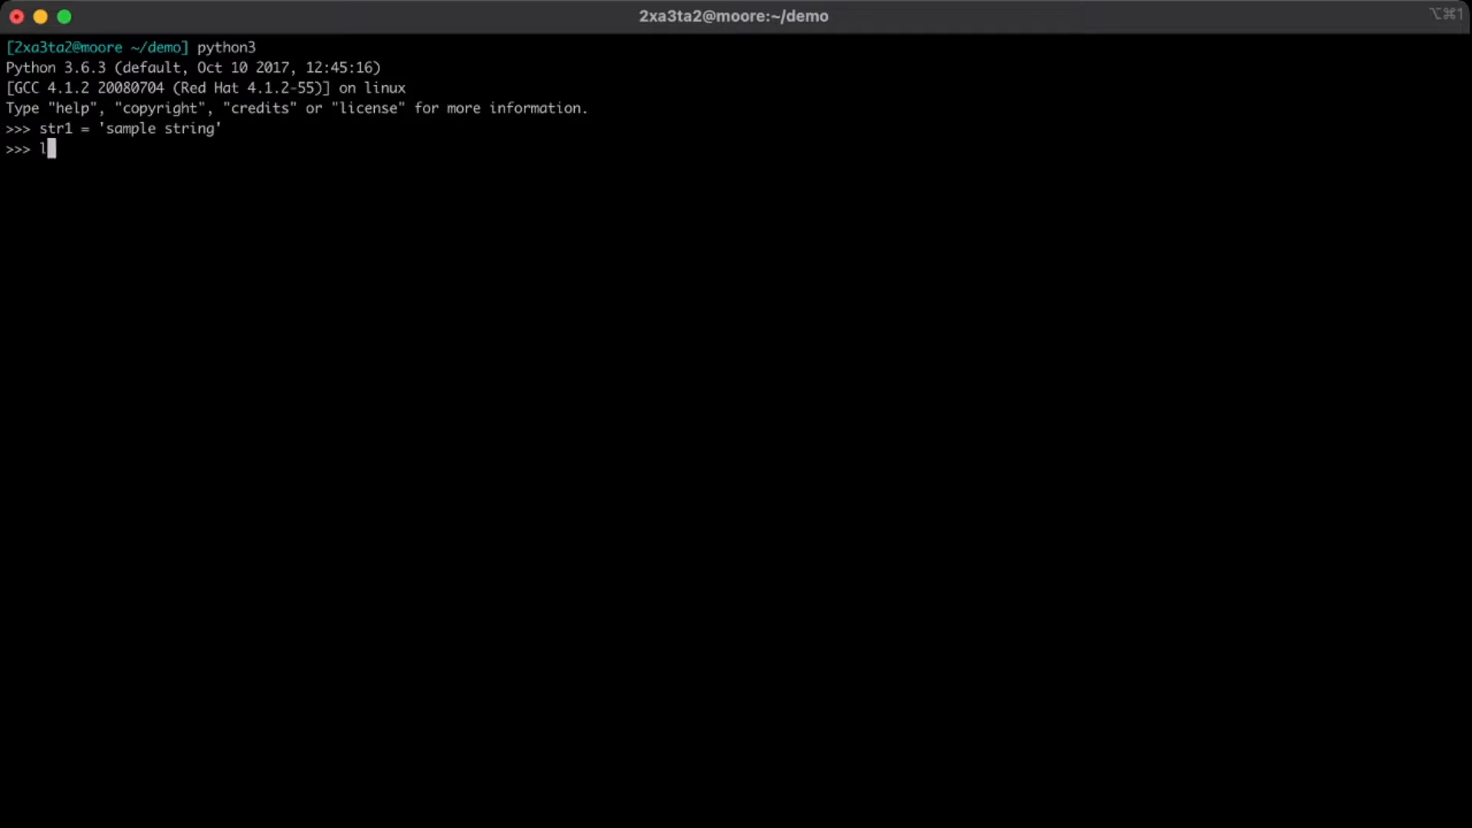
type("en_str")
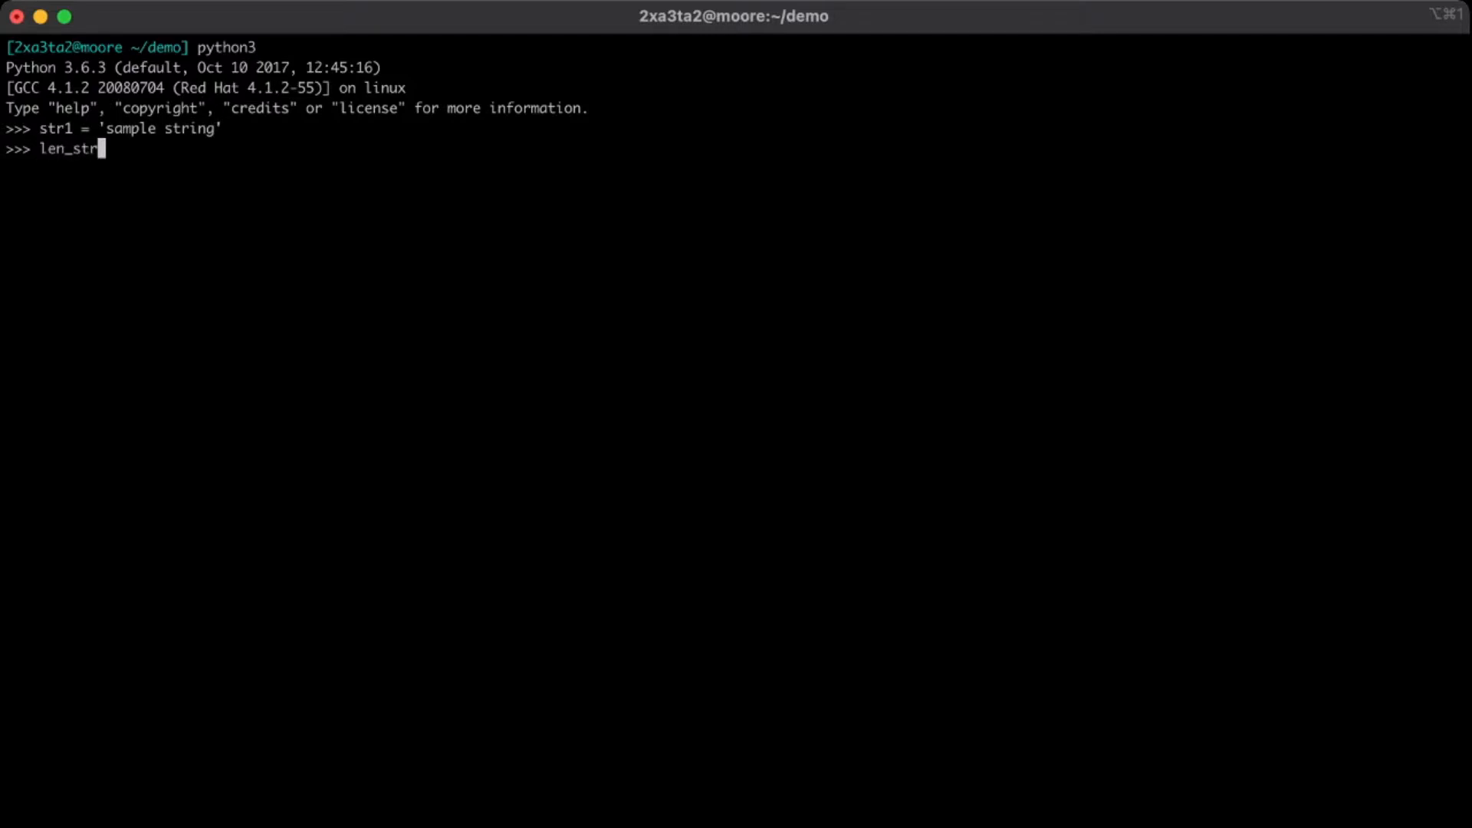
type("1 = le")
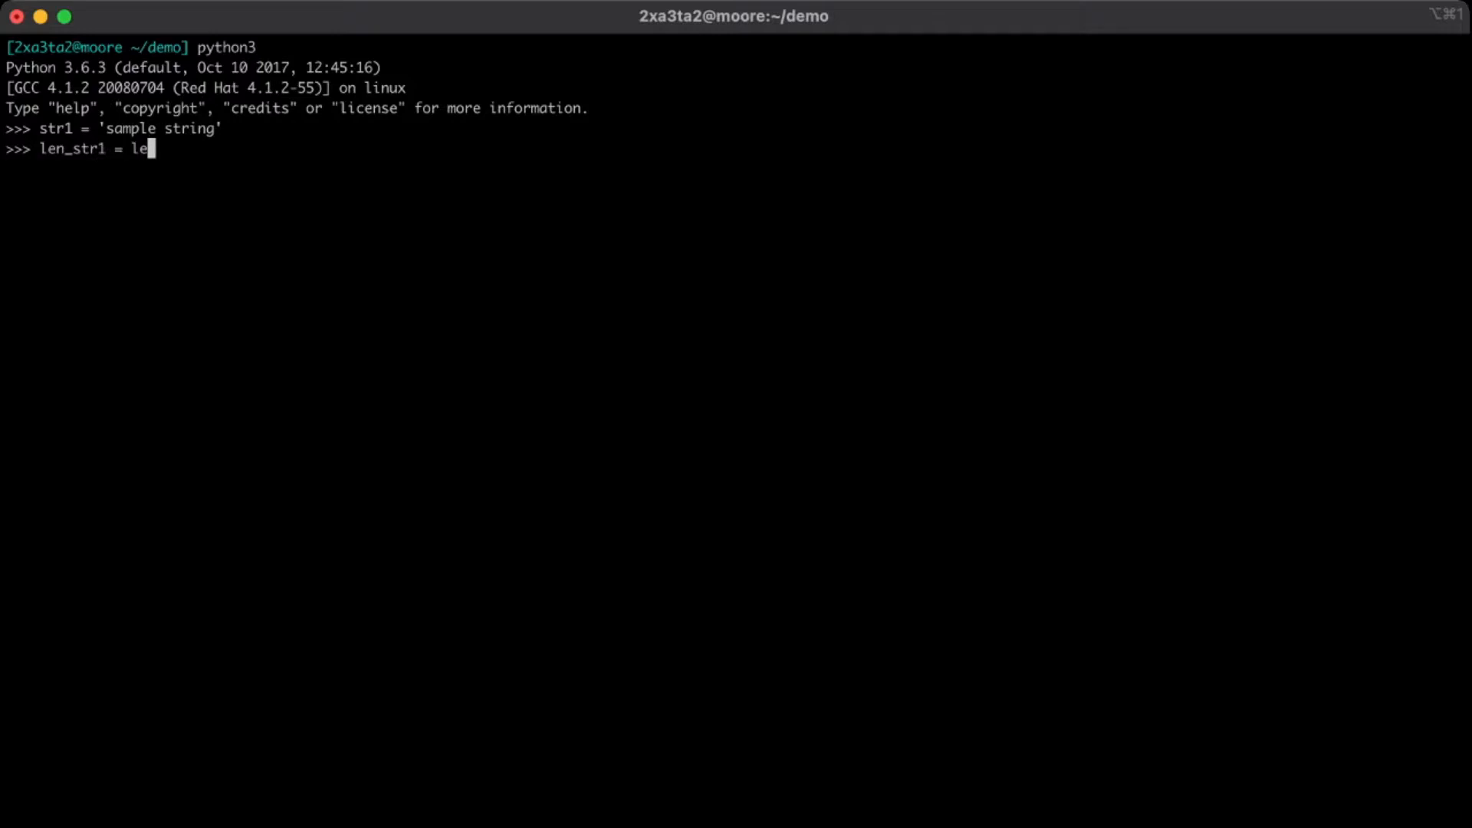
type("n(str1")
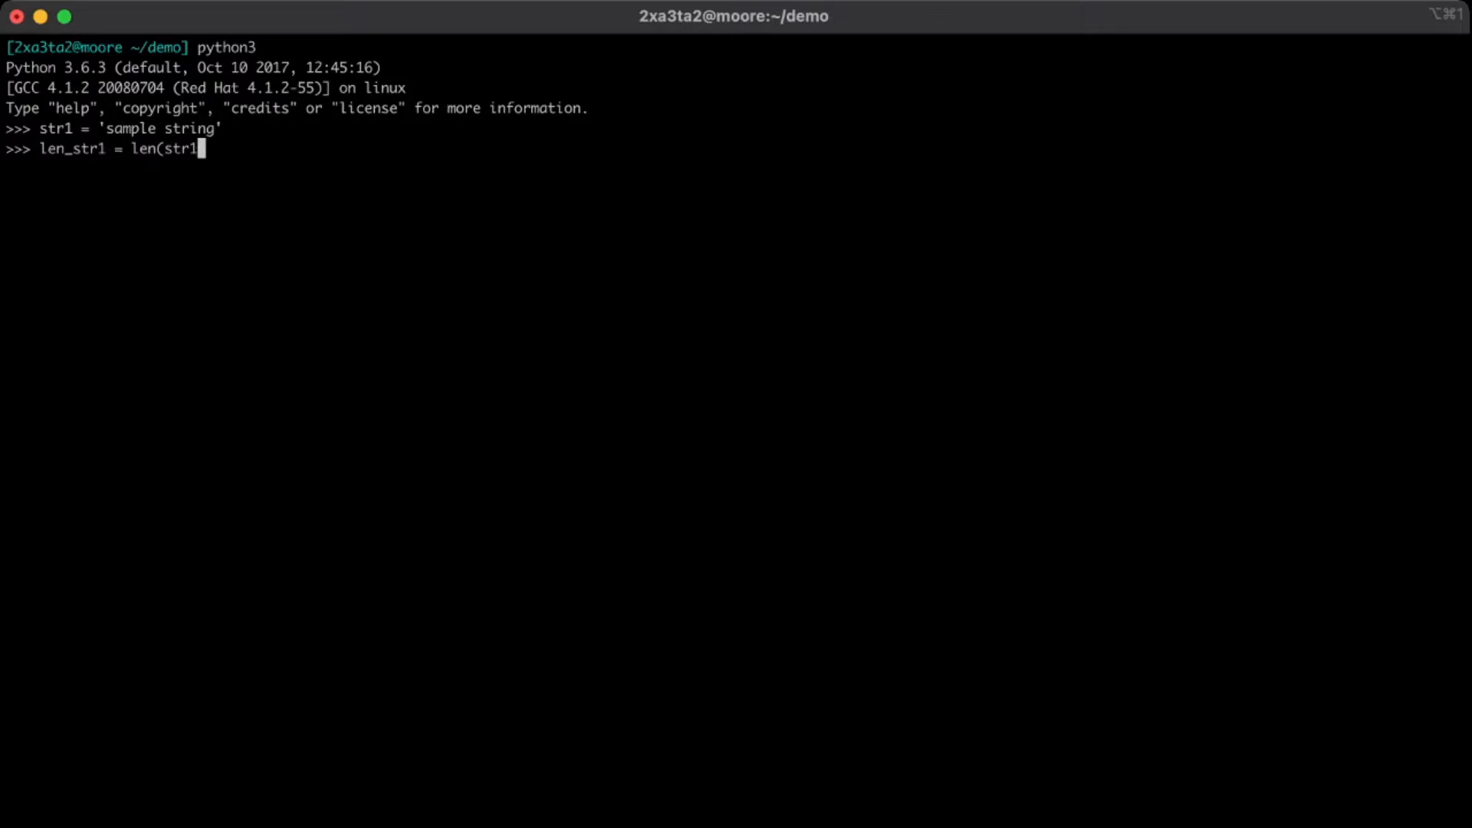
key("Return")
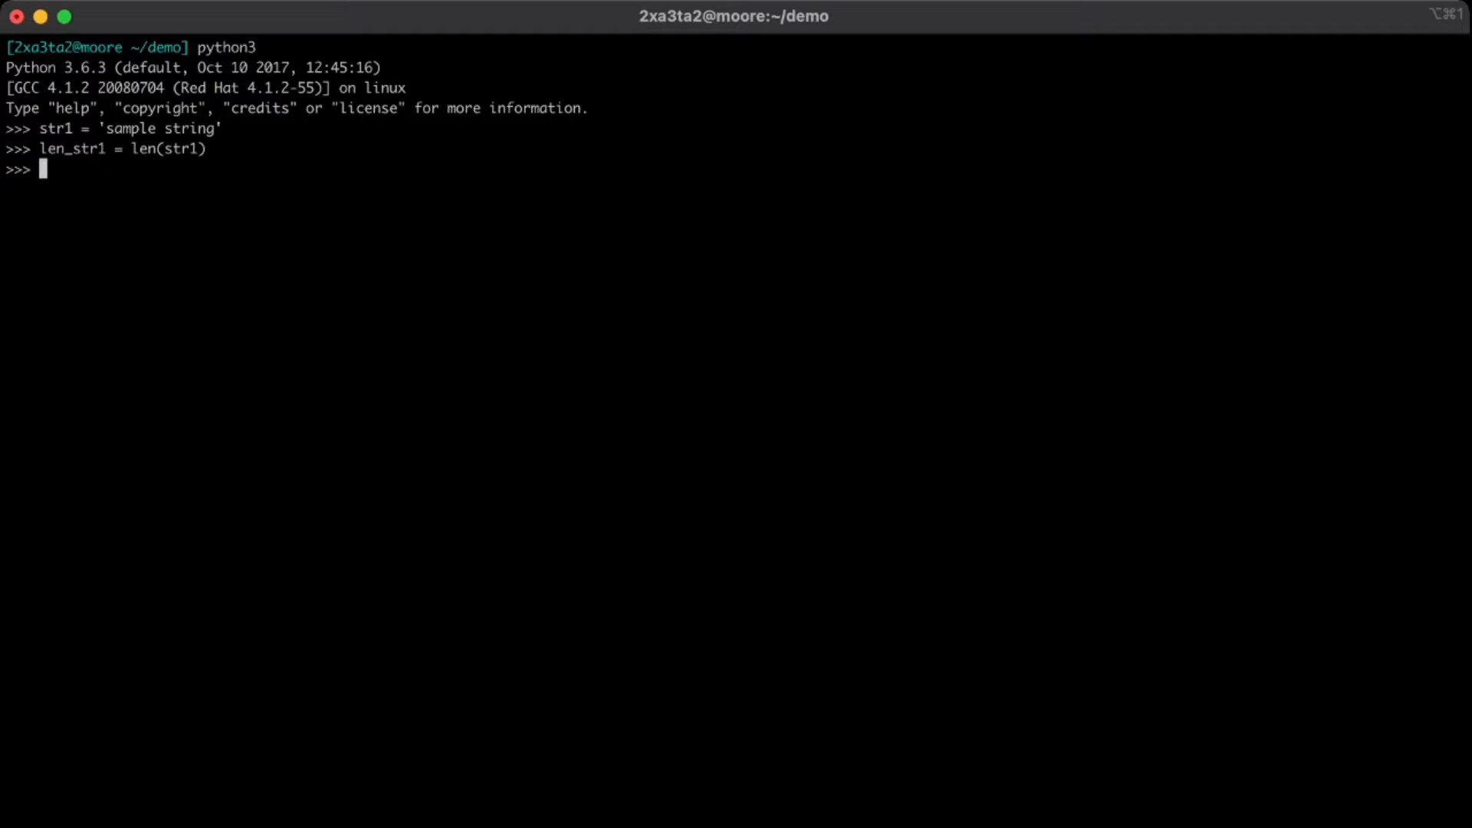
Loop over range(len_str1) printing str1[-(i+1)] to show it reversed, then exit.
type("for i i")
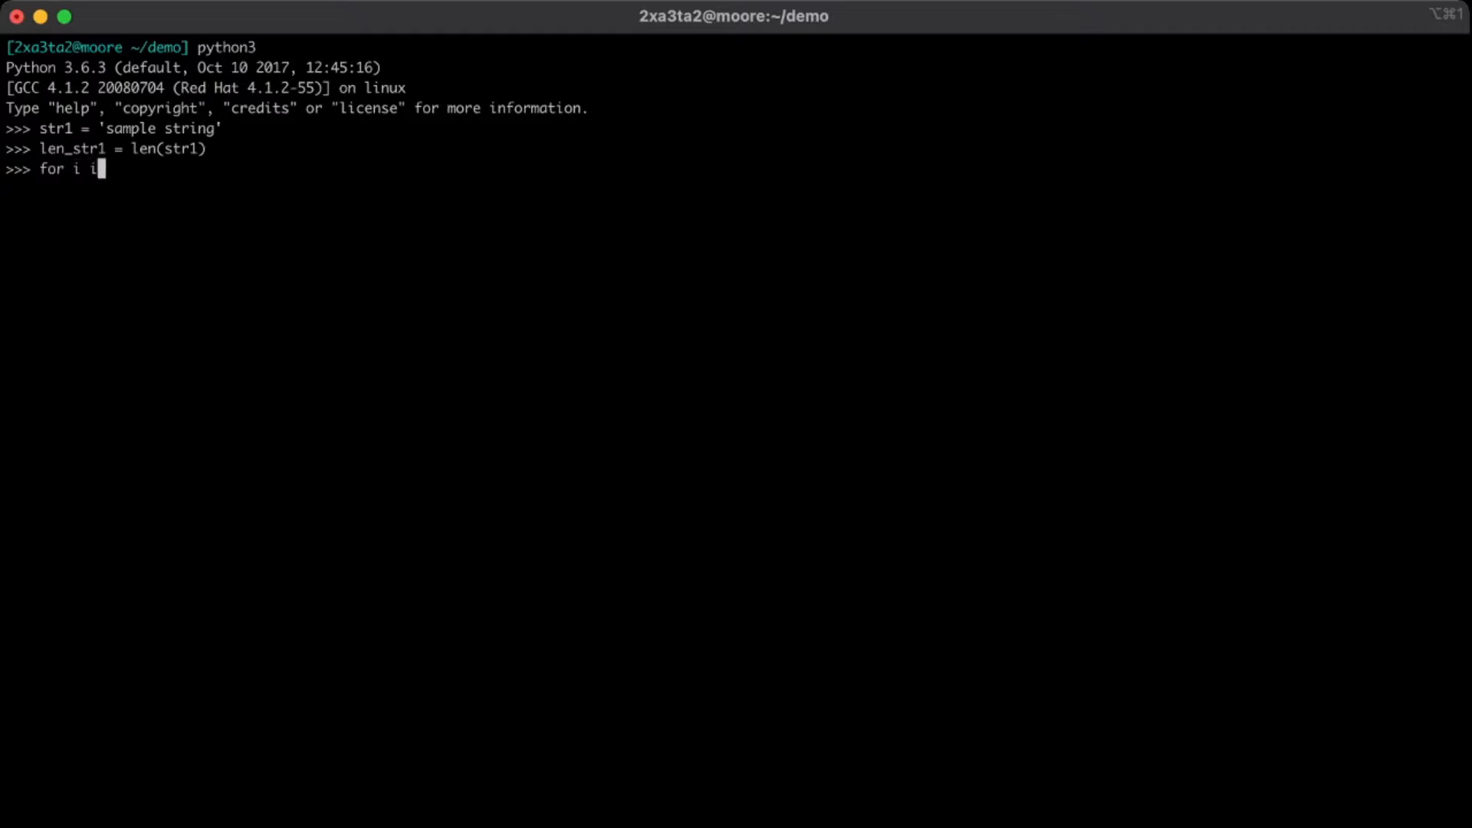
type("n le")
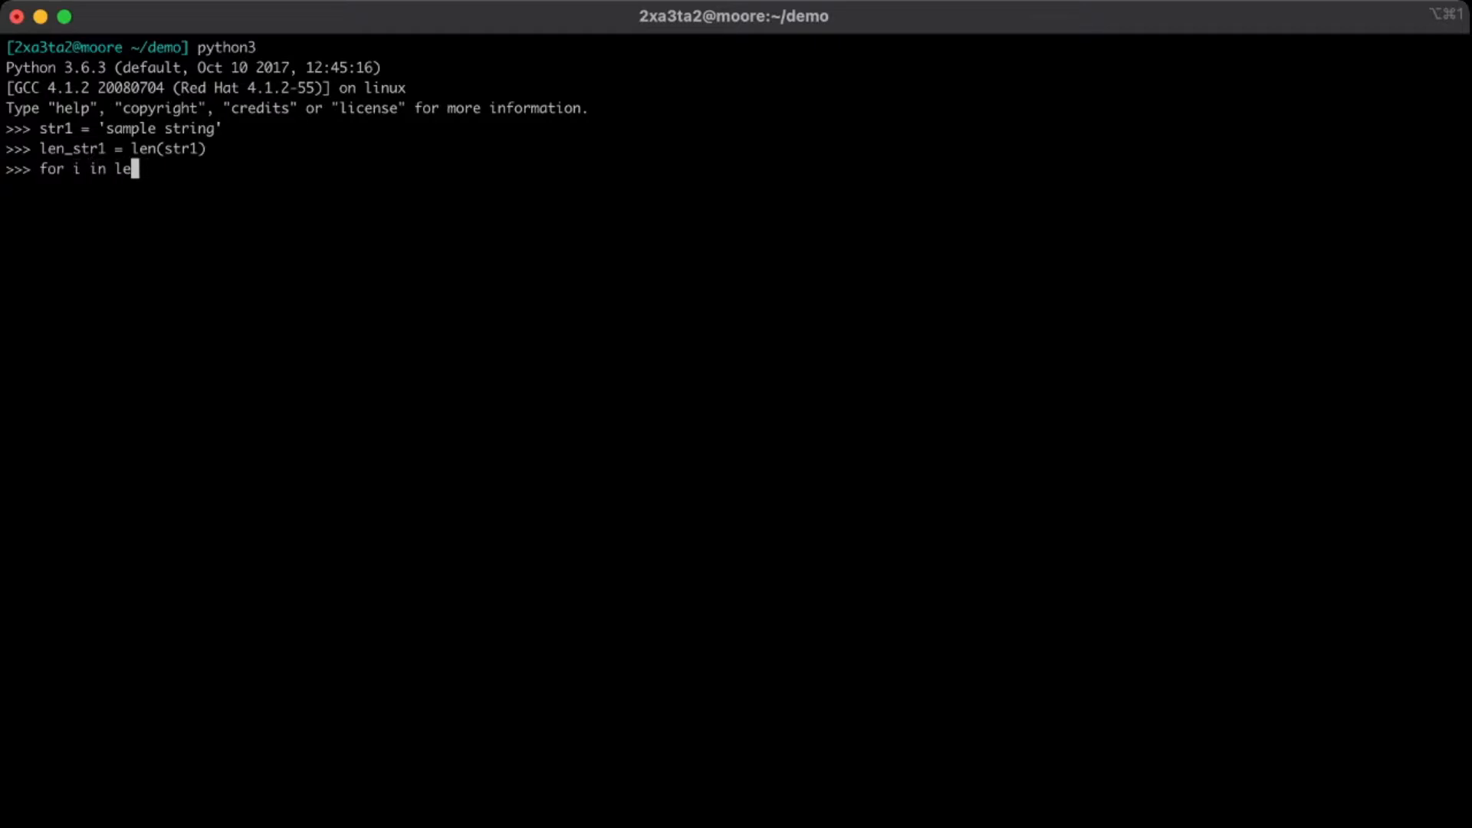
type("range(len")
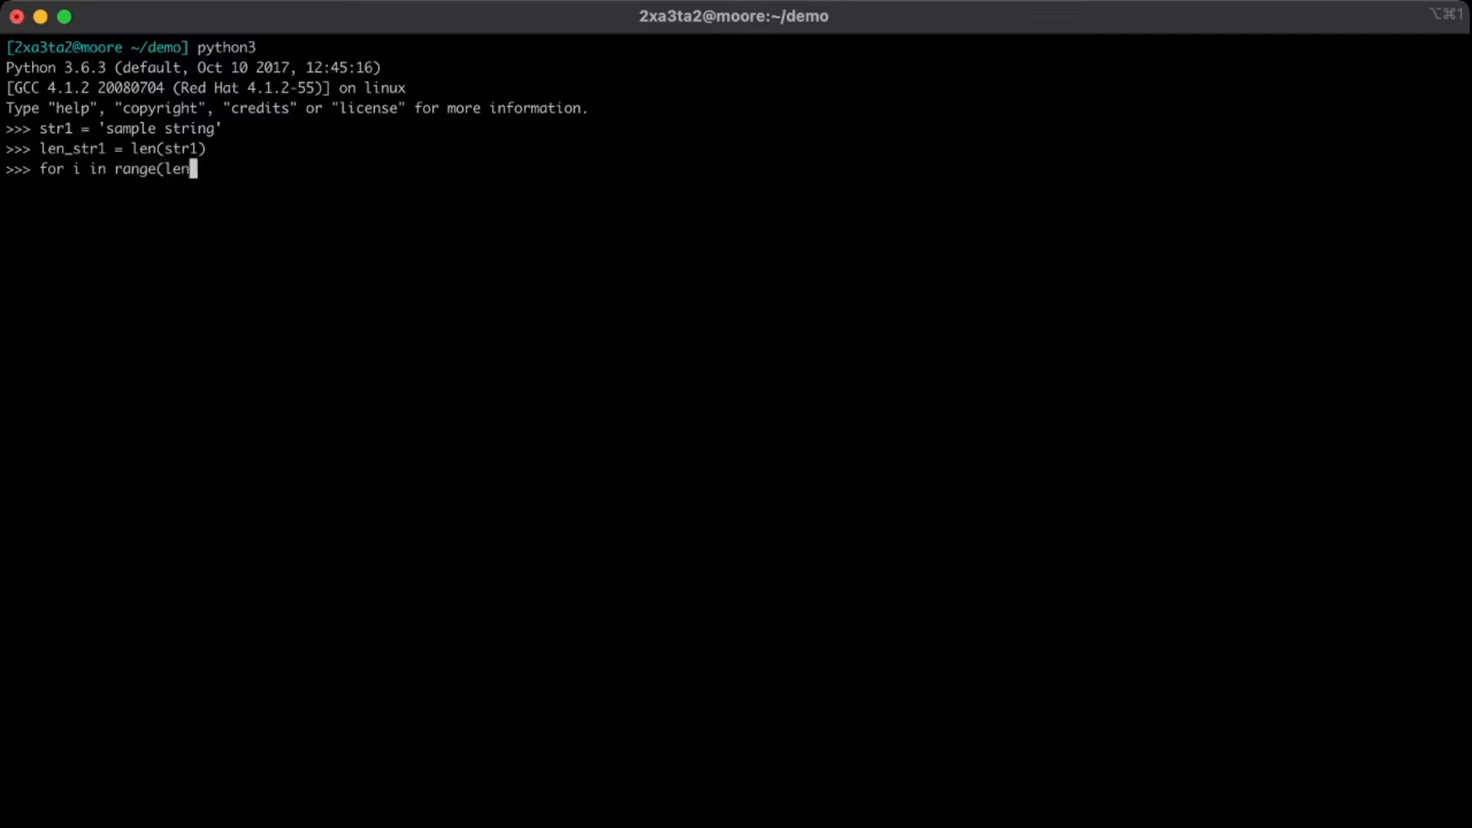
key("Backspace")
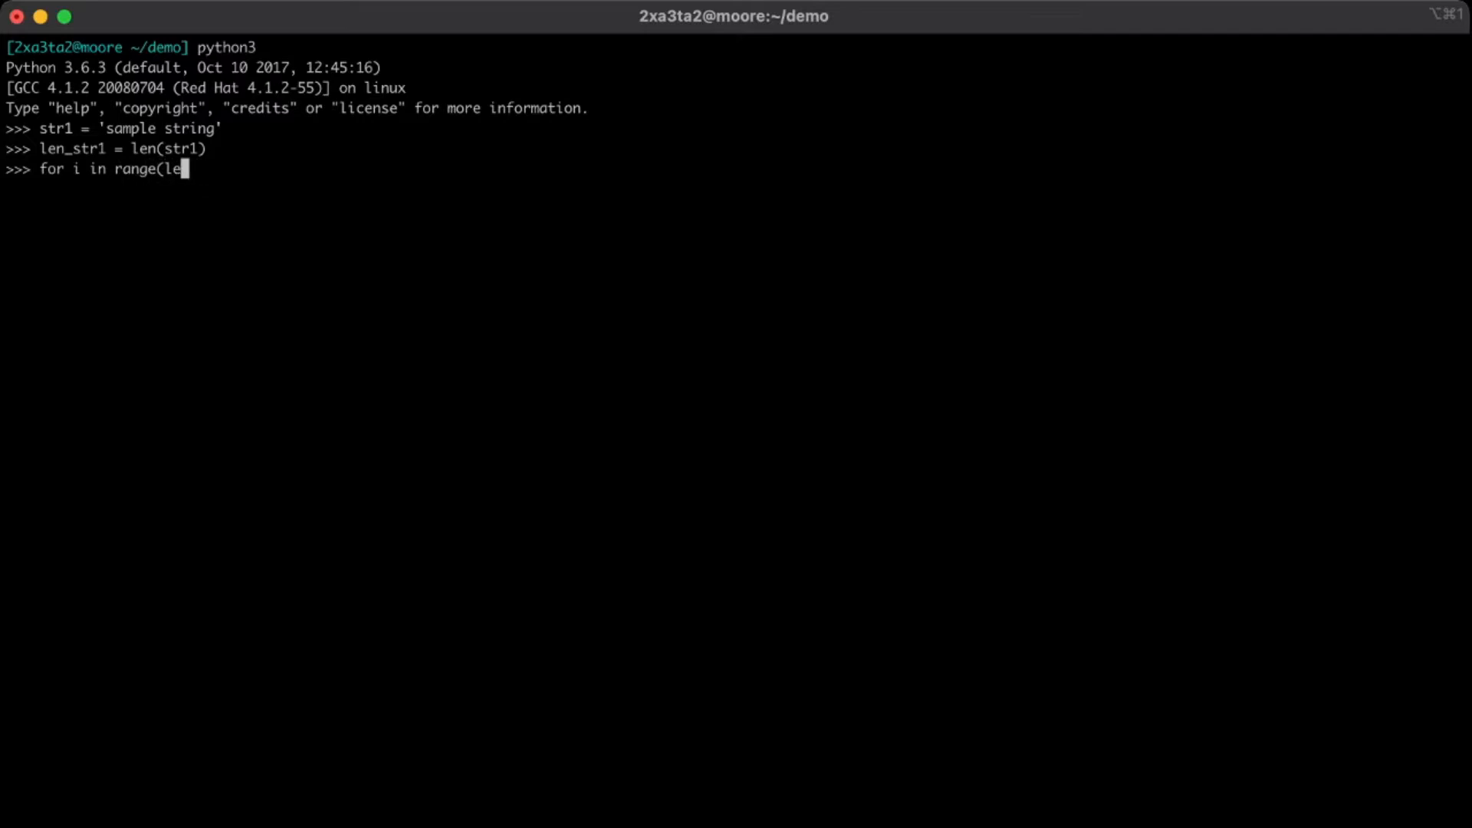
type("n_")
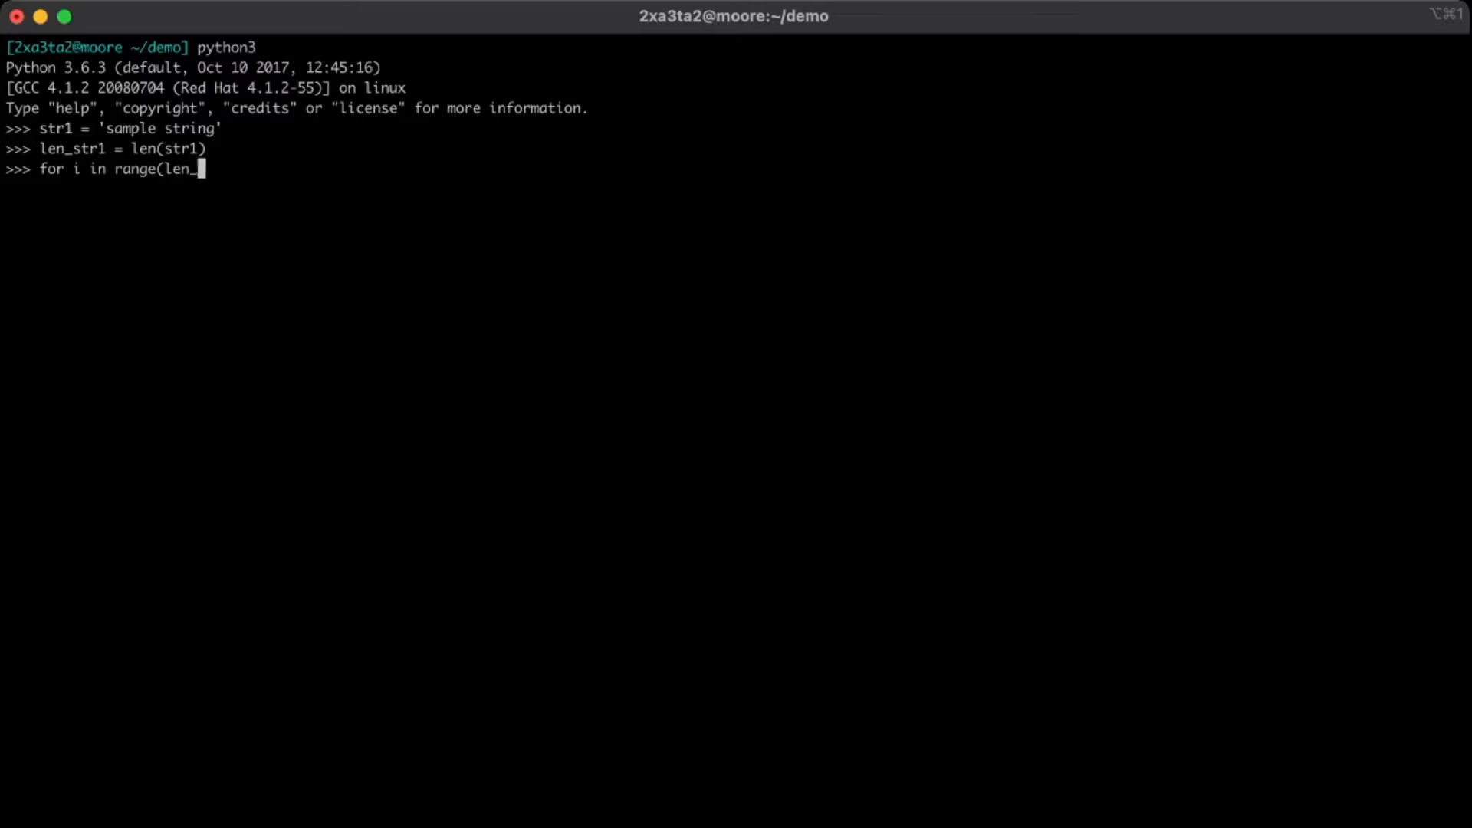
type("str1):")
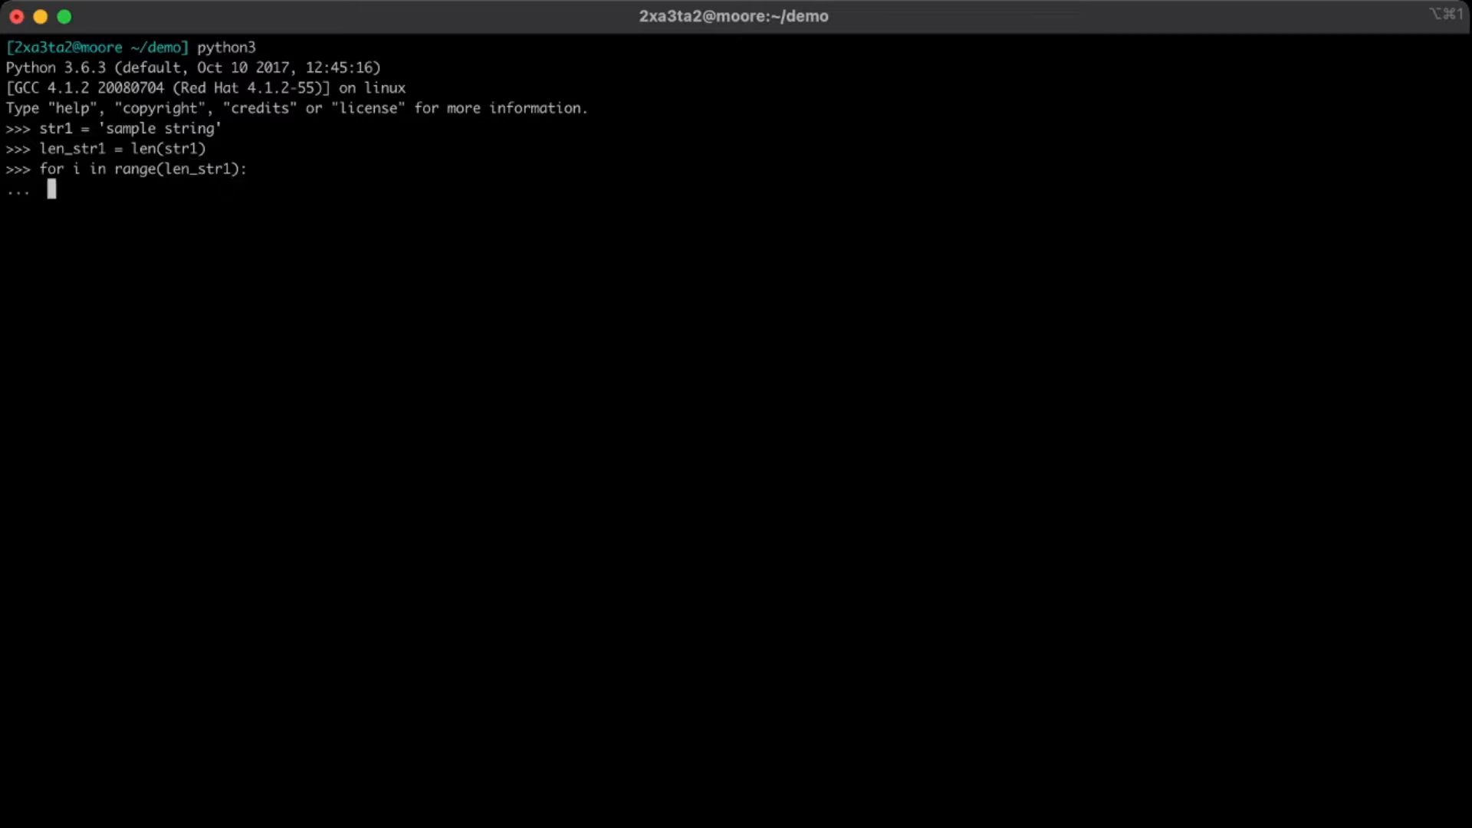
type("print(s")
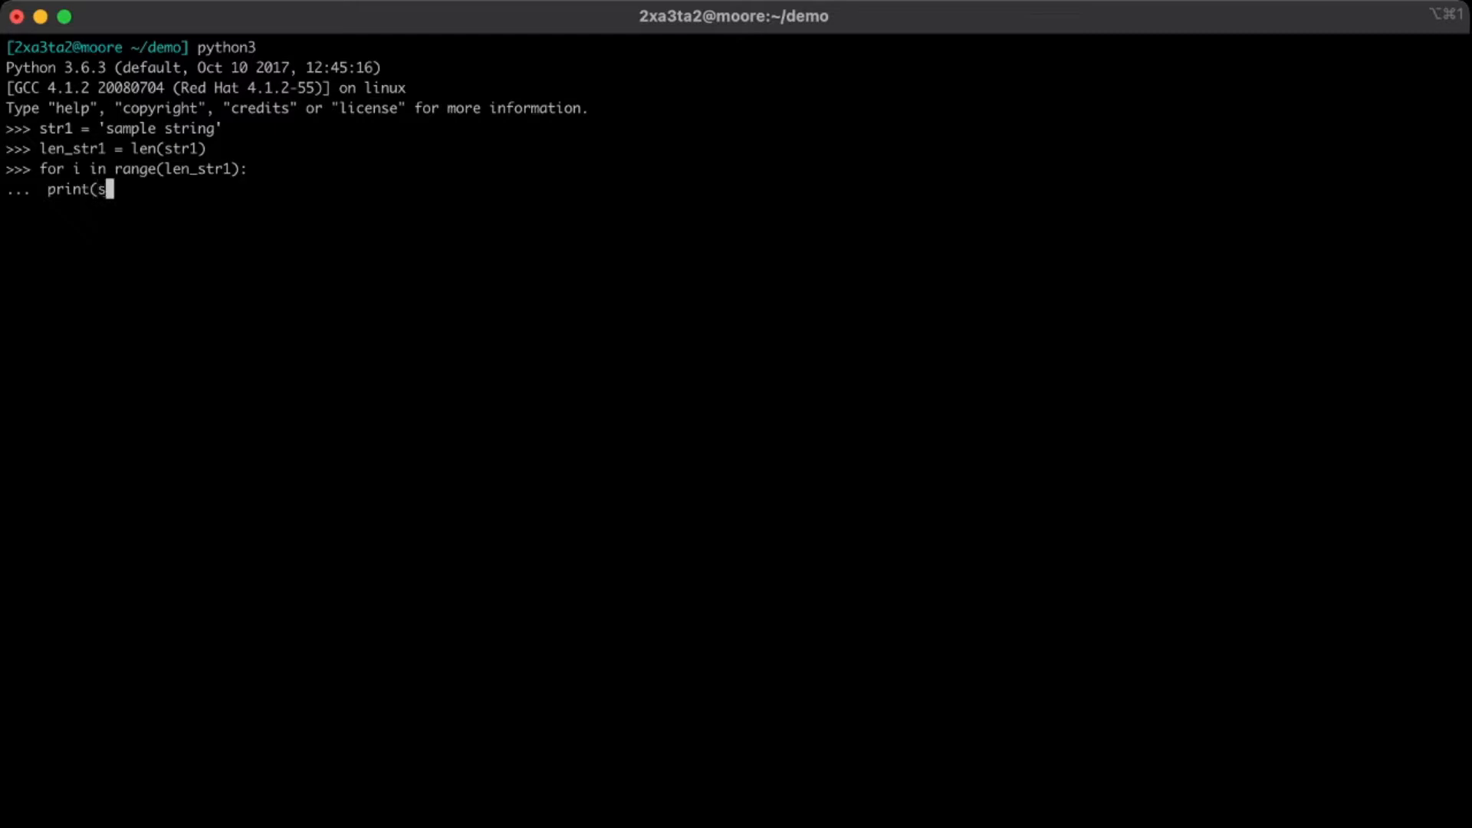
type("tr1[")
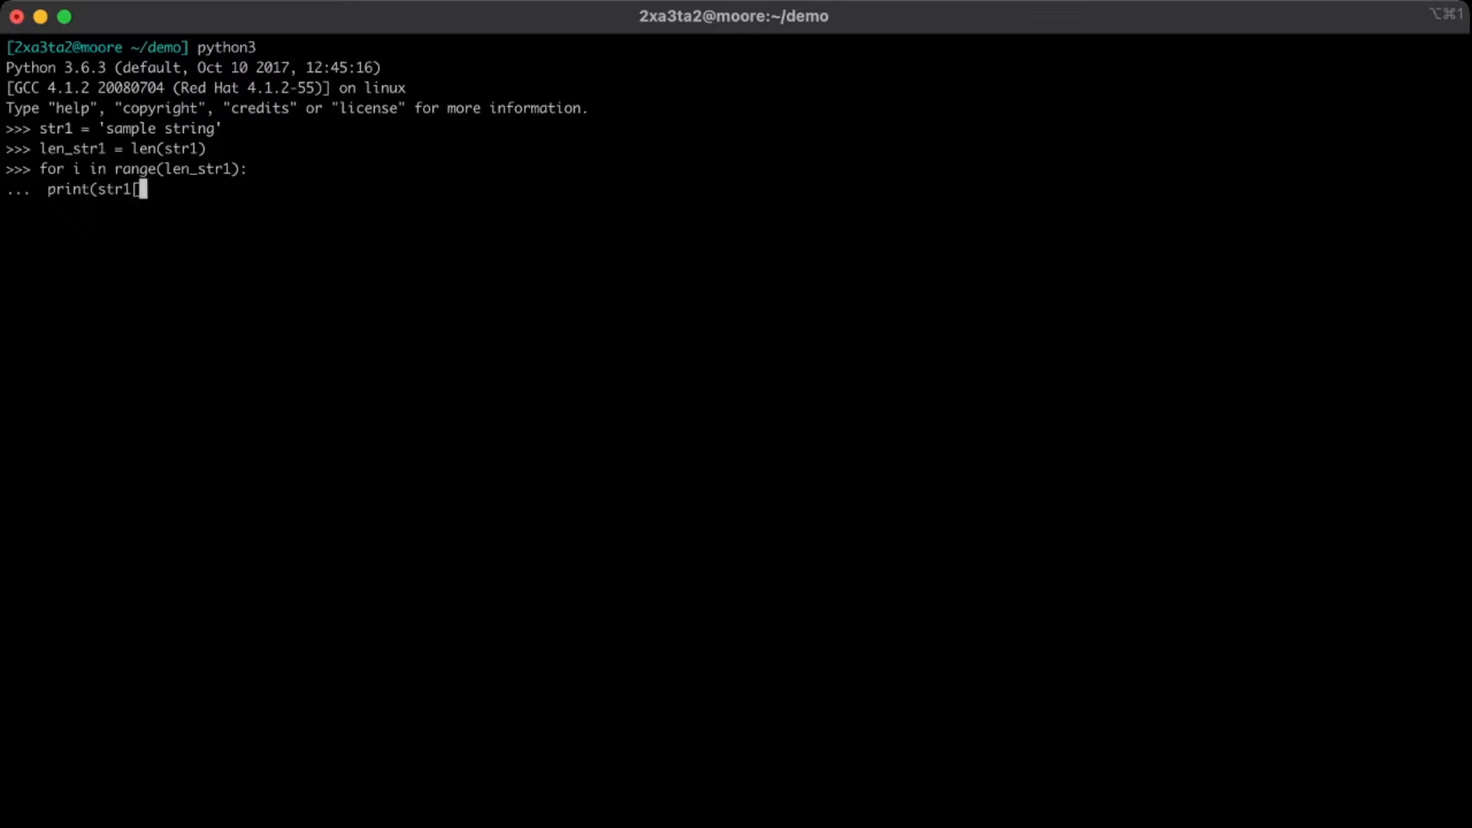
type("-")
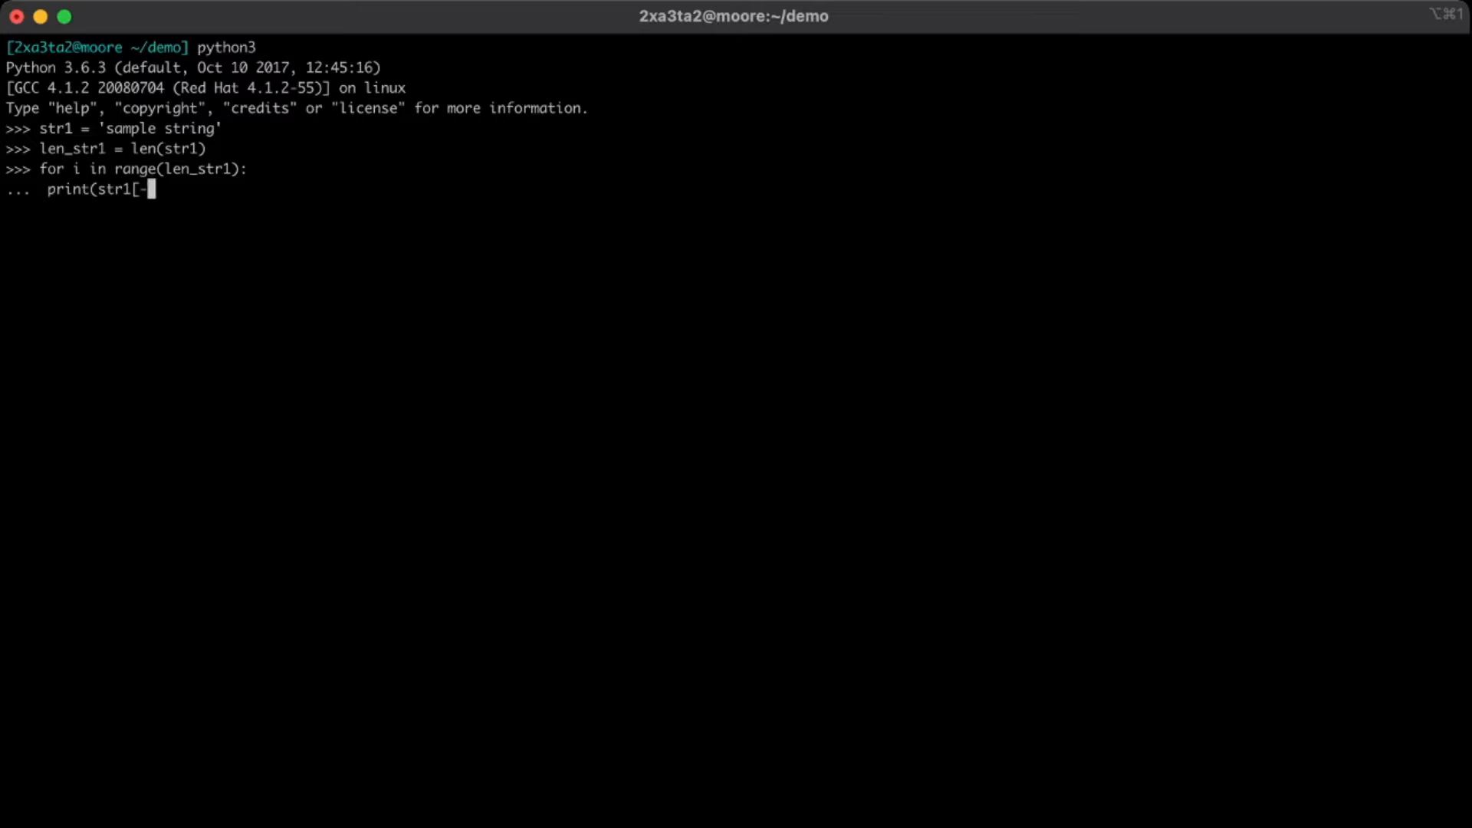
type("(i+1")
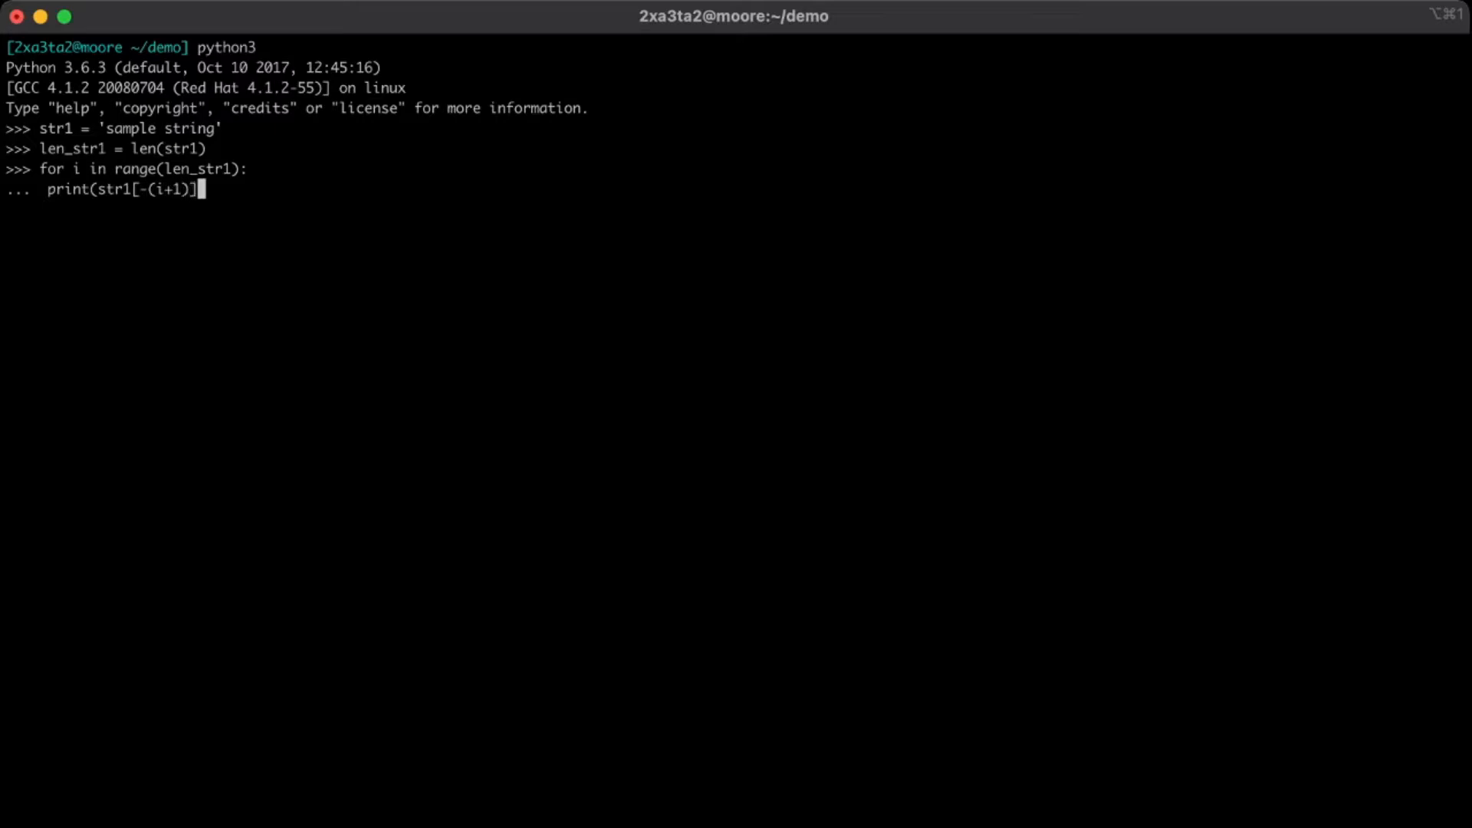
type(")")
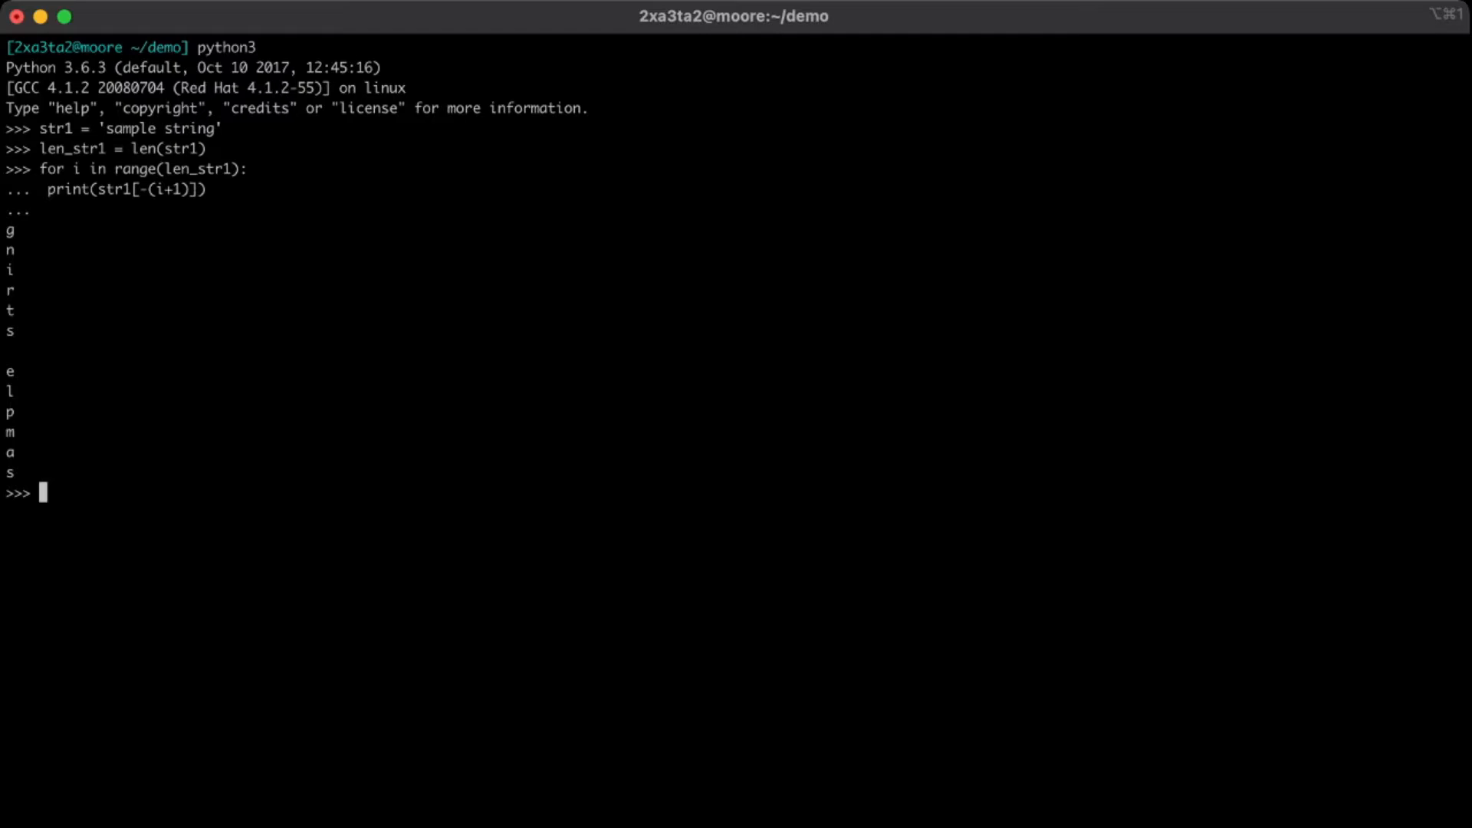
type("exit")
type("vim loops.a")
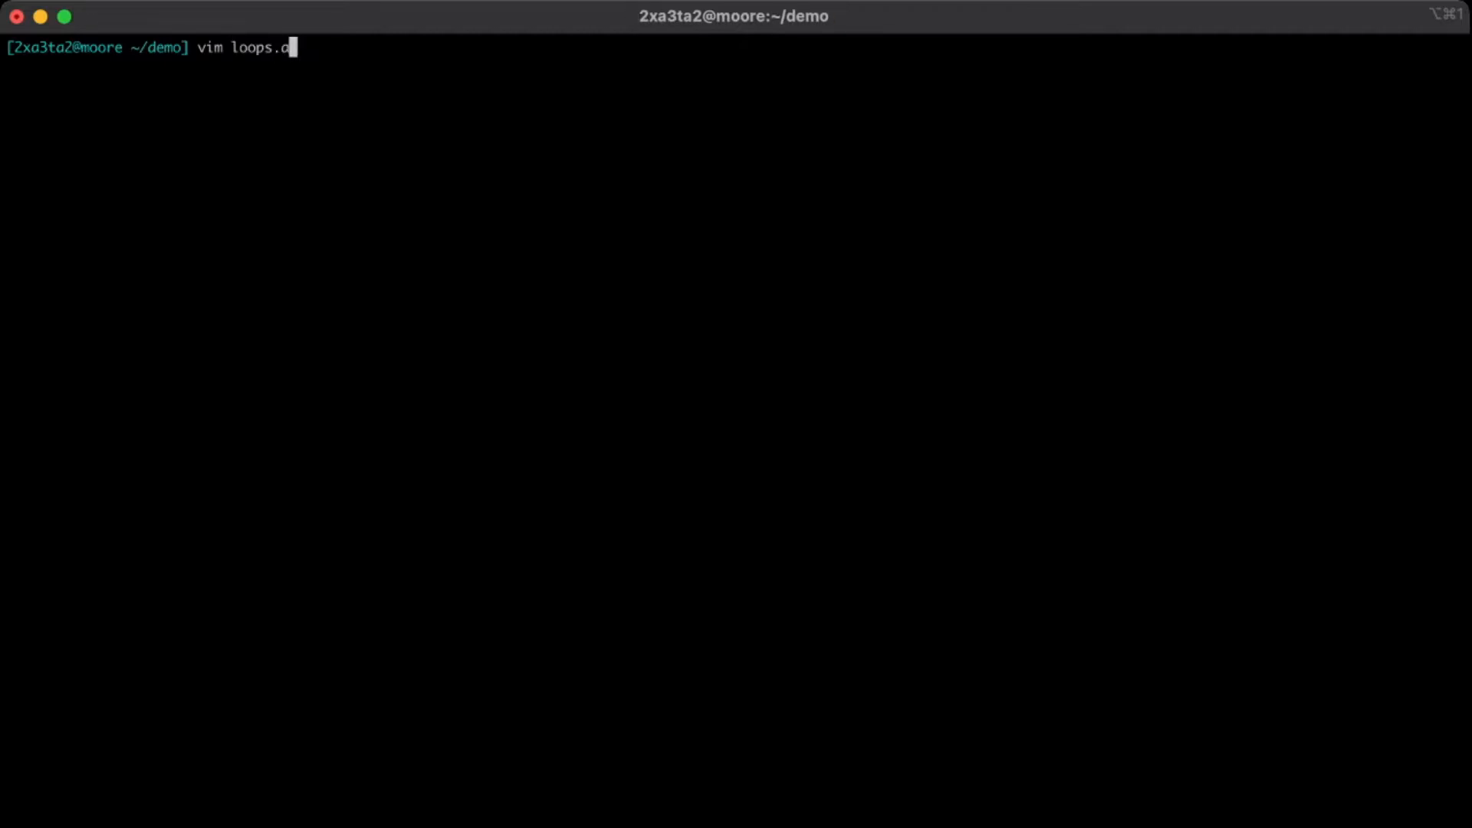
In loops.asm, point the FOR_COUNT loop's je at END_COUNT and its jmp at FOR_COUNT.
key("Return")
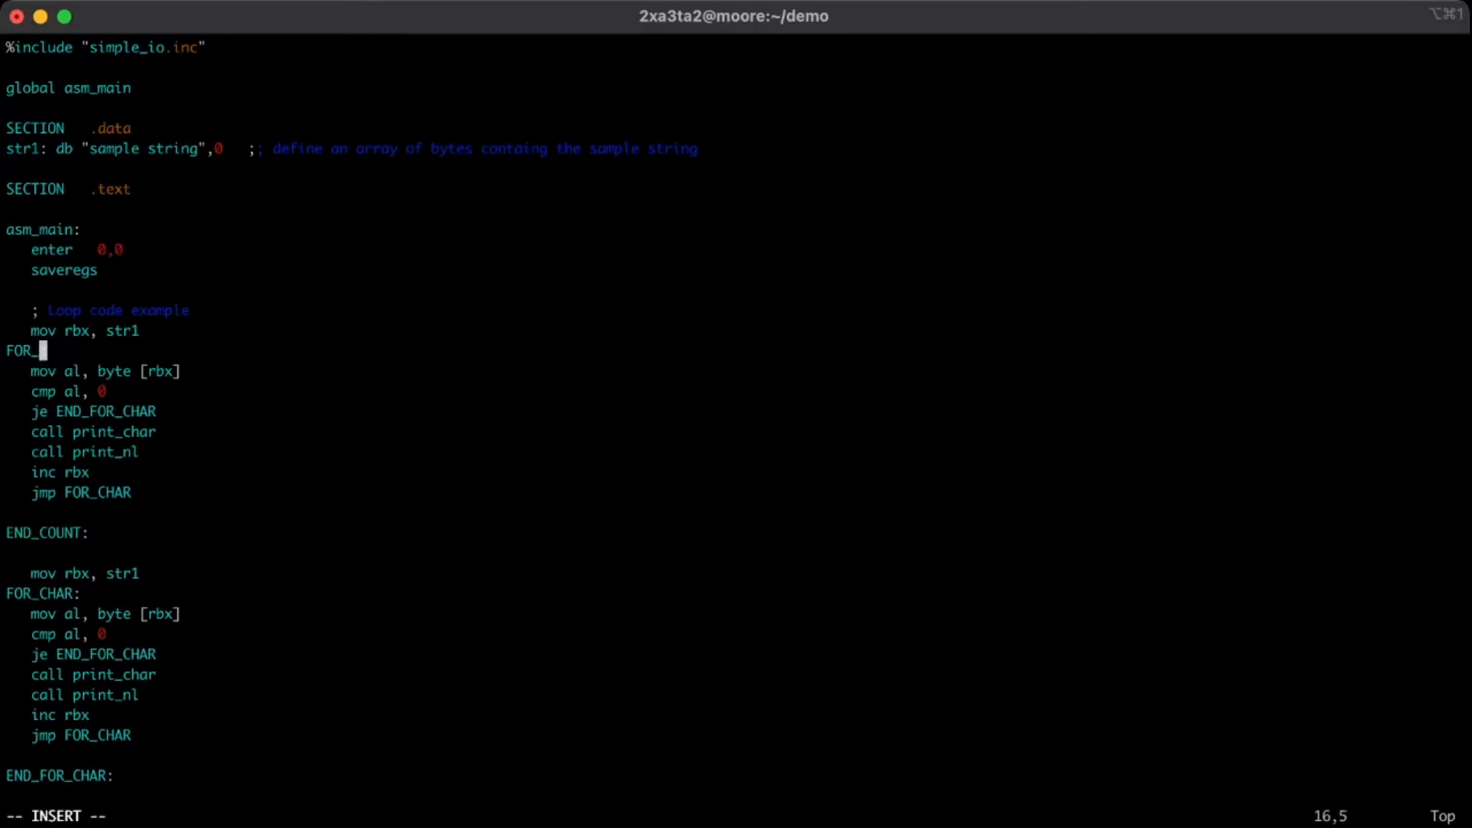
type("COUNT:")
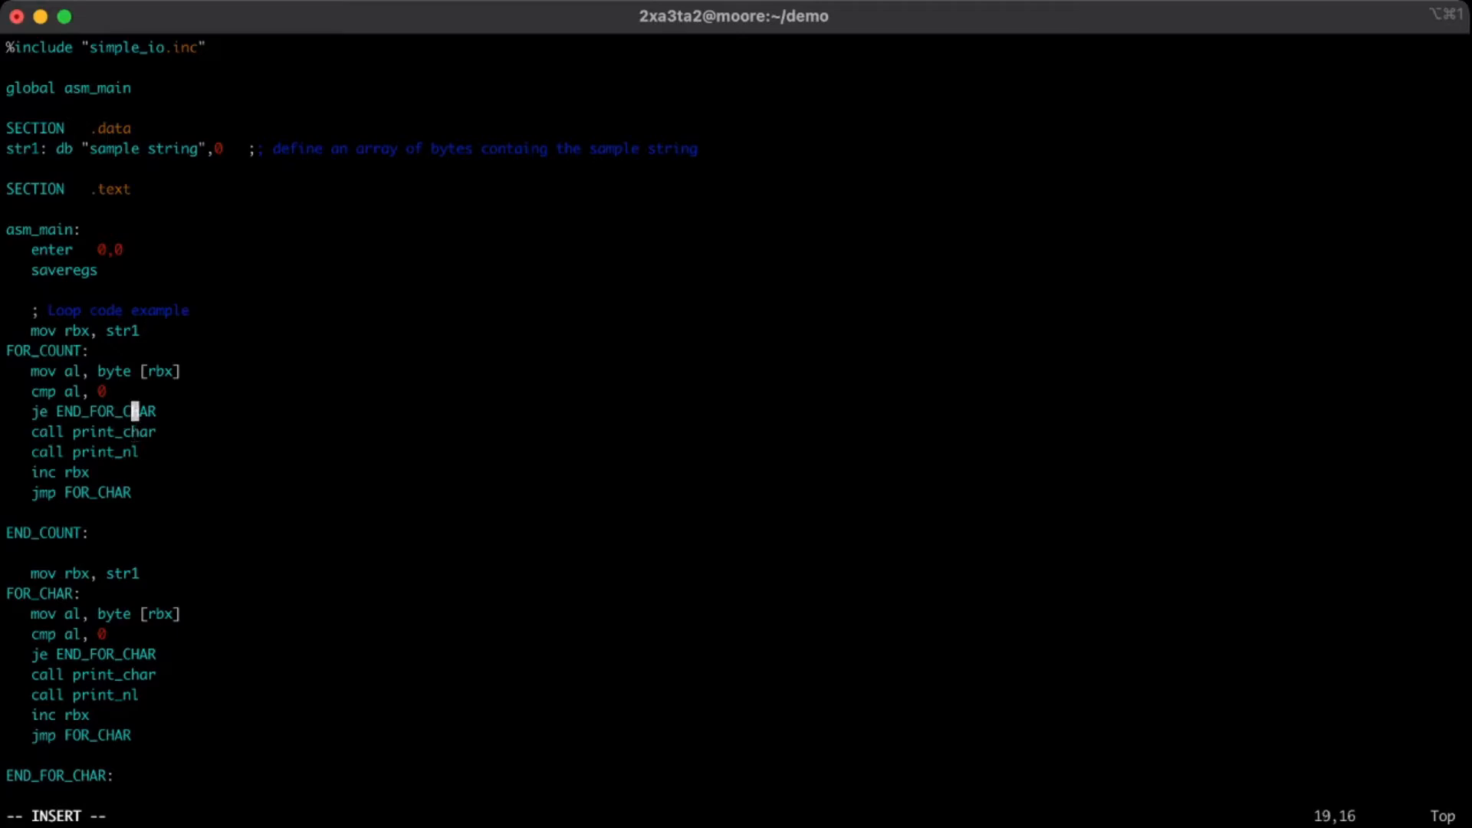
key("BackSpace")
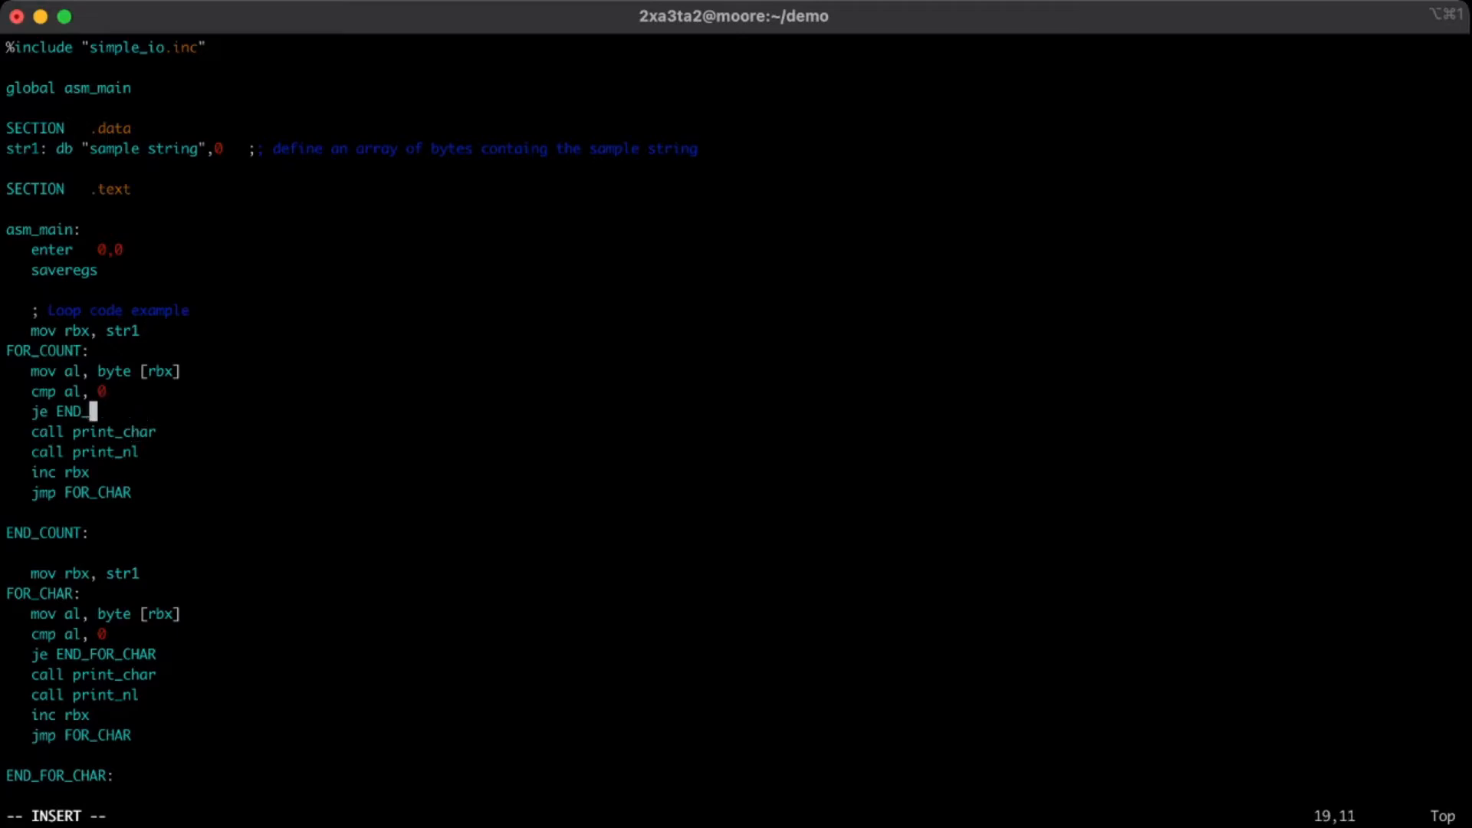
type("COUNT")
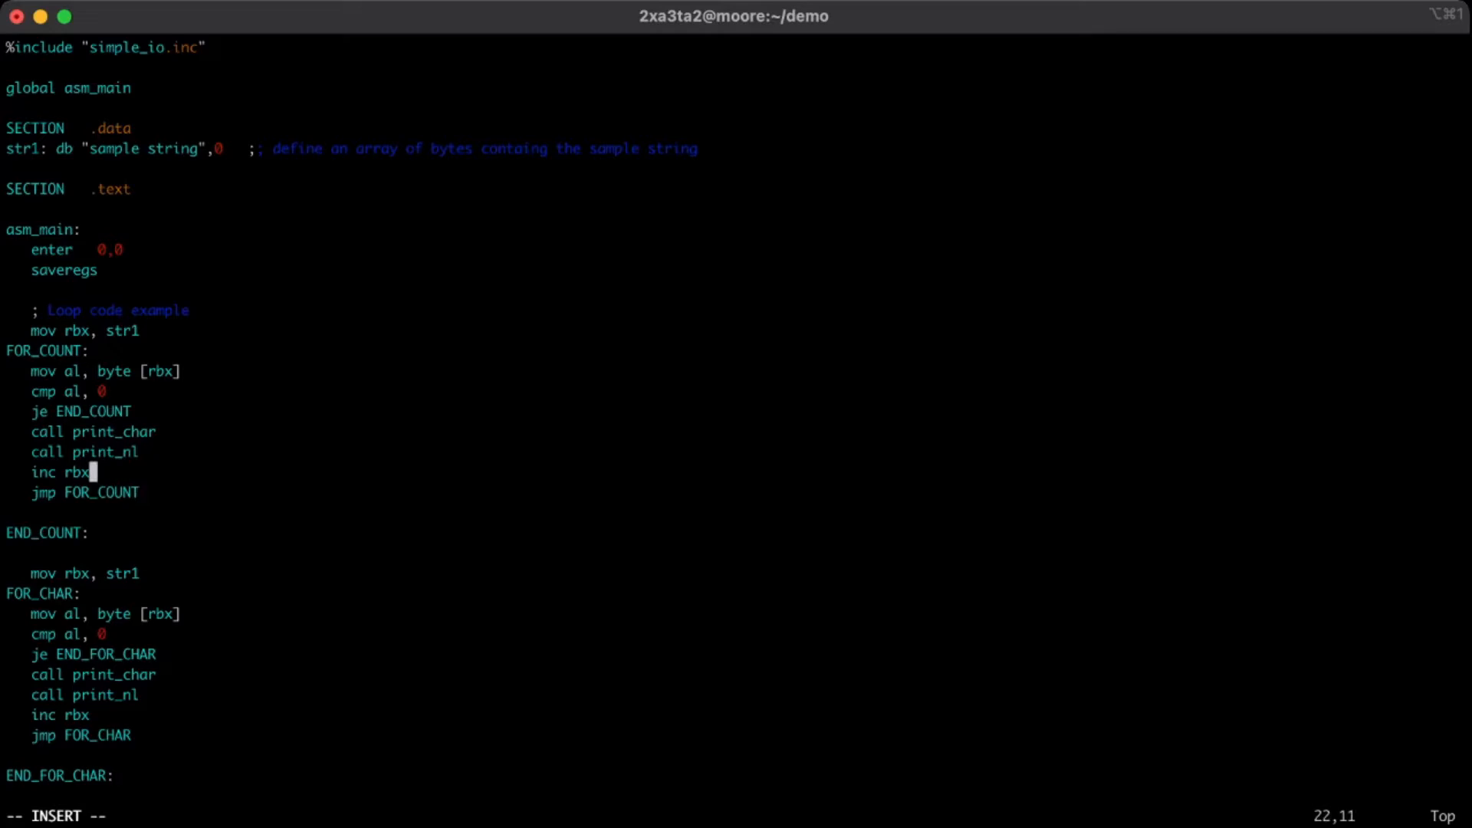
Delete FOR_COUNT's print calls, add 'mov rcx, 0' before it and 'inc rcx' after 'inc rbx'.
key("V")
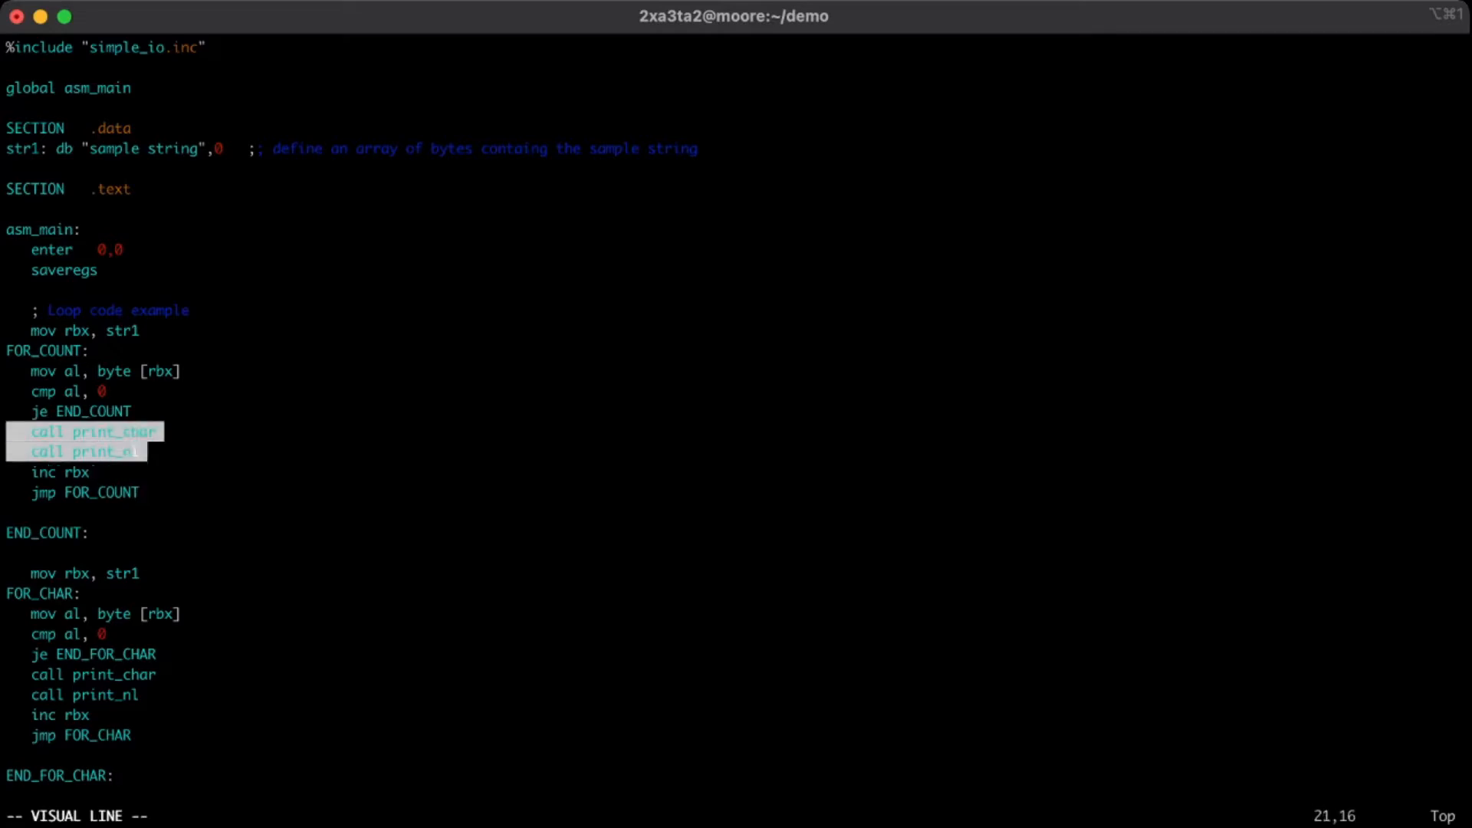
key("d")
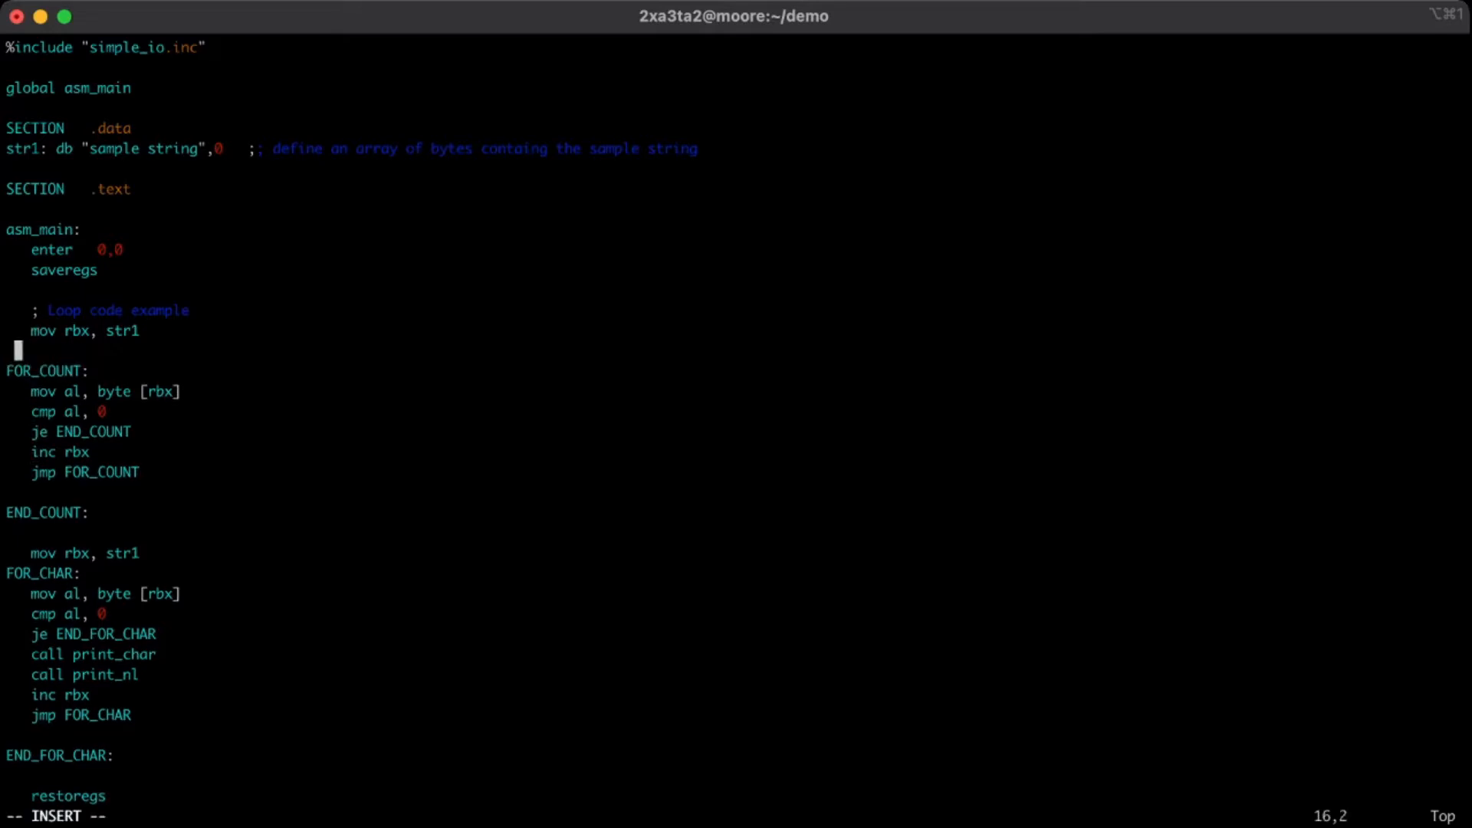
type("mov")
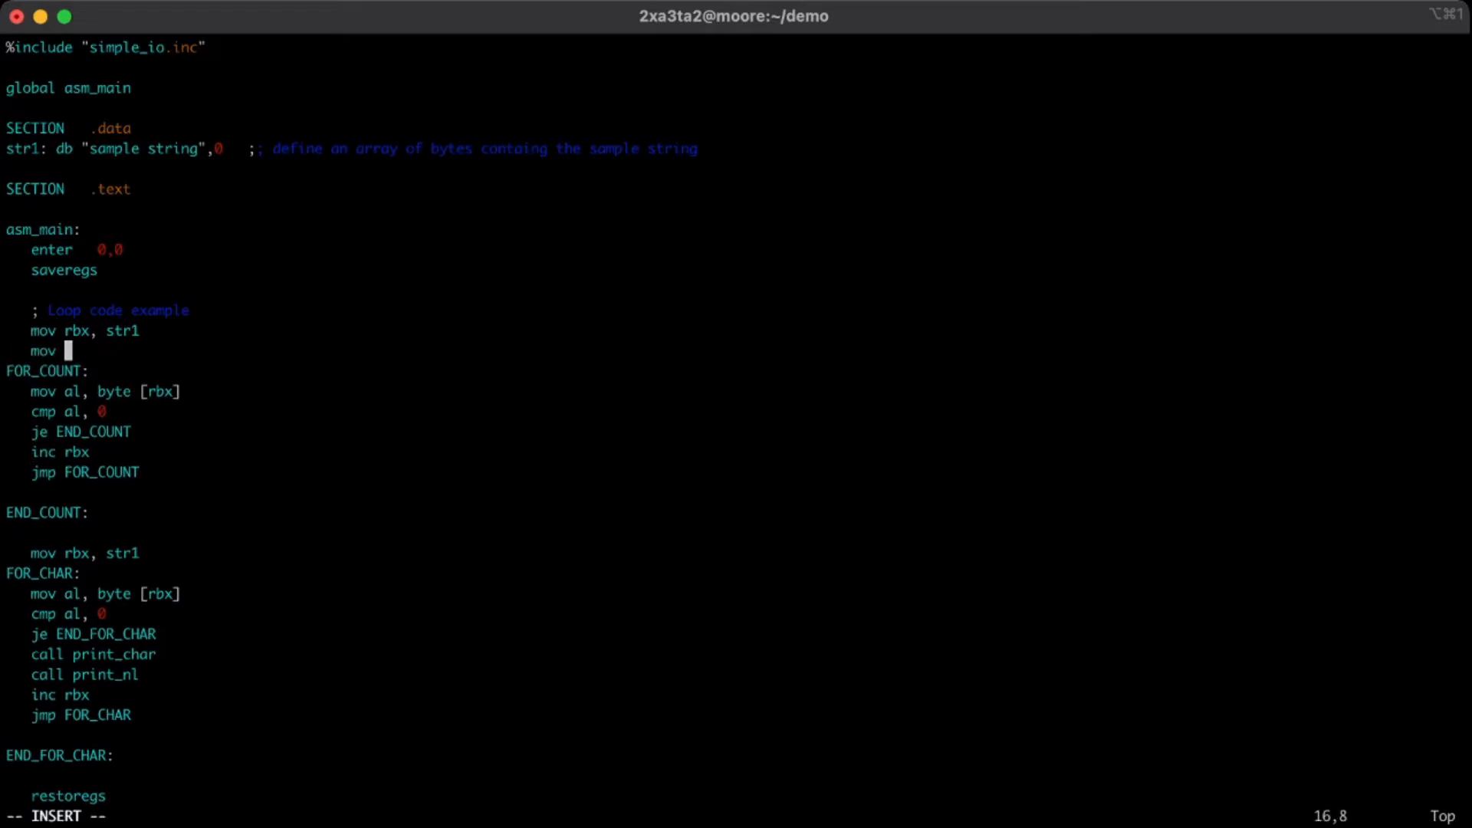
type("rcx, 0")
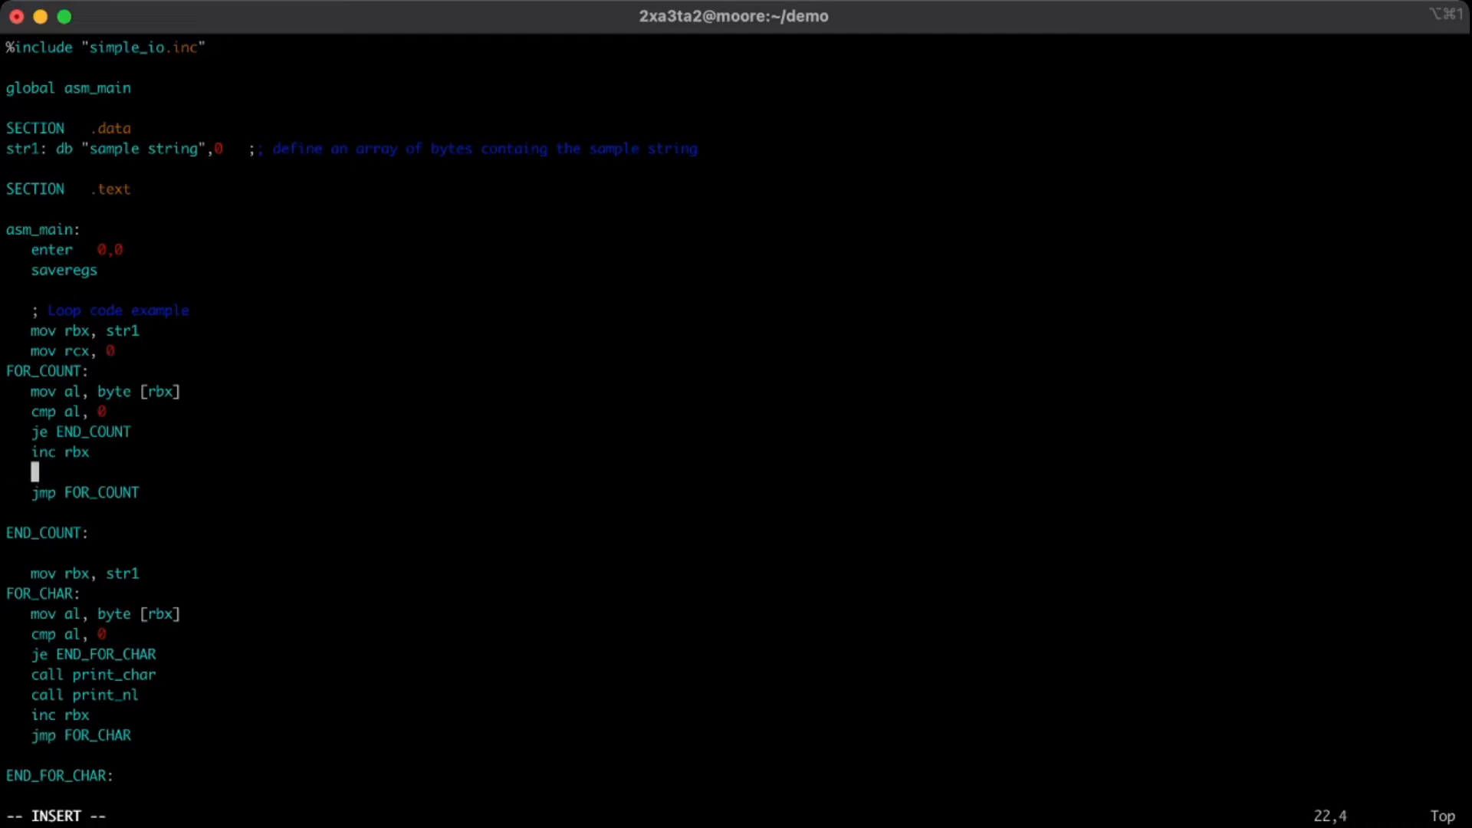
type("inc")
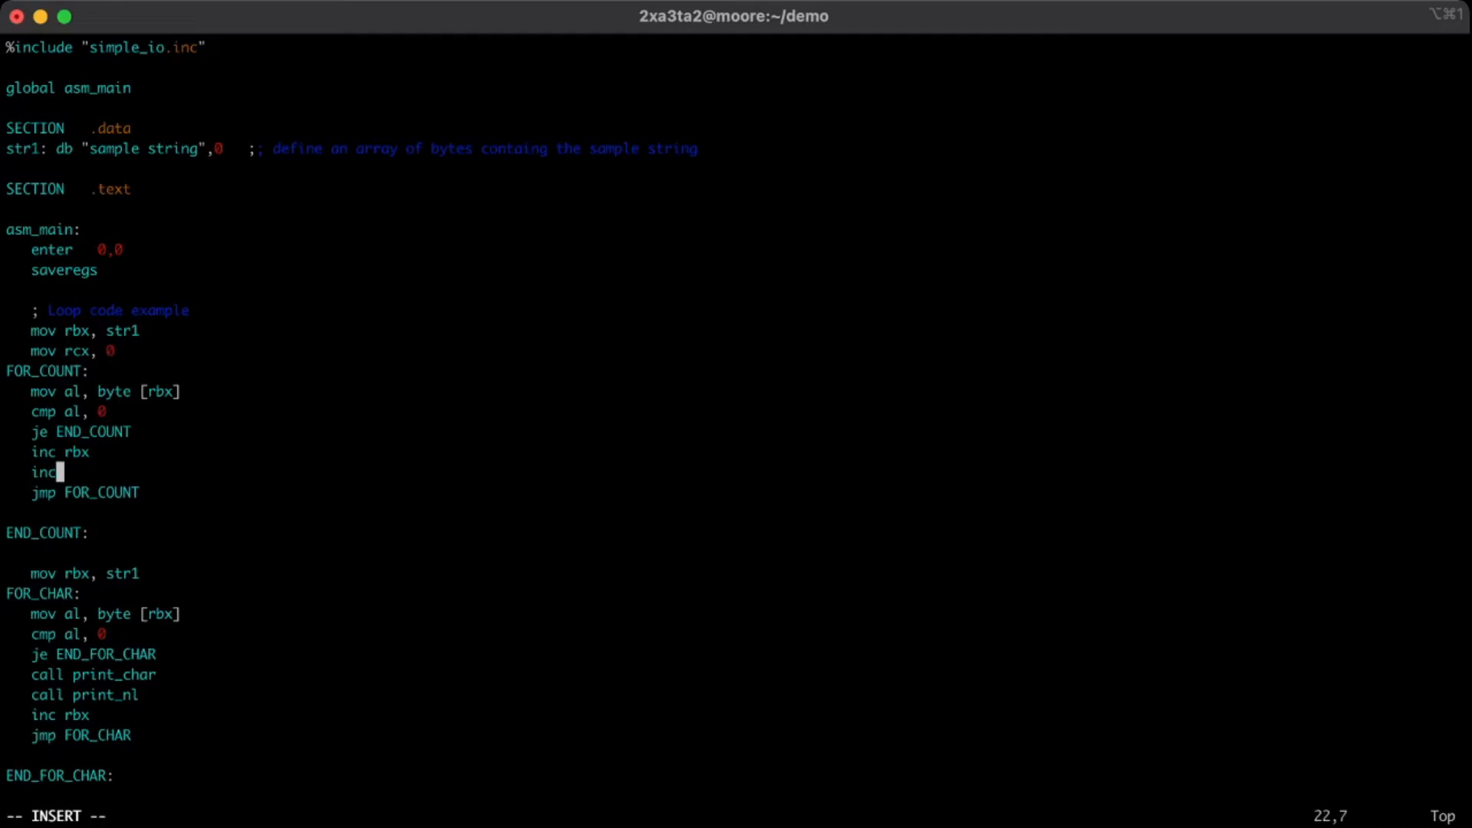
type("rcx")
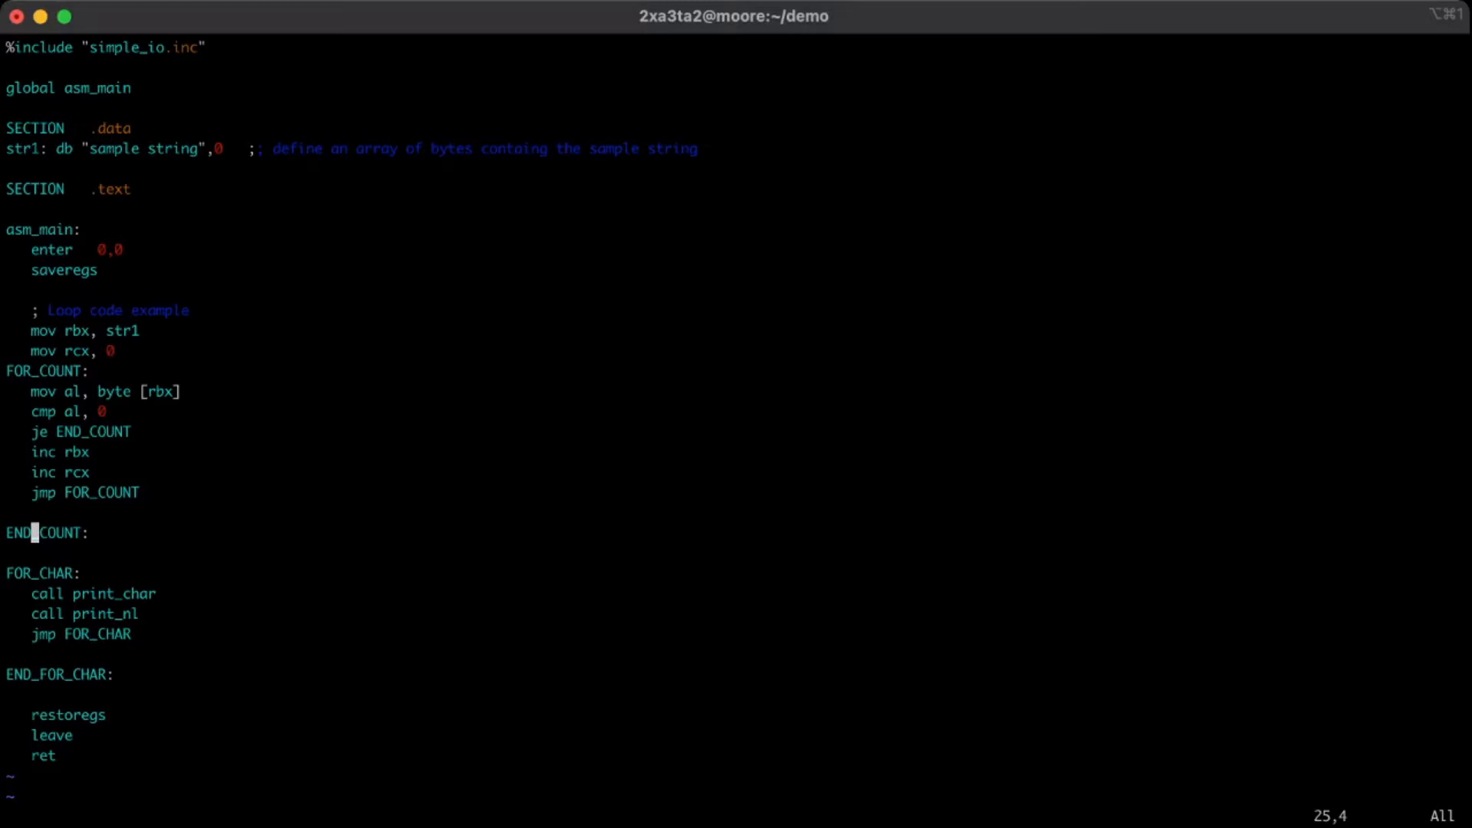
Add 'mov rbx, str1' on a new line under END_COUNT.
double_click(75, 472)
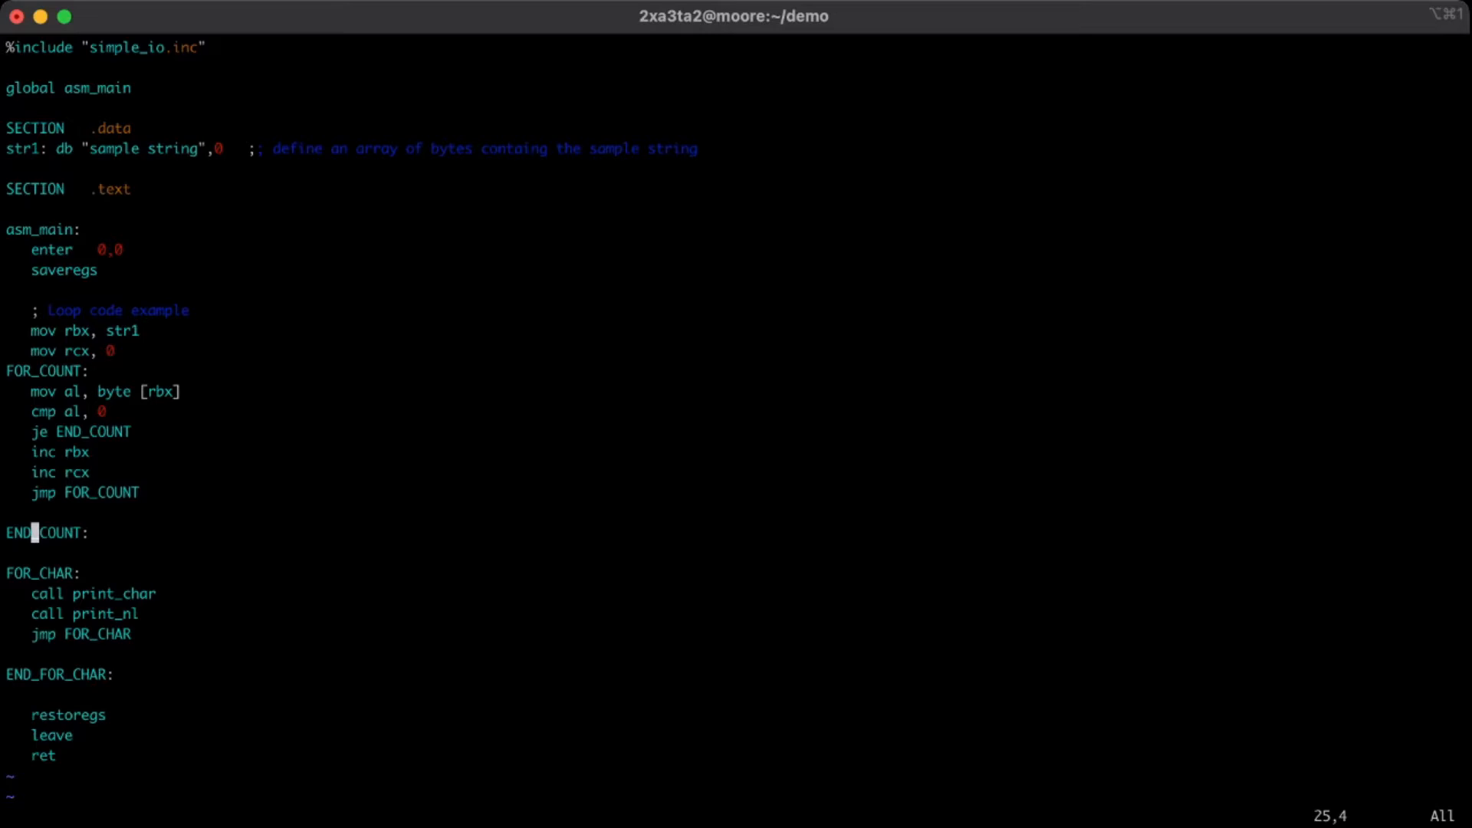
key("o")
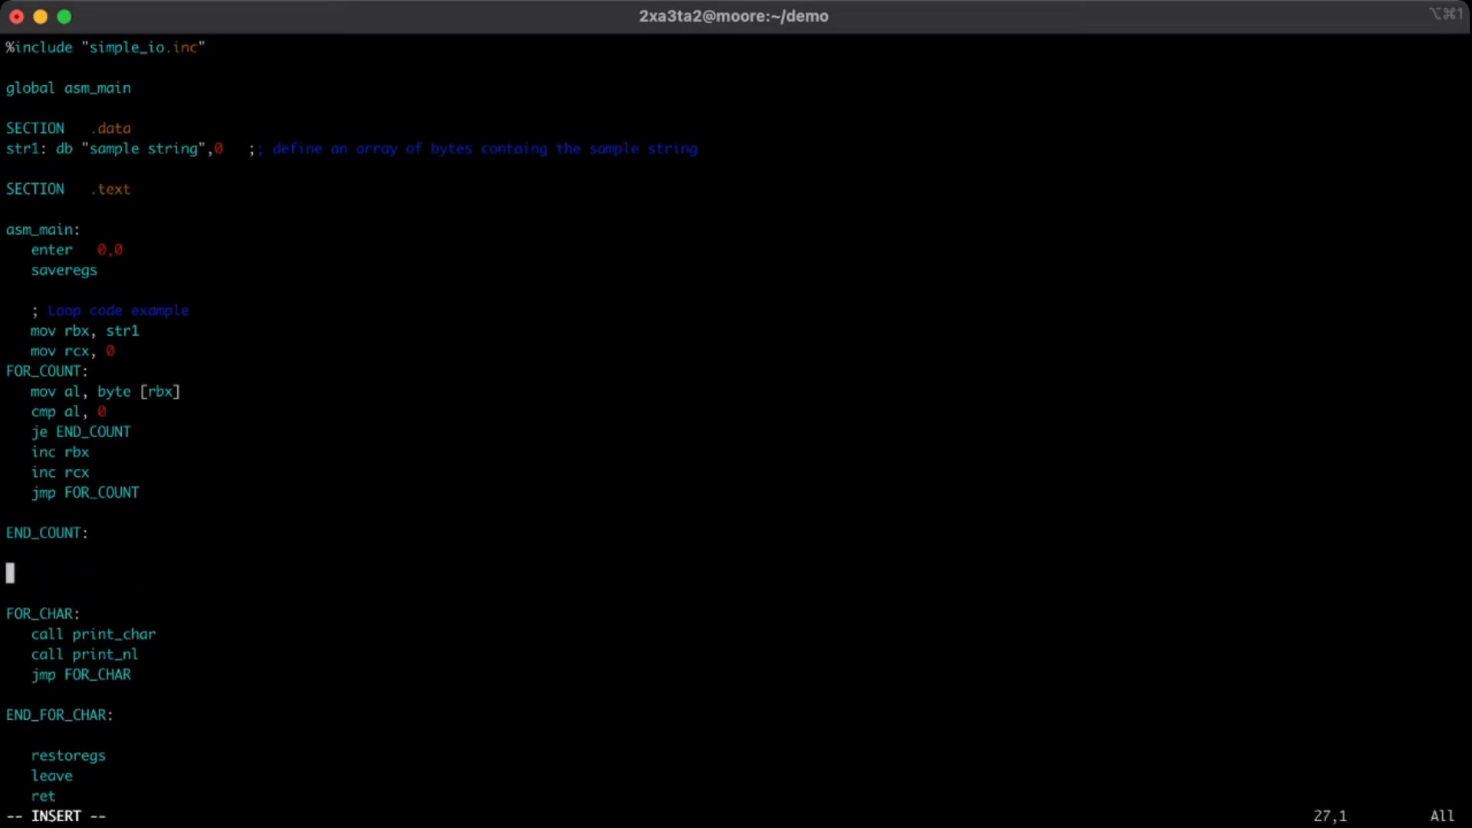
type("mov")
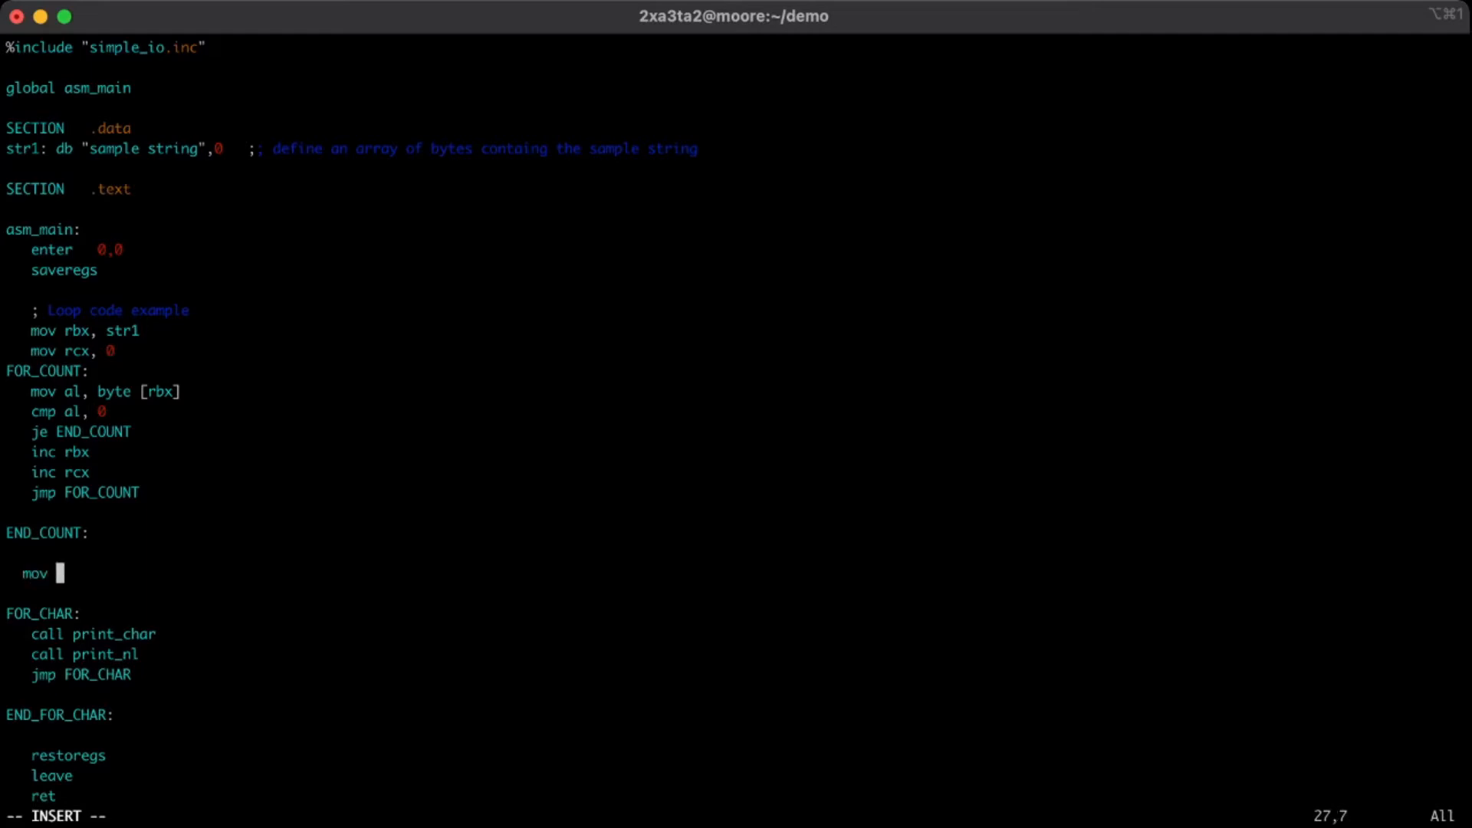
type("rb")
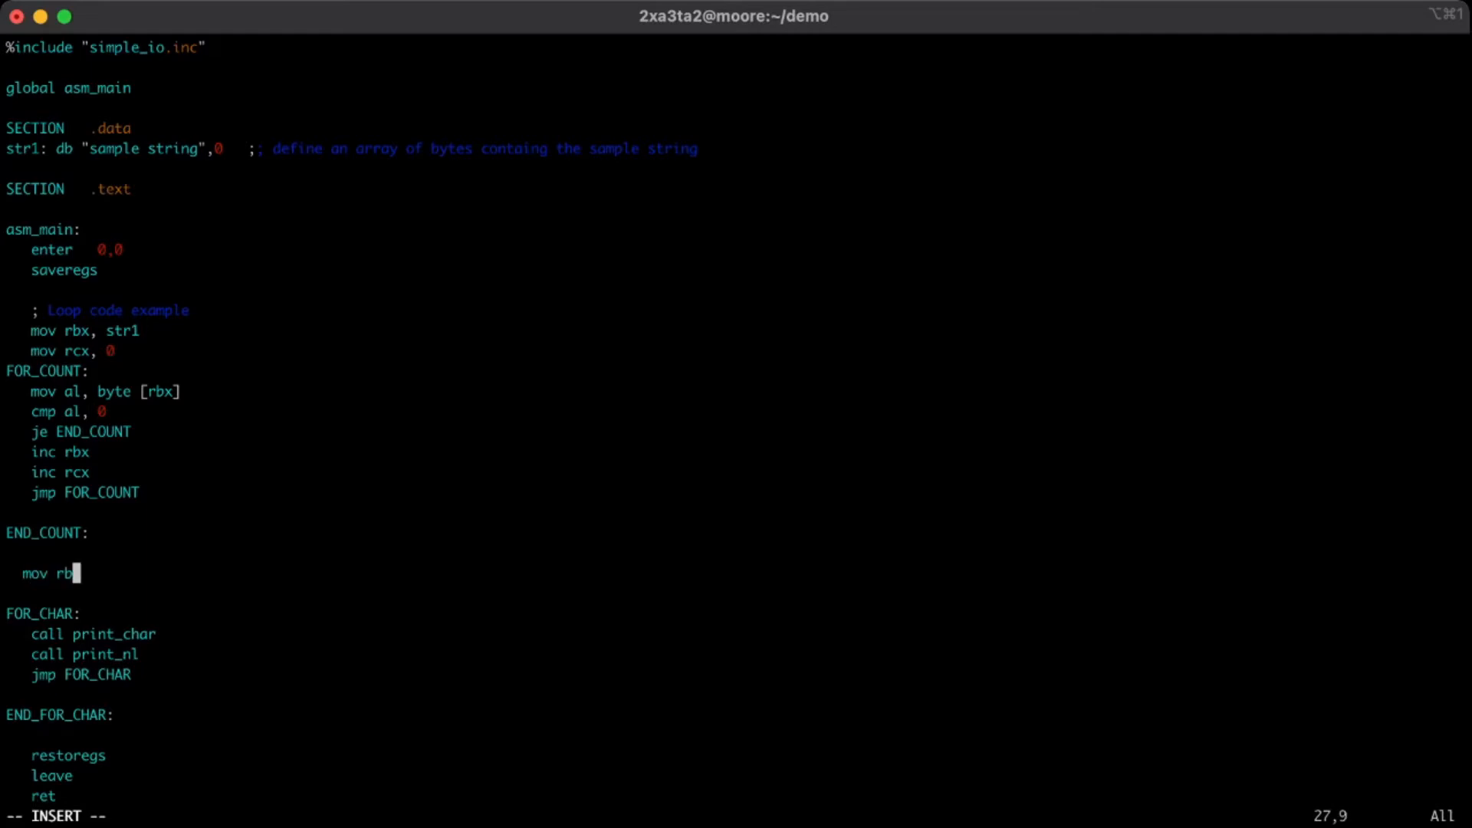
type("x")
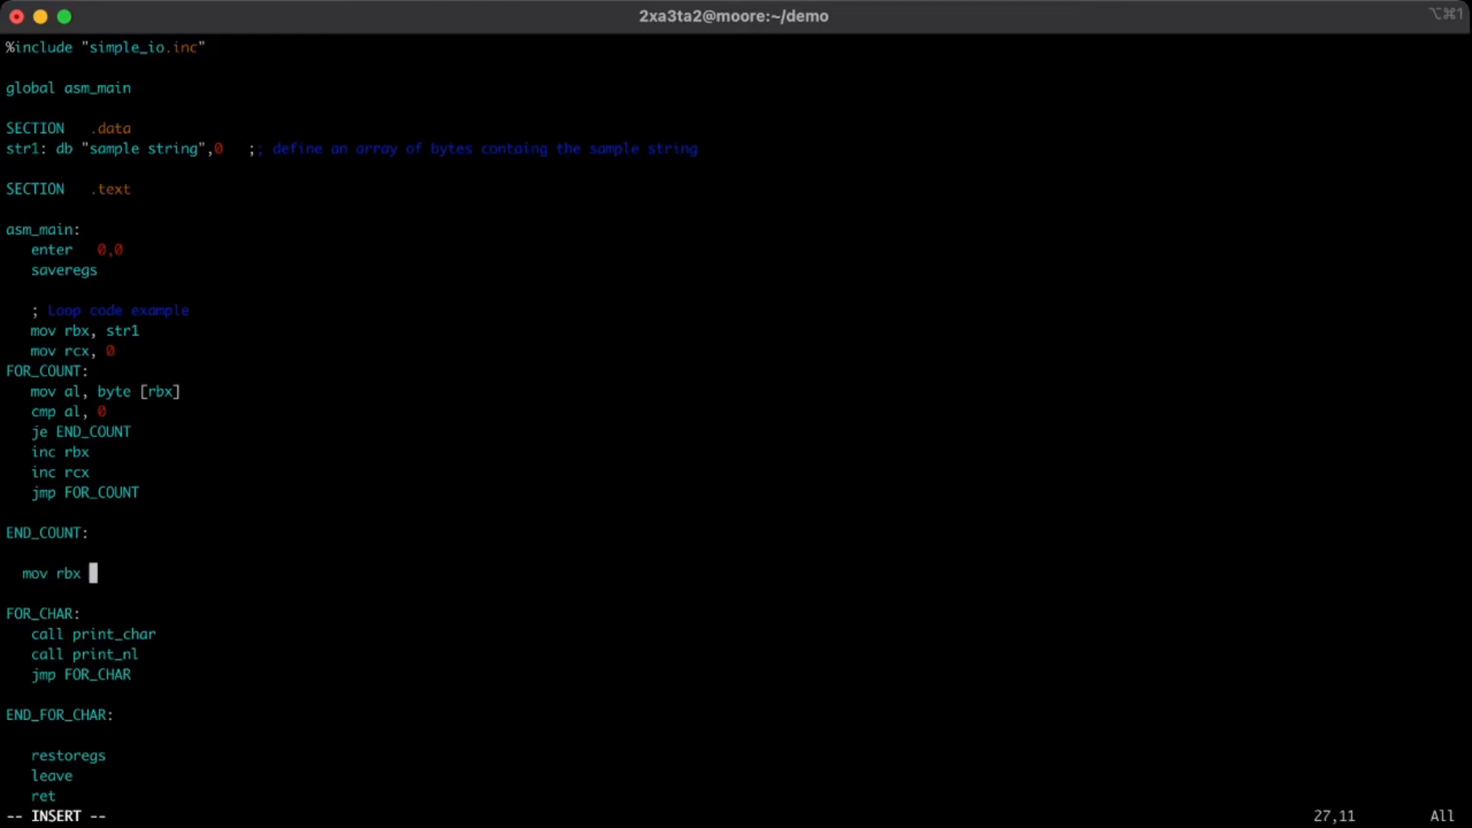
type(", str1")
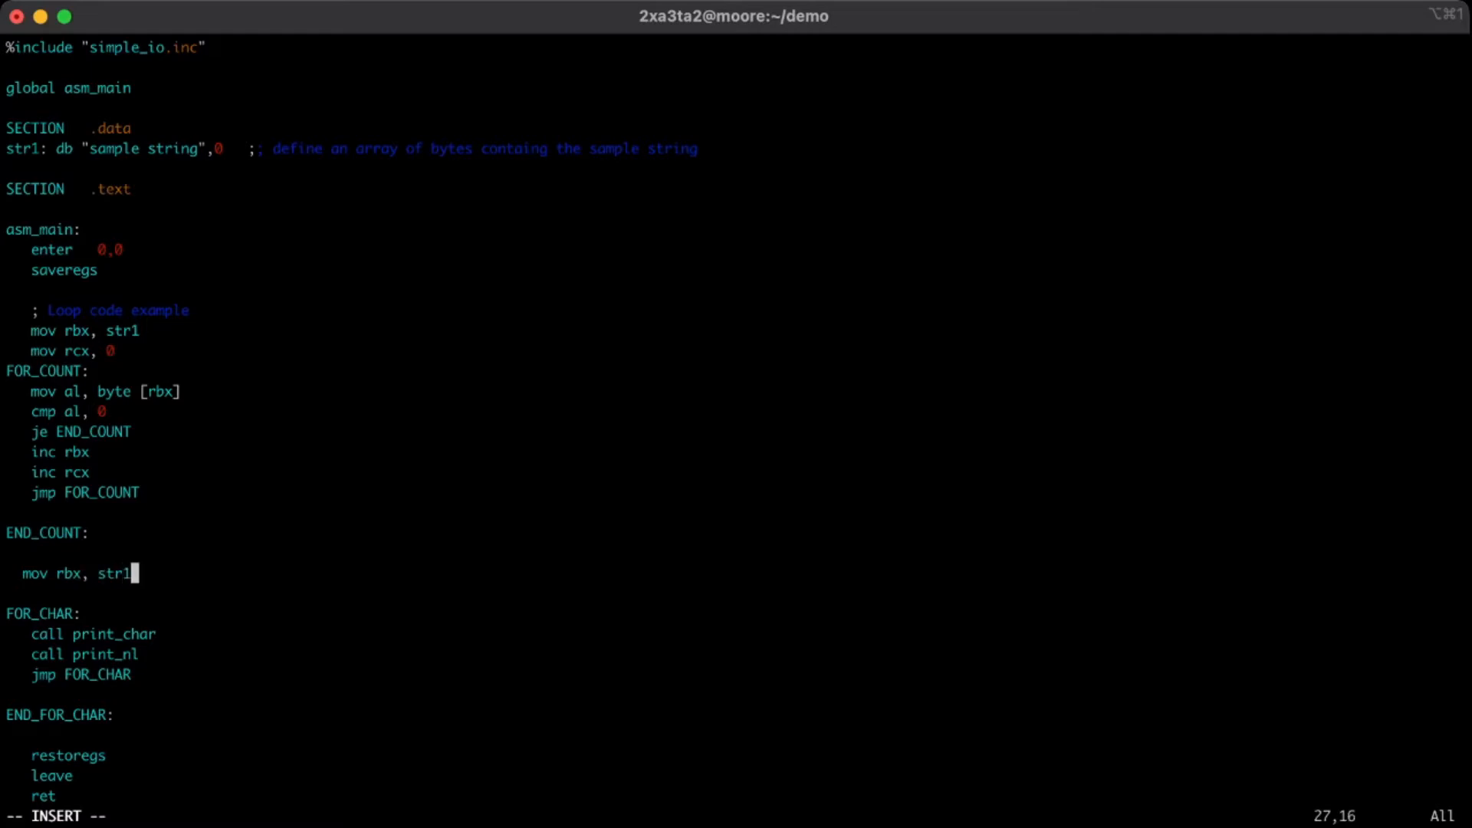
key("Return")
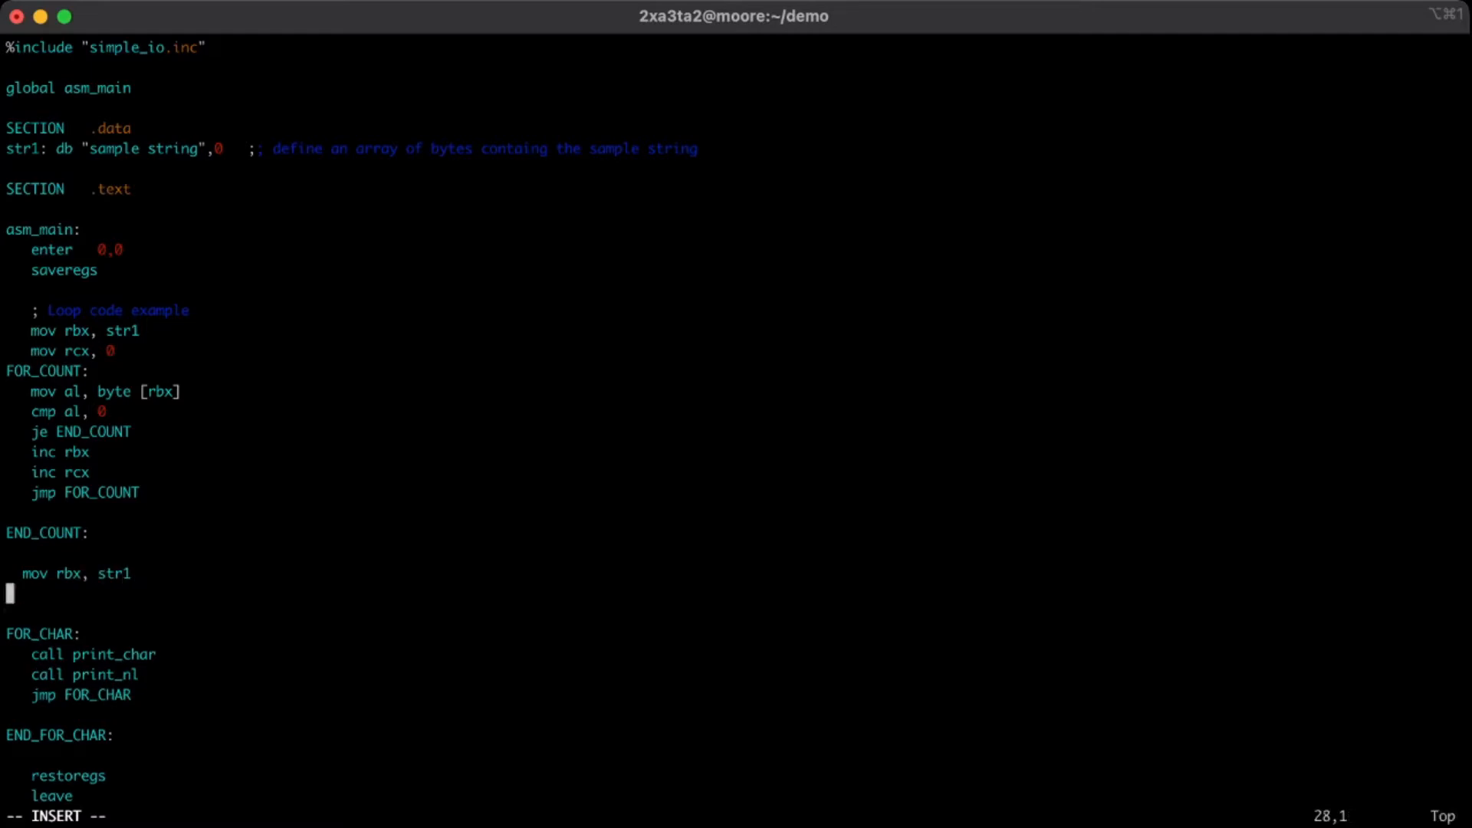
Add 'add rbx, rcx' below the str1 load.
type("add")
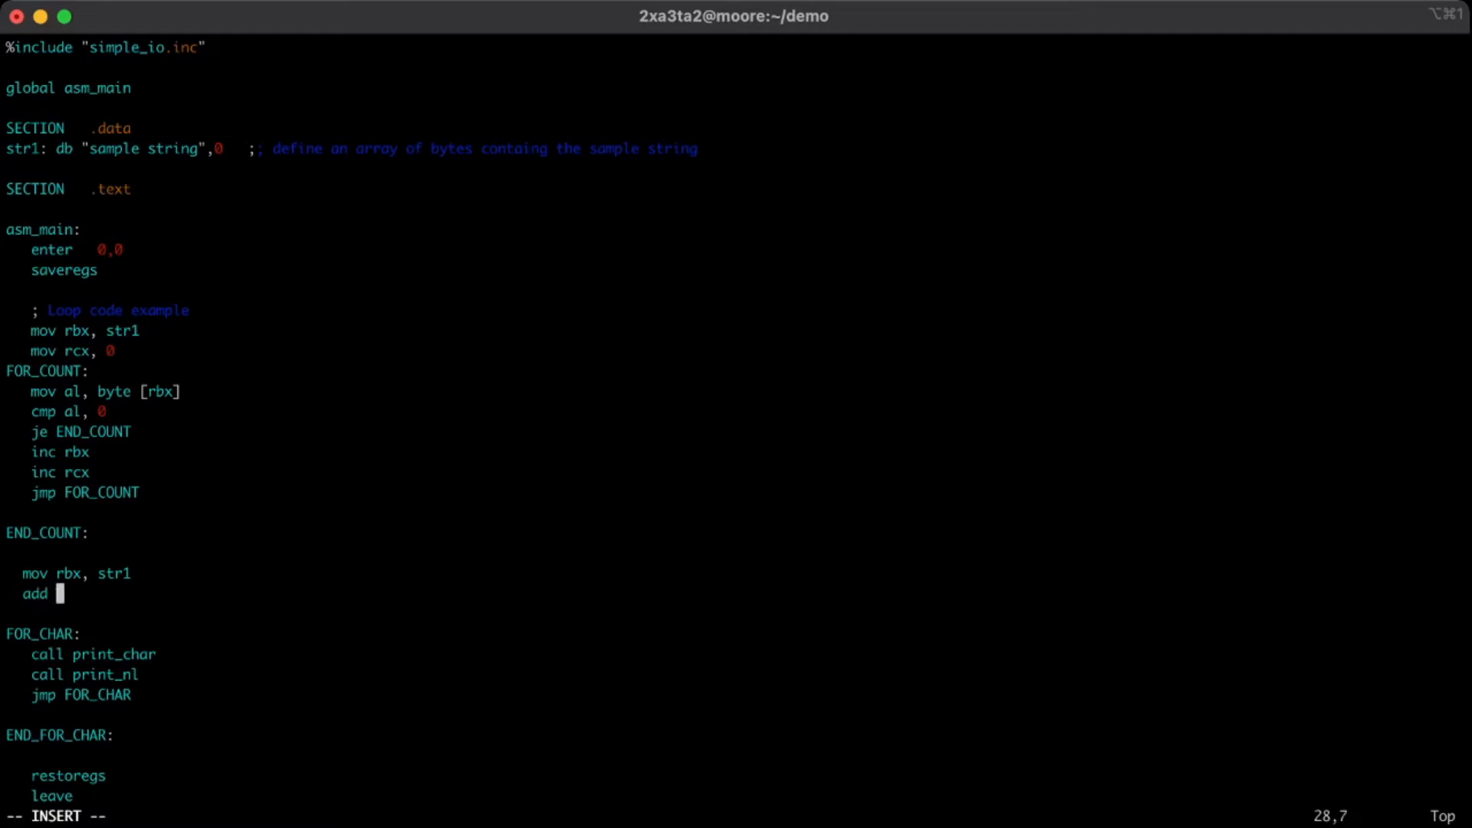
type("rbx,")
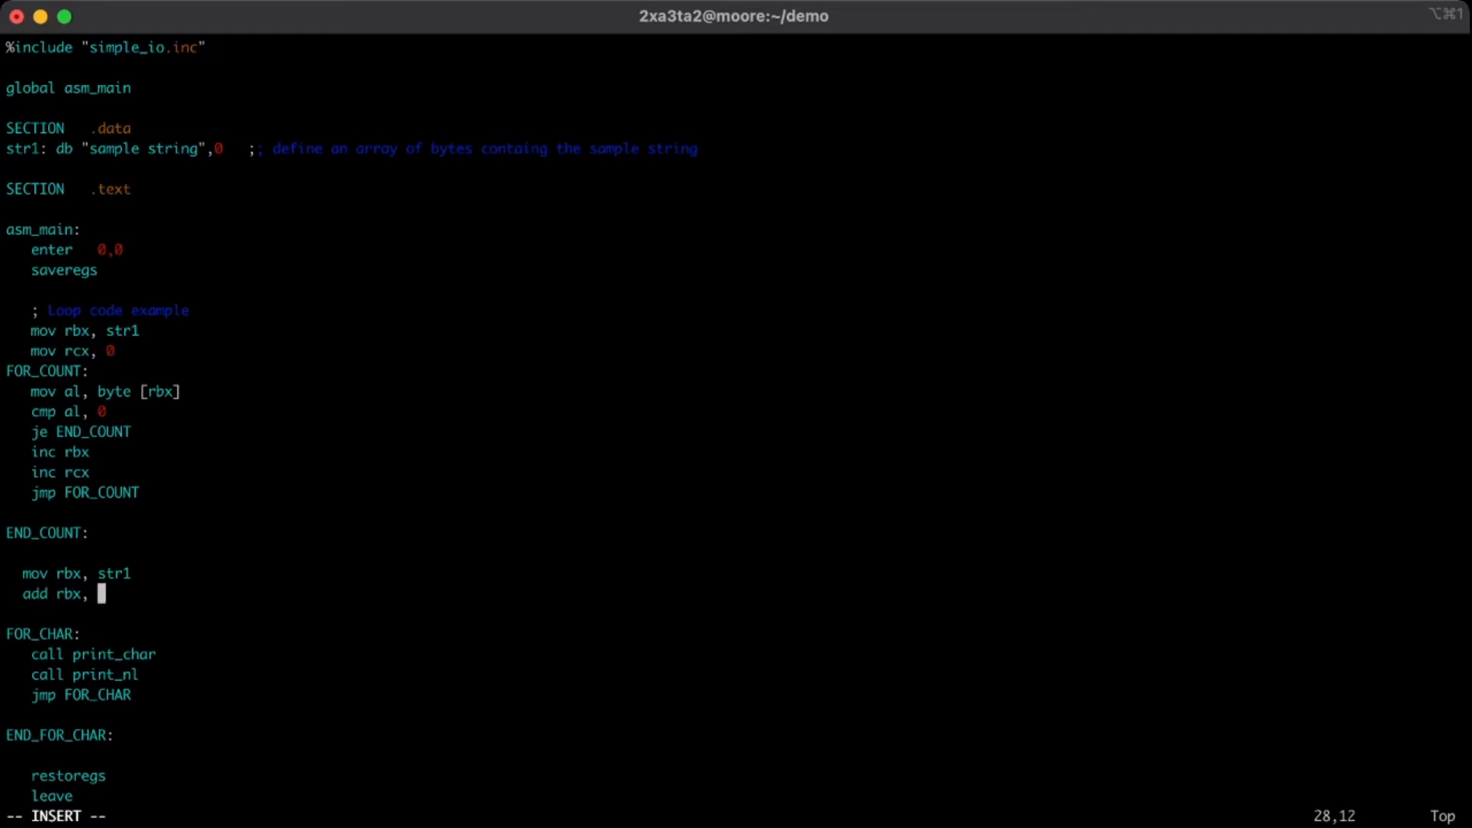
type("rc")
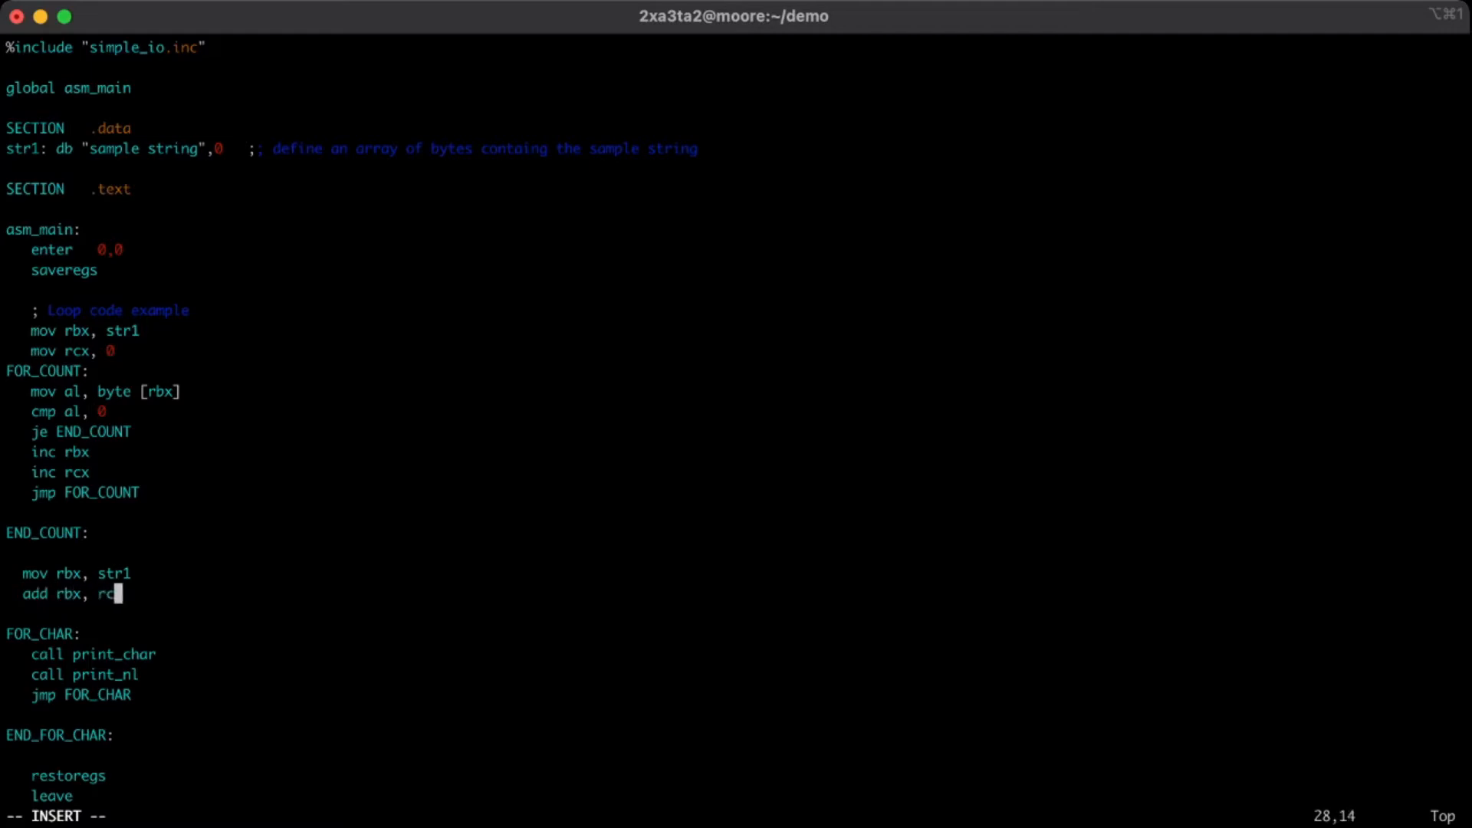
type("x ;")
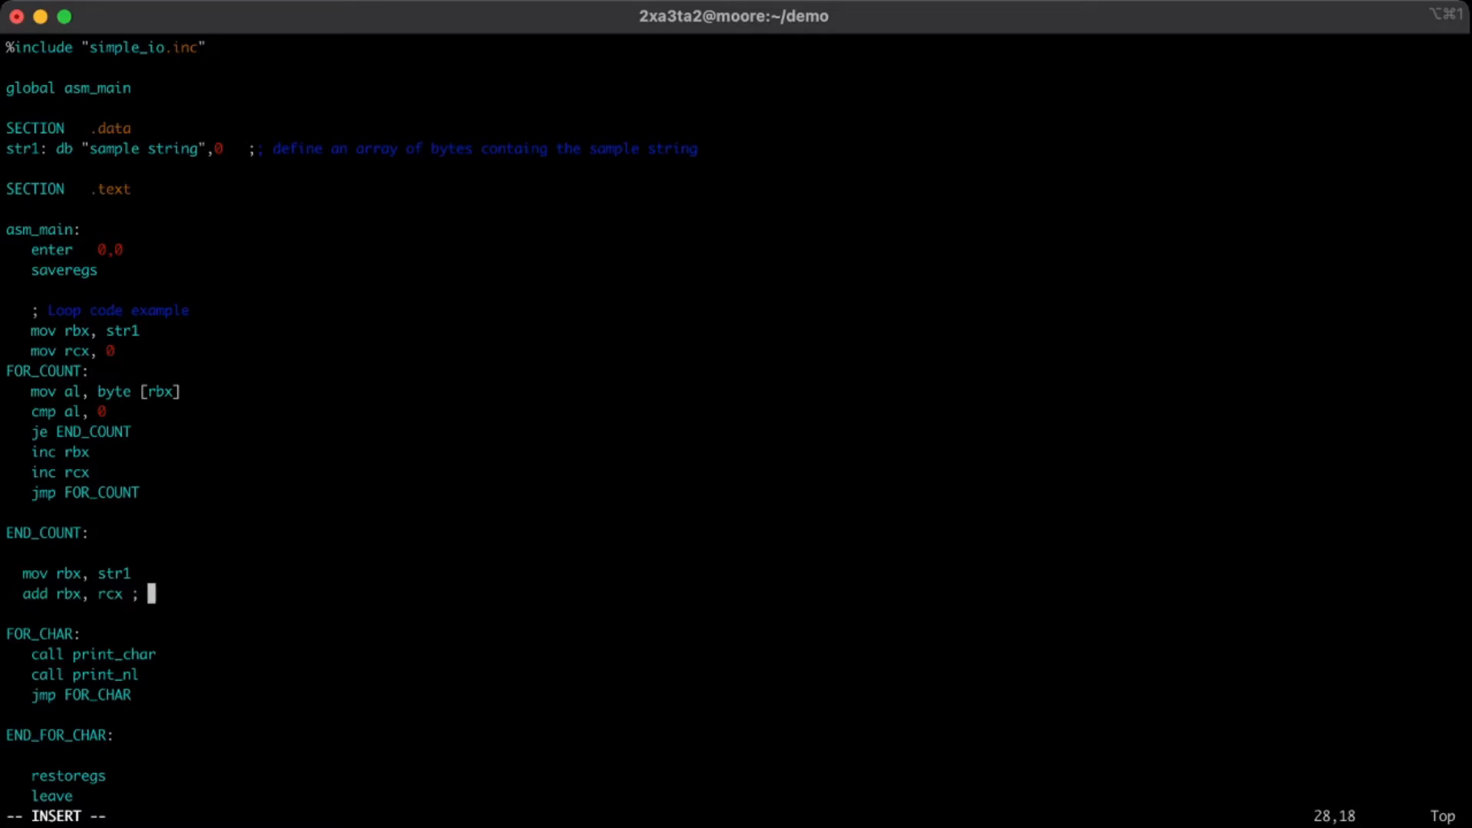
type("Outt")
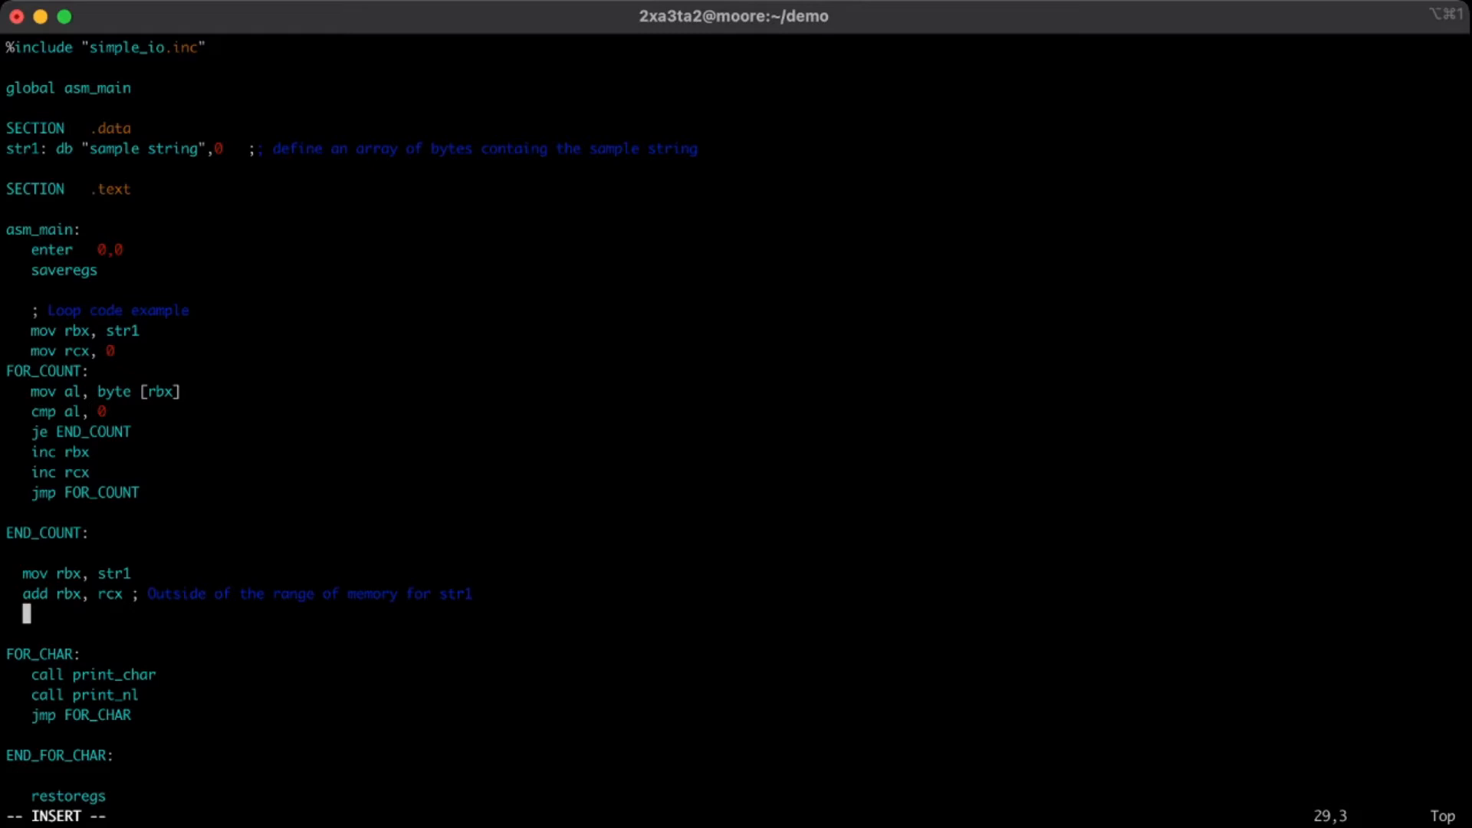
Add 'dec rbx' with the comment '; tail of str1'.
type("dec rbx ;")
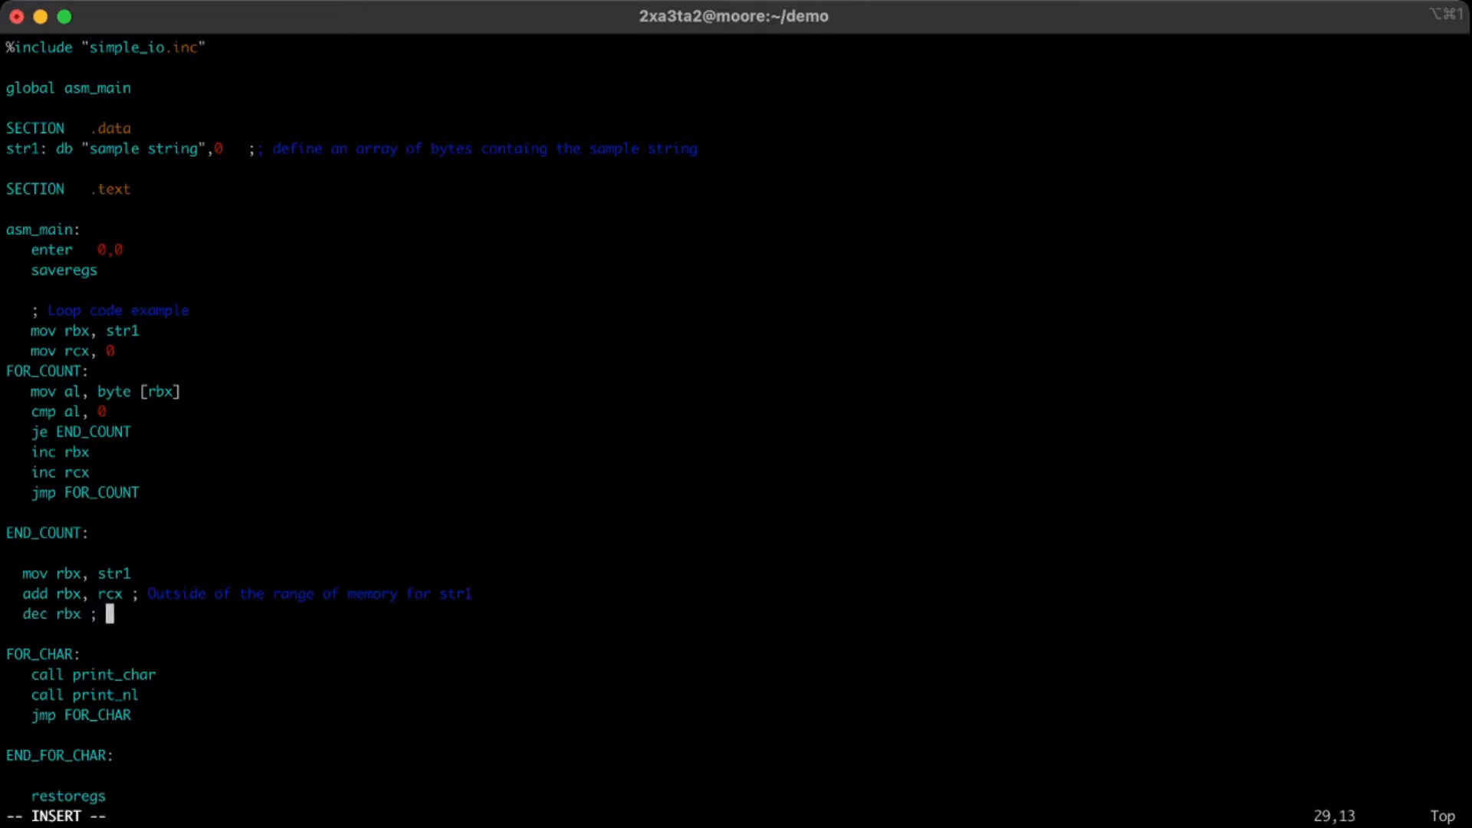
key("backspace")
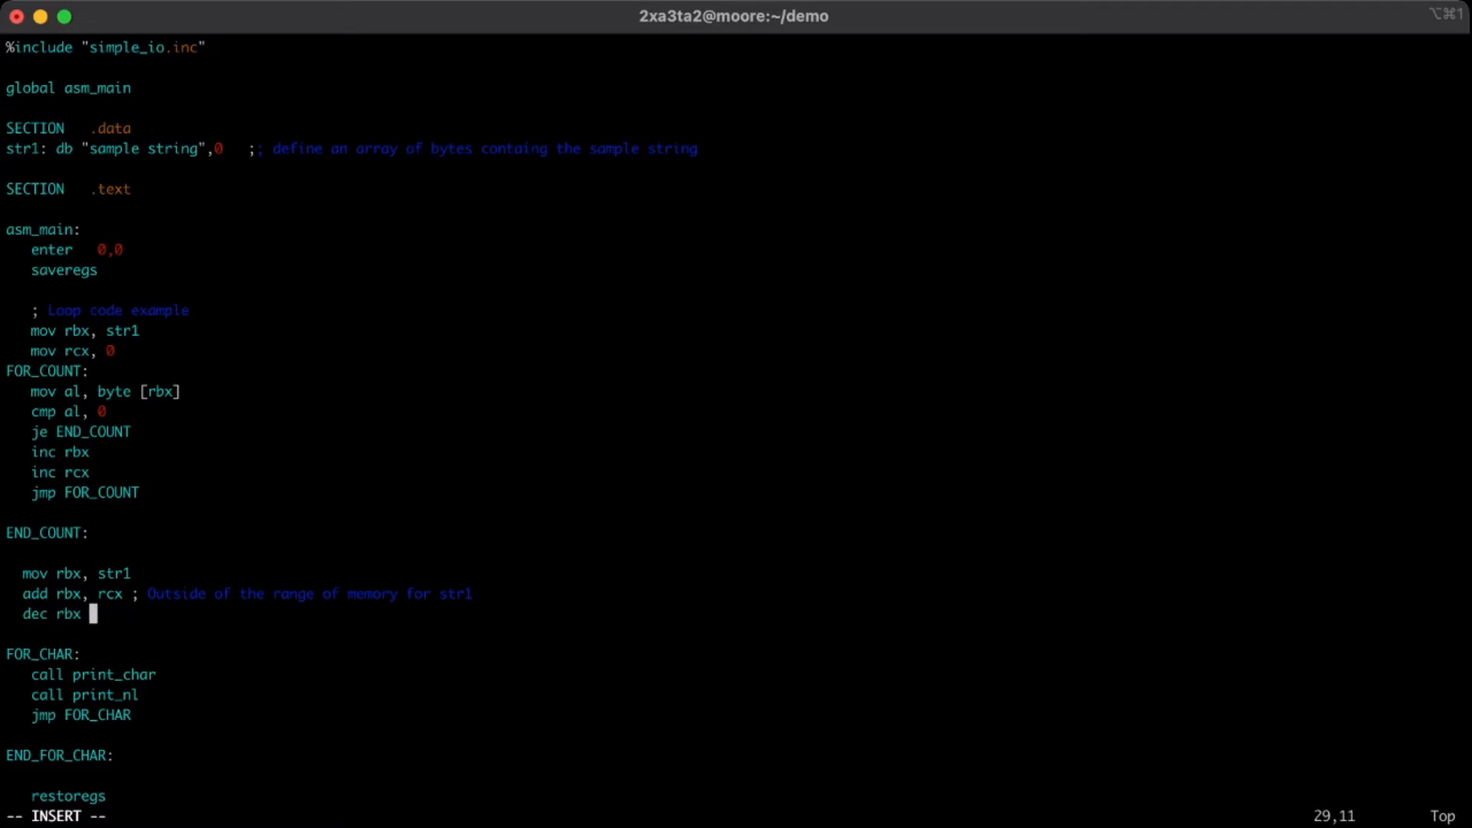
type(";")
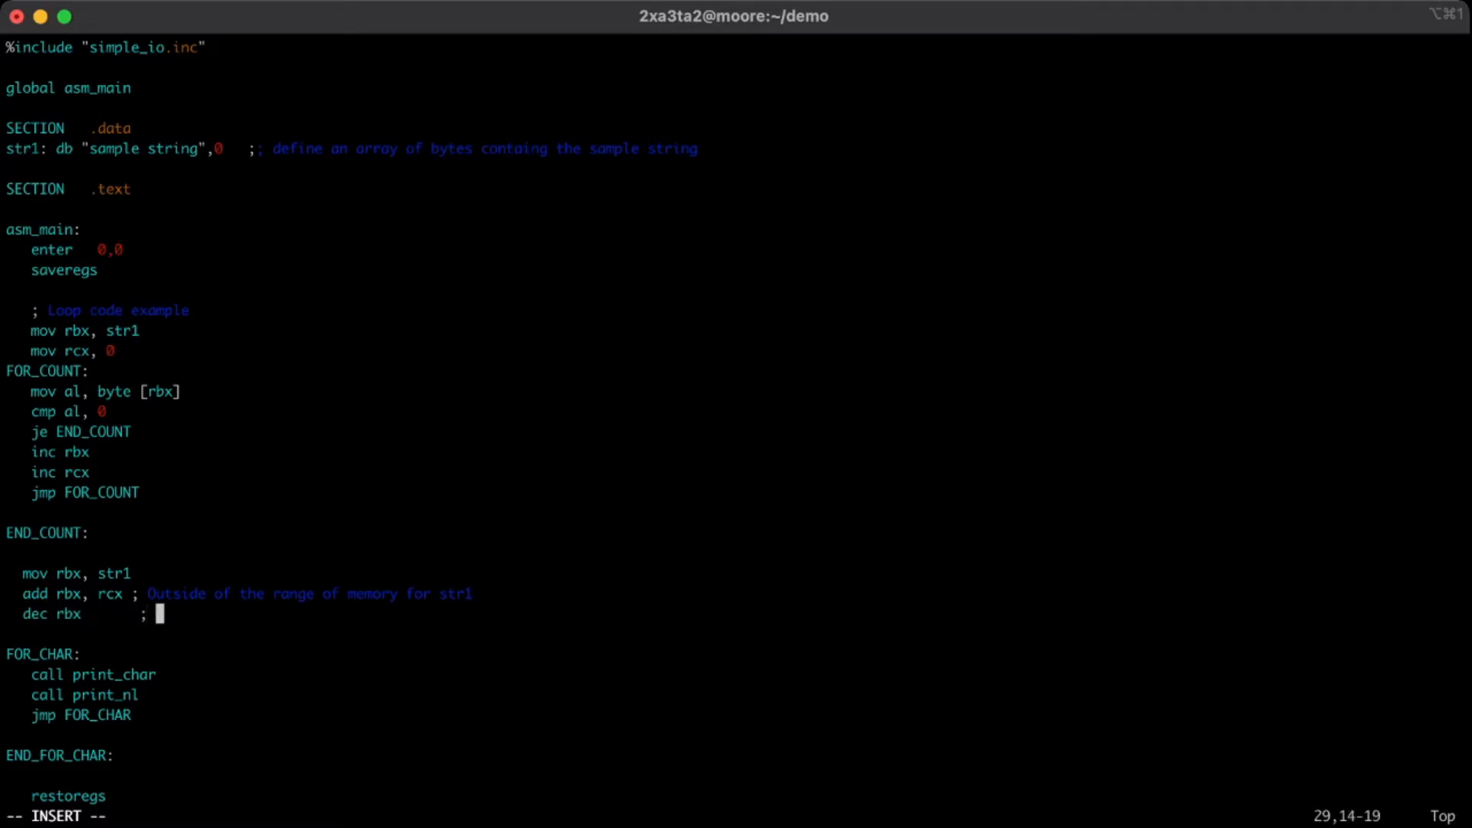
type("tail of rbx")
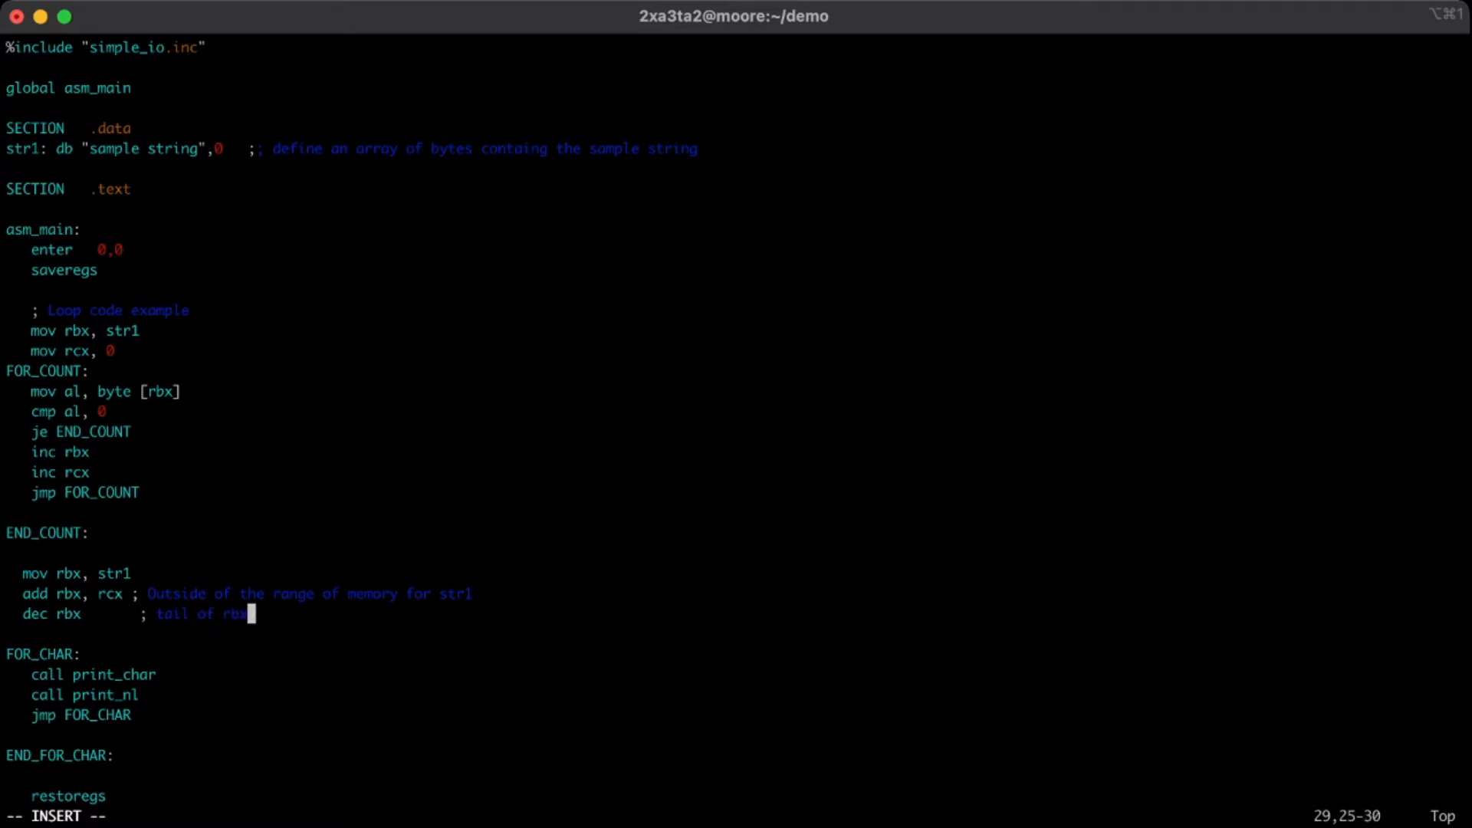
key("BackSpace")
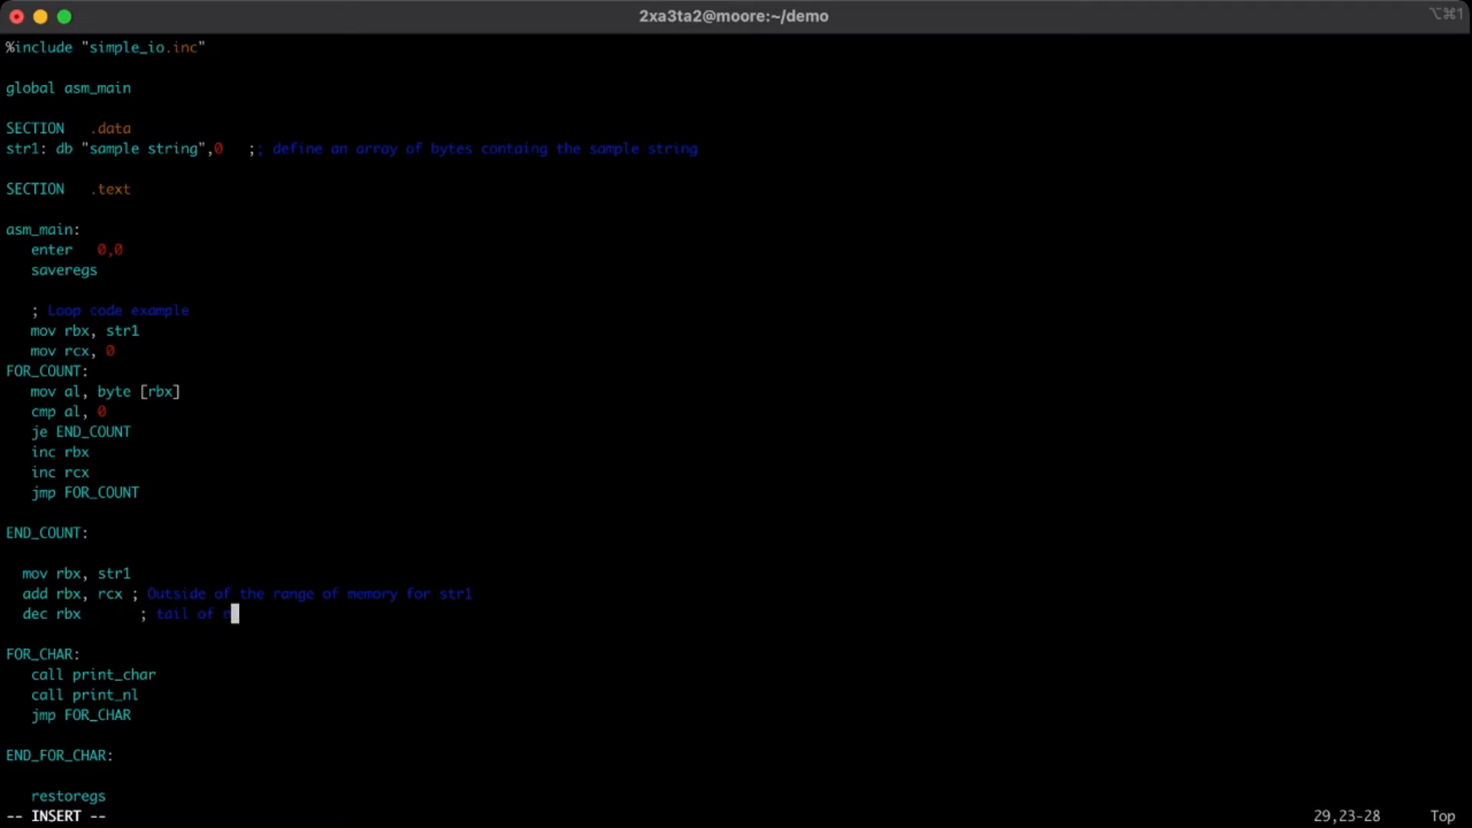
type("str1")
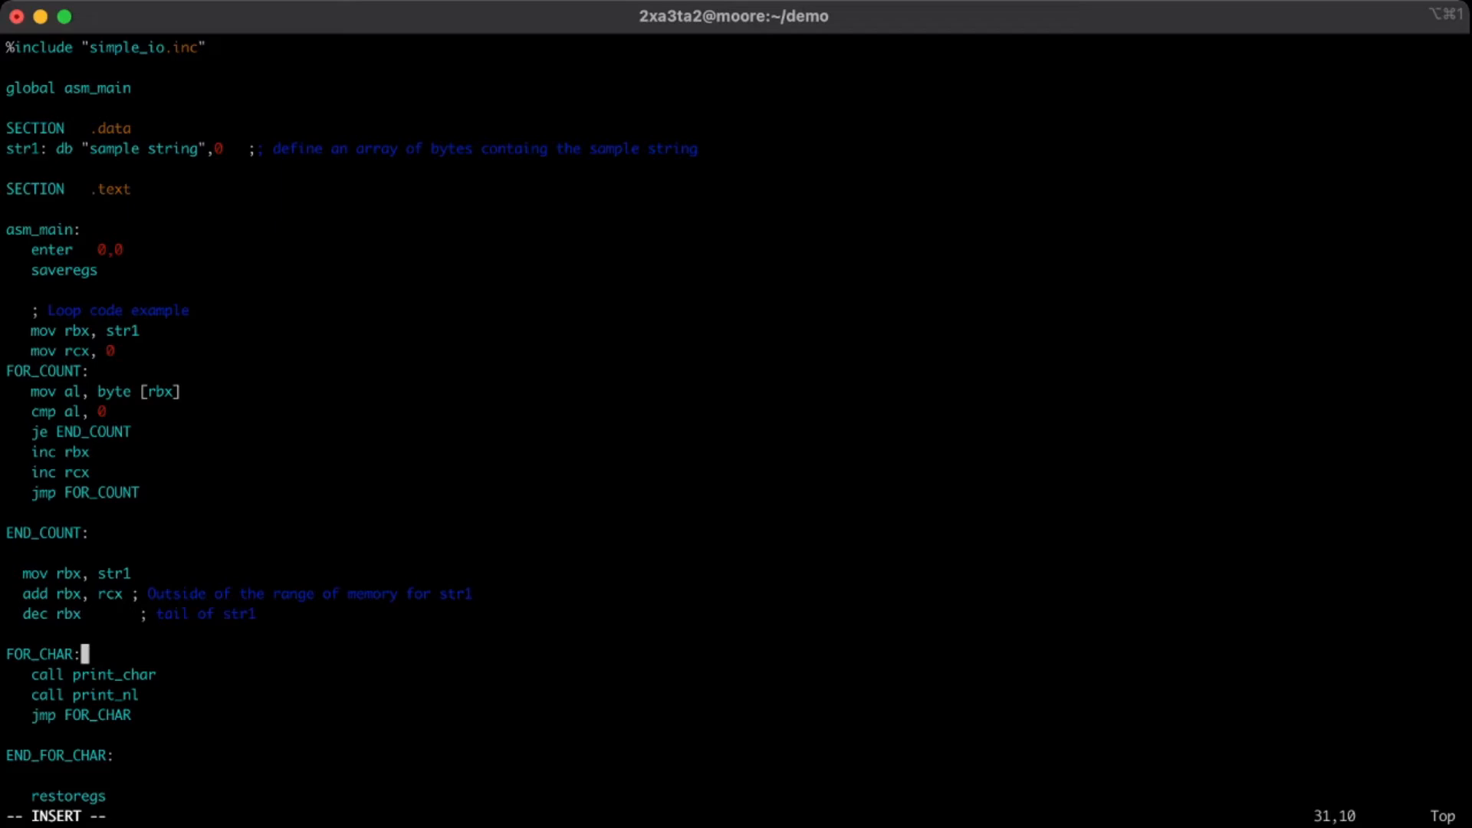
Open FOR_CHAR with 'cmp rcx, 0' and 'je END_FOR_CHAR'.
key("Return")
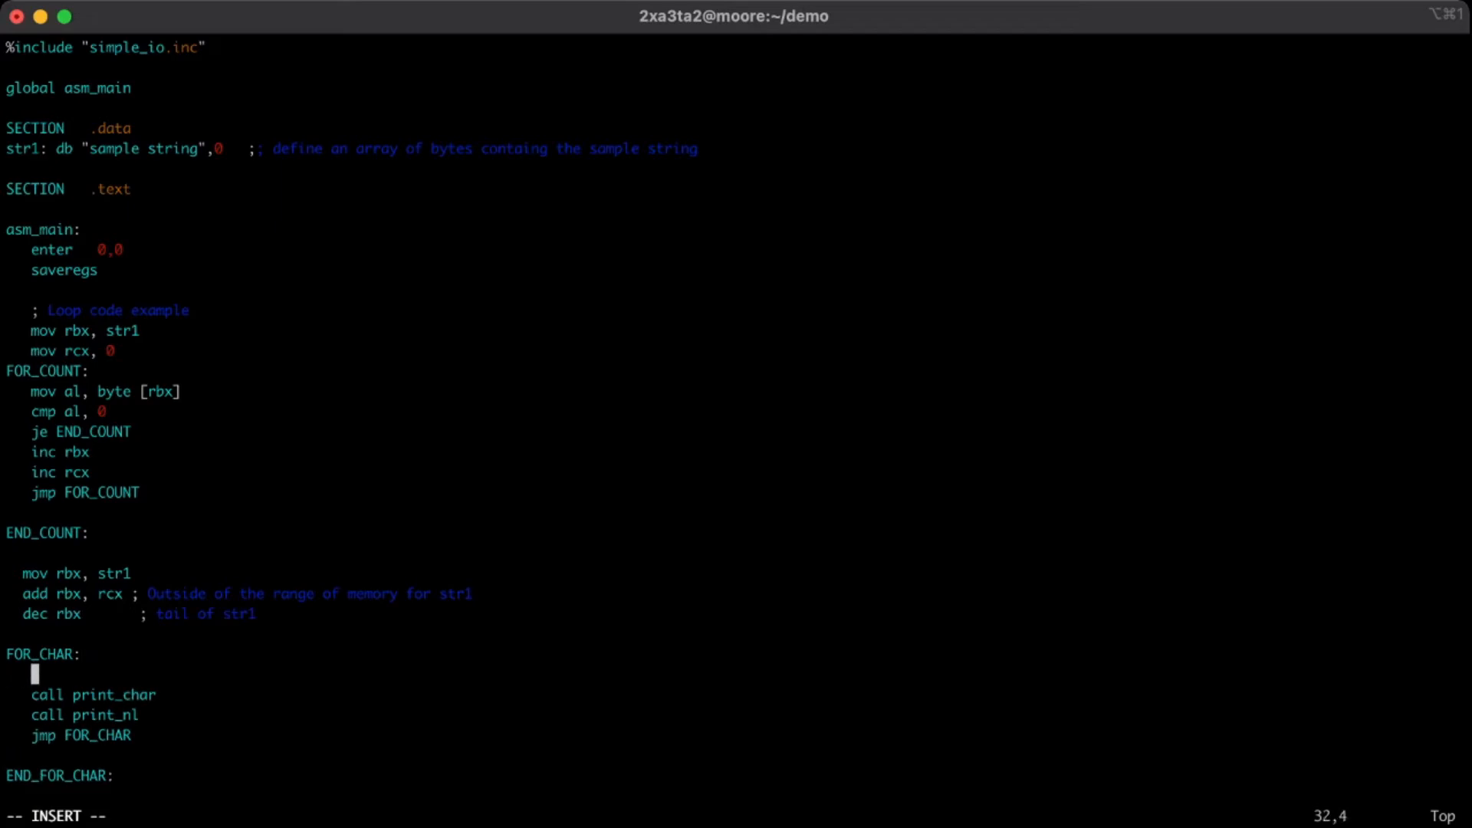
type("cmp")
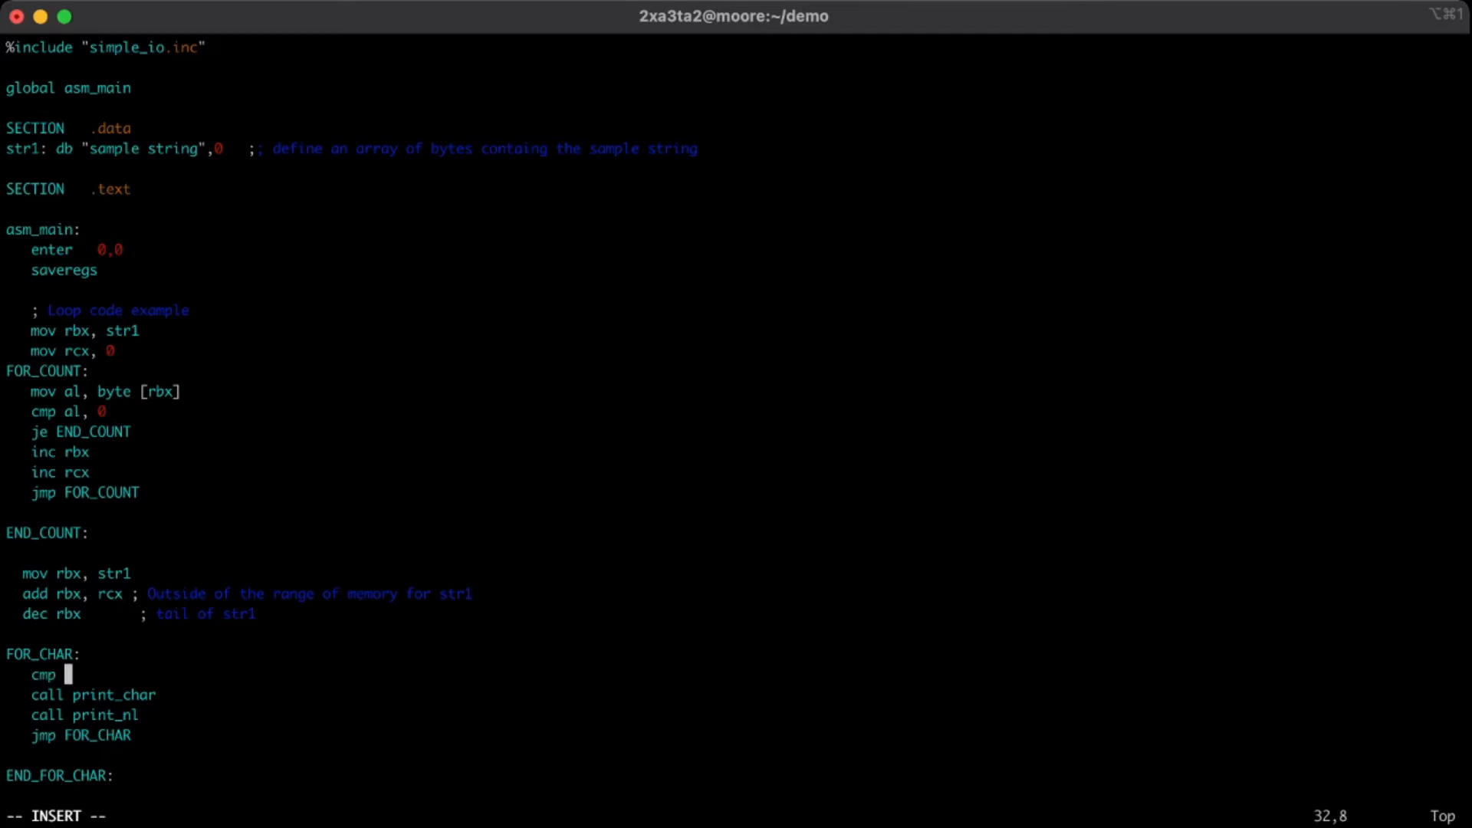
type("rx")
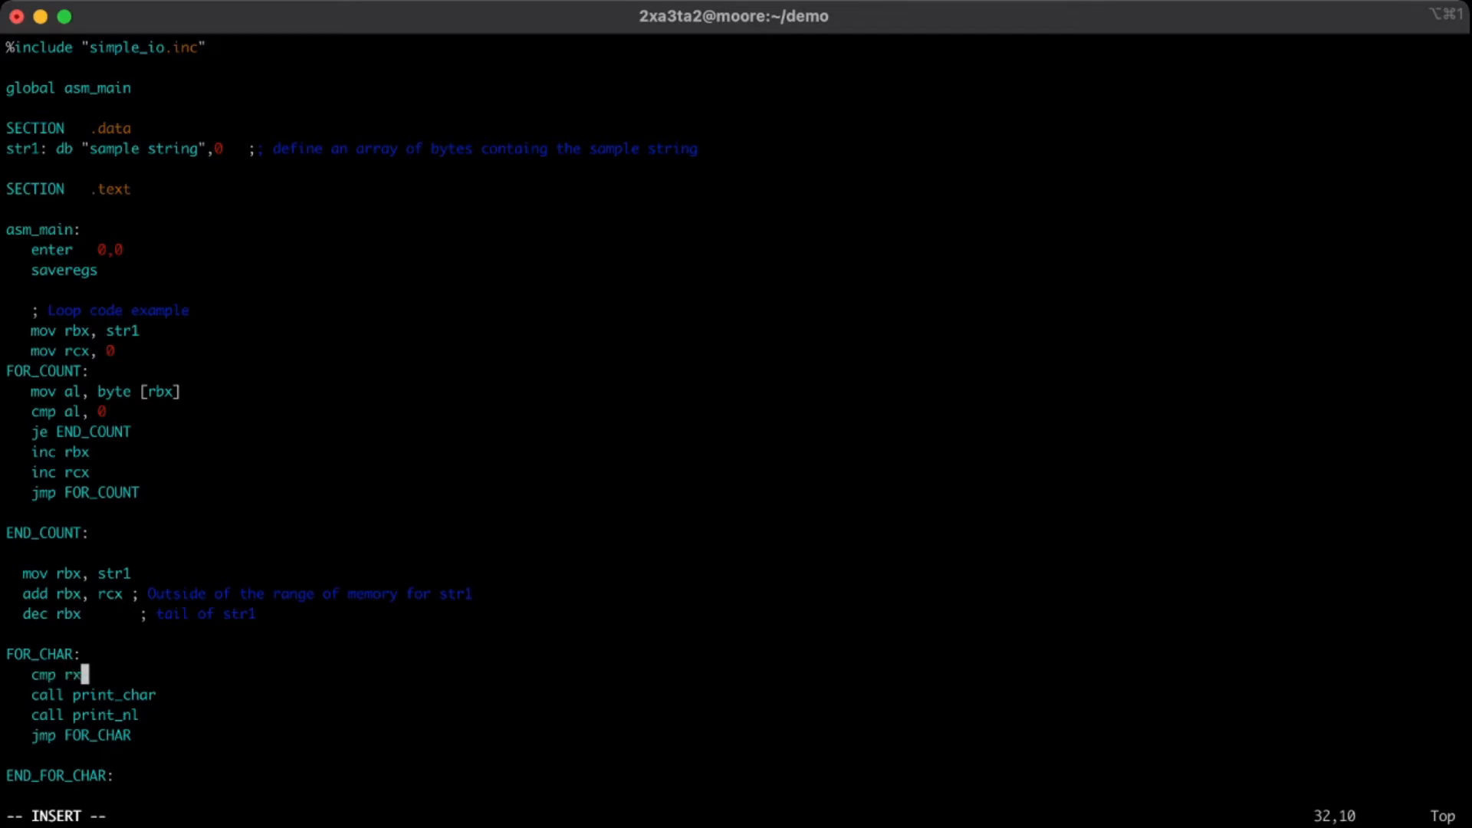
type("cx, 0")
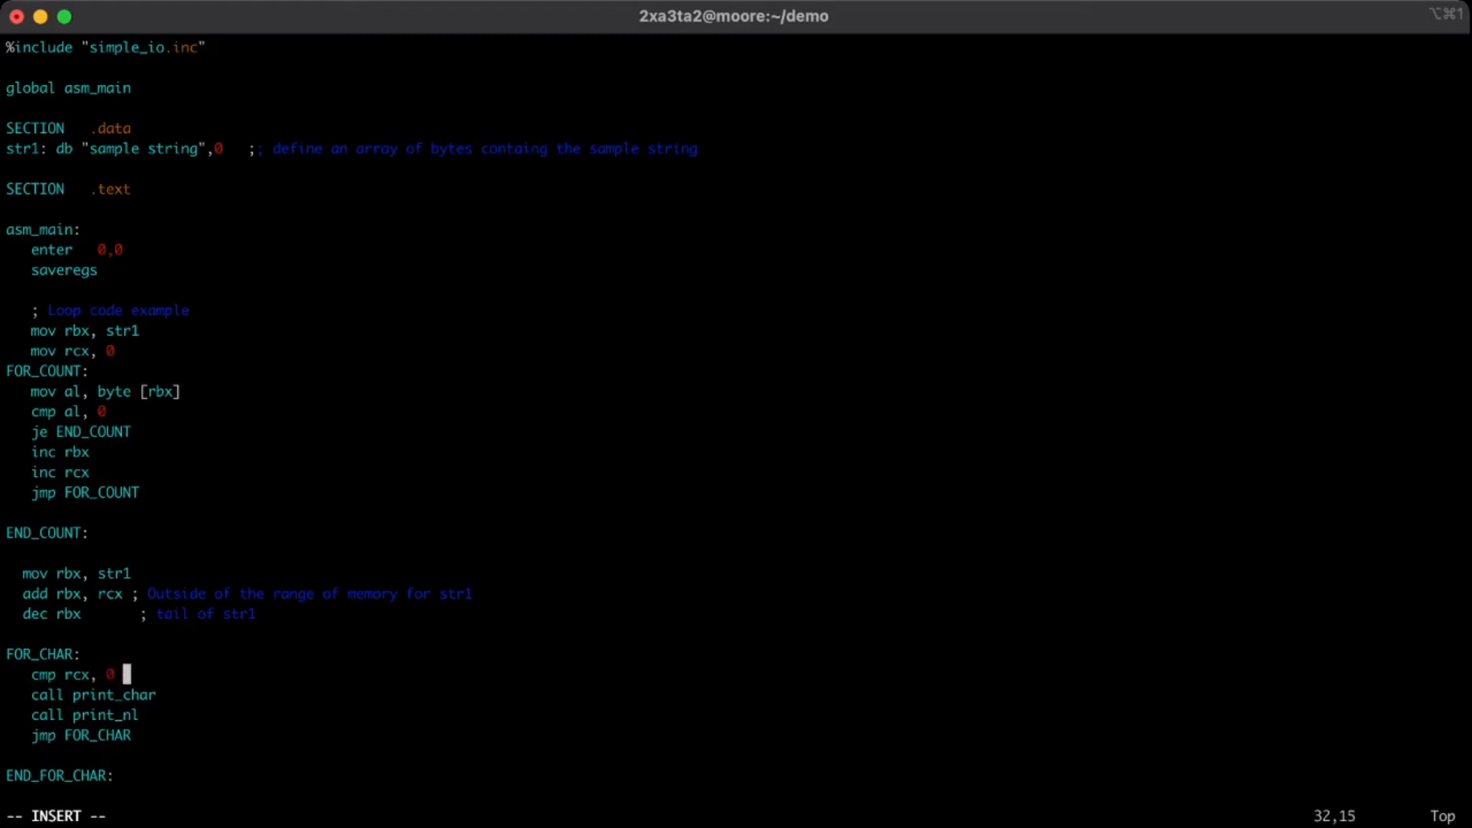
key("Return")
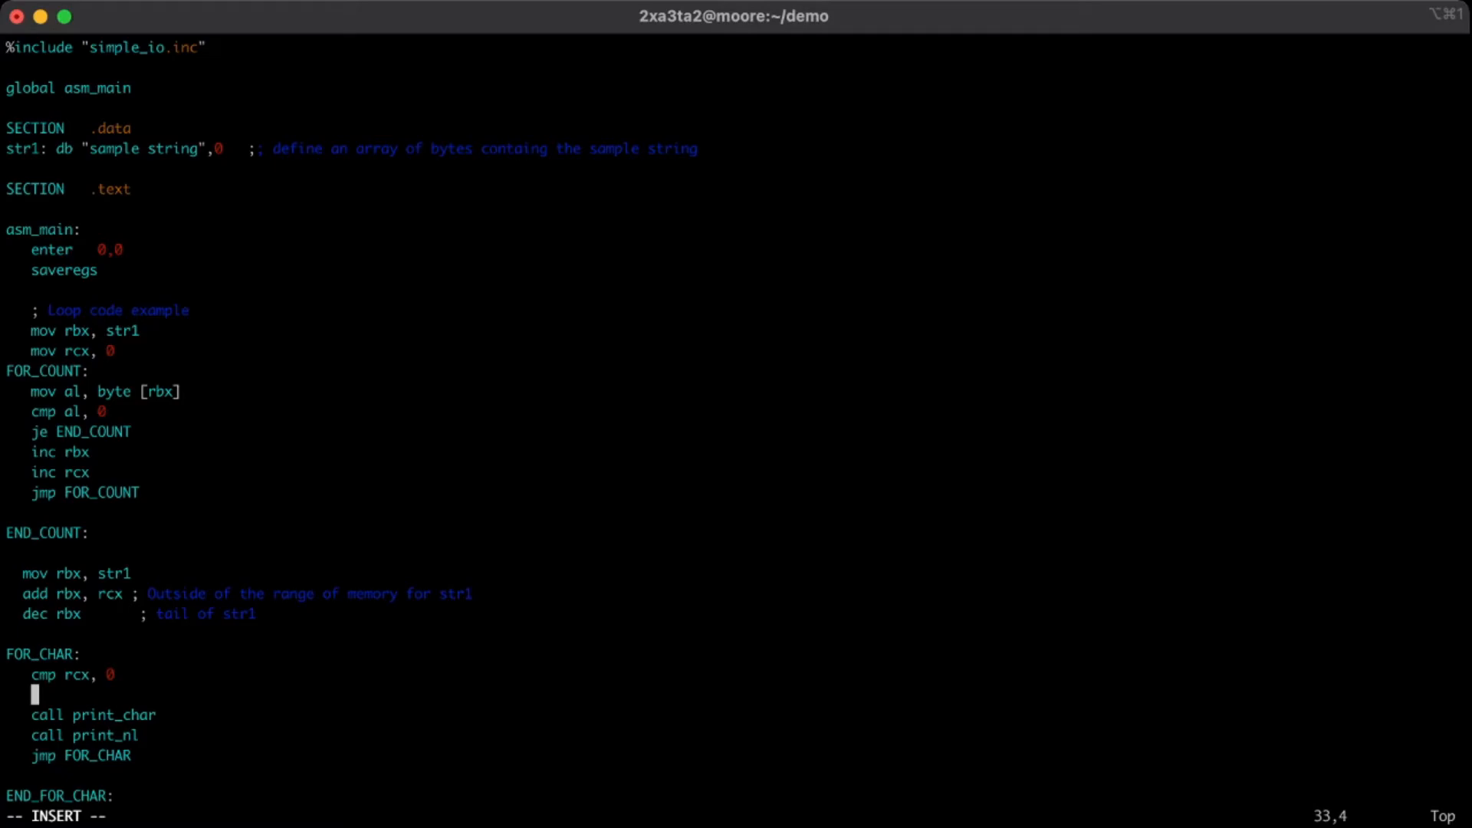
type("je")
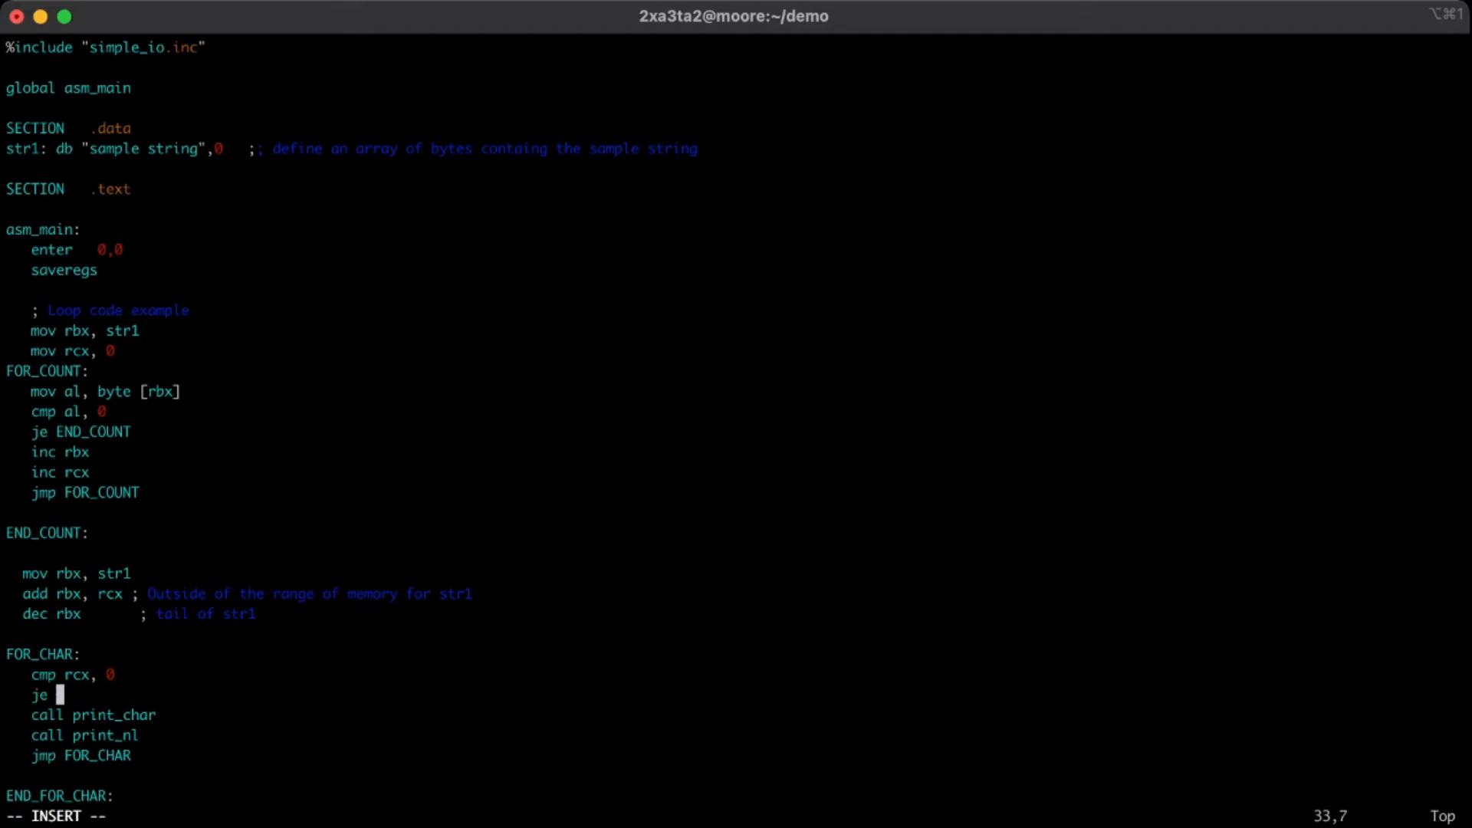
type("END")
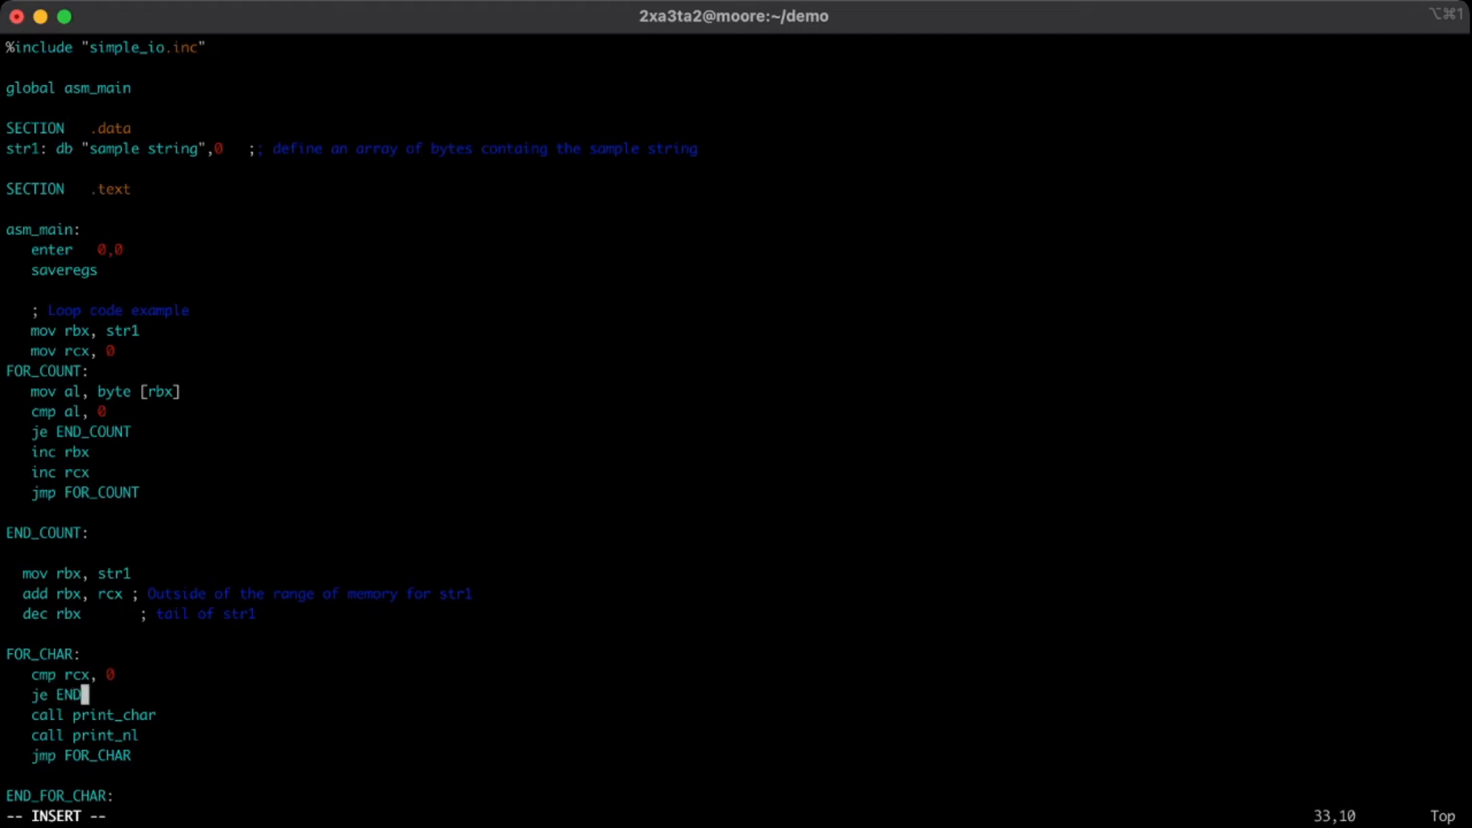
type("_FOR_CHAR")
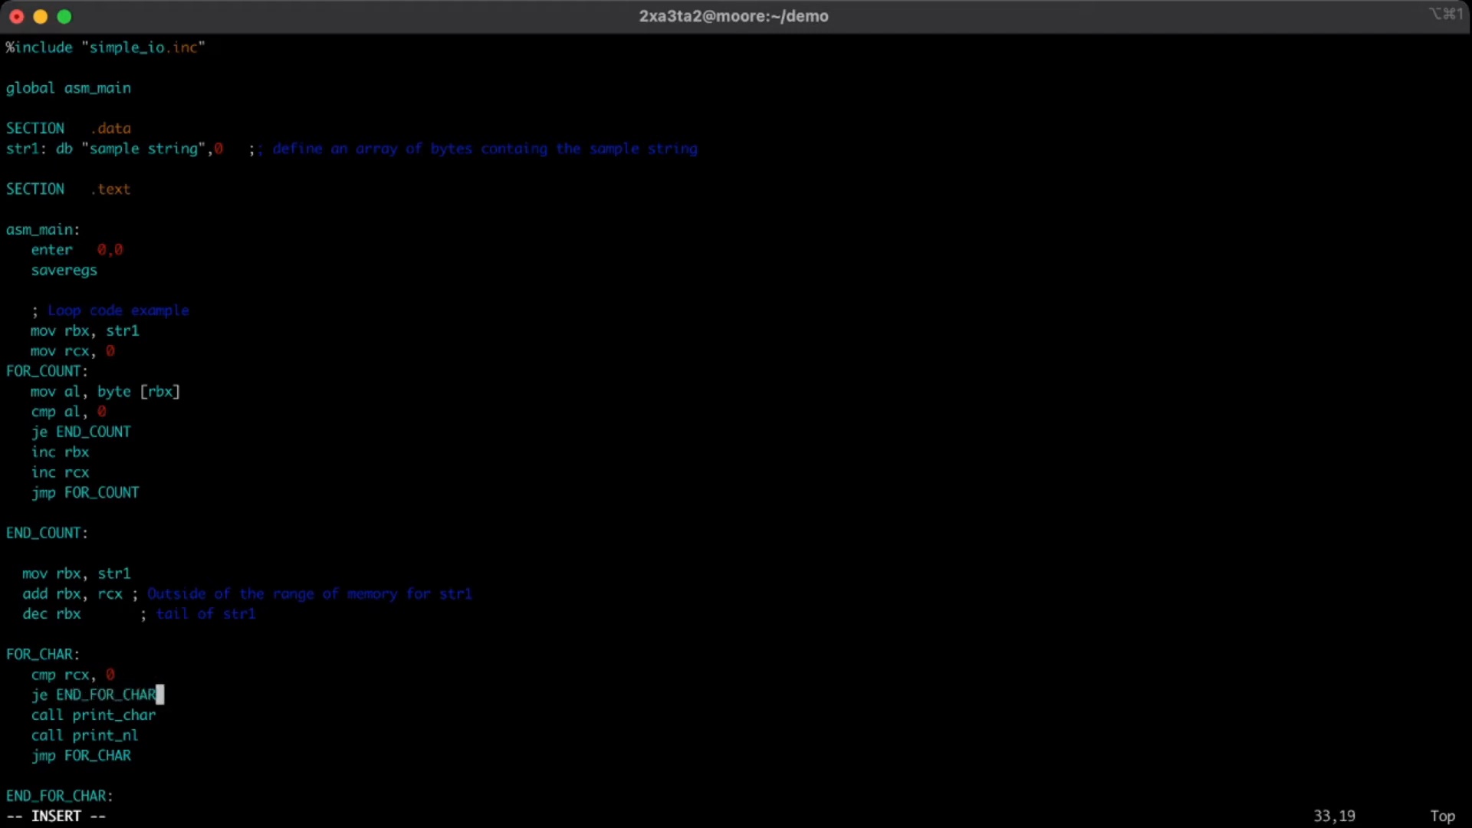
key("Return")
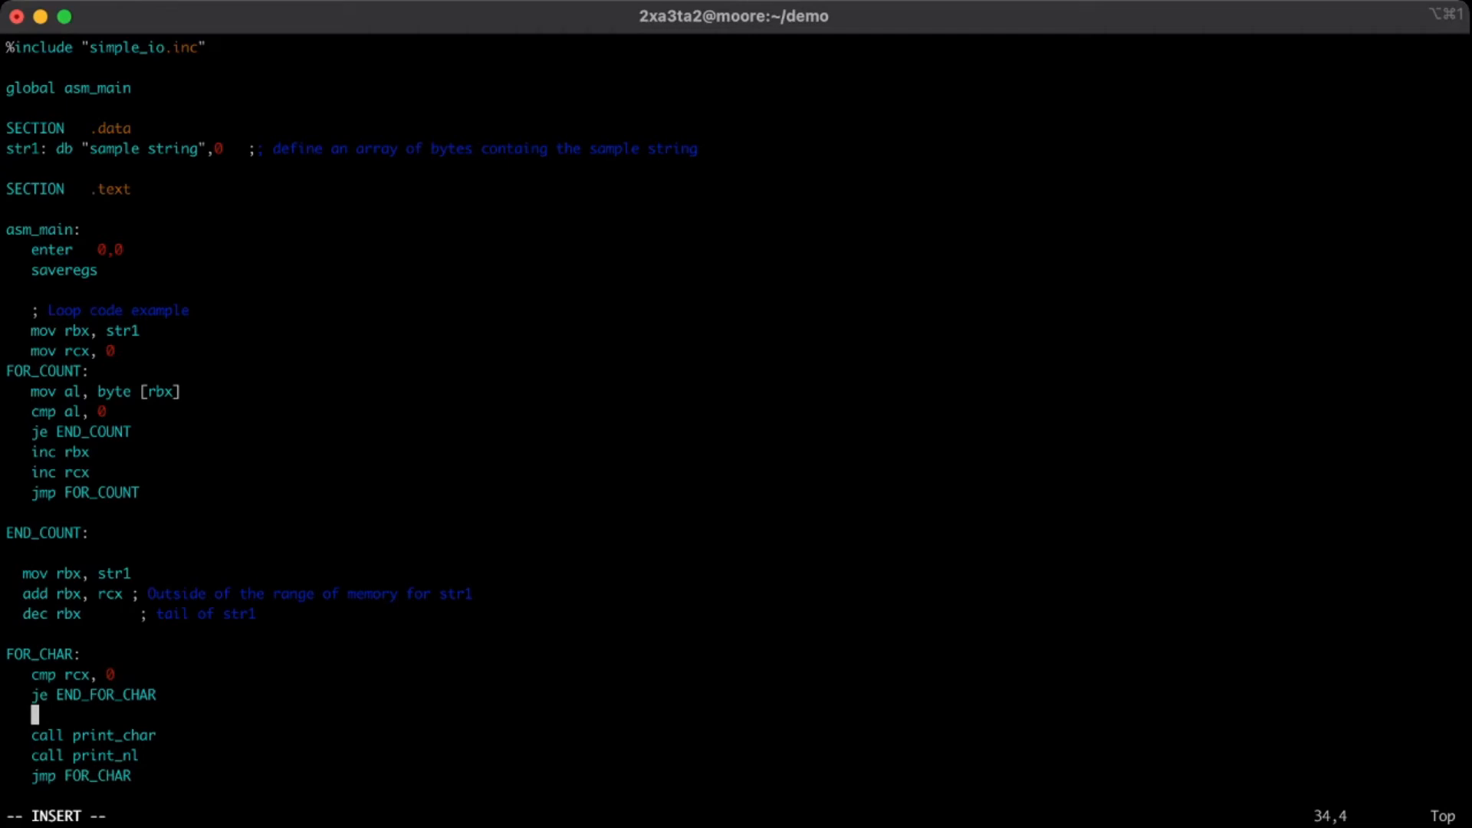
Add 'mov al, byte [rbx]' before the print calls, and 'dec rbx' and 'dec rcx' after print_nl.
type("mv")
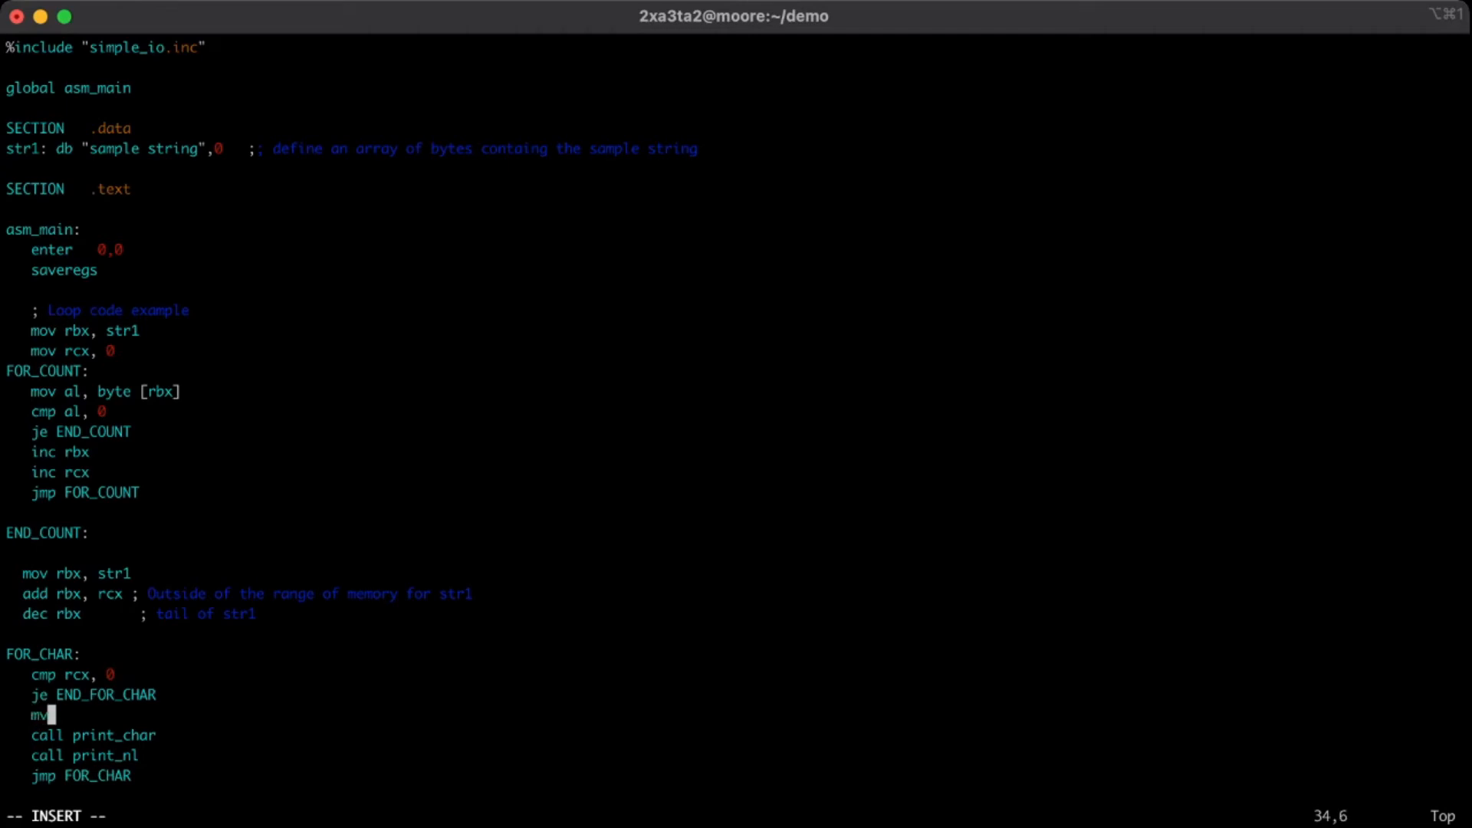
type("ov al,")
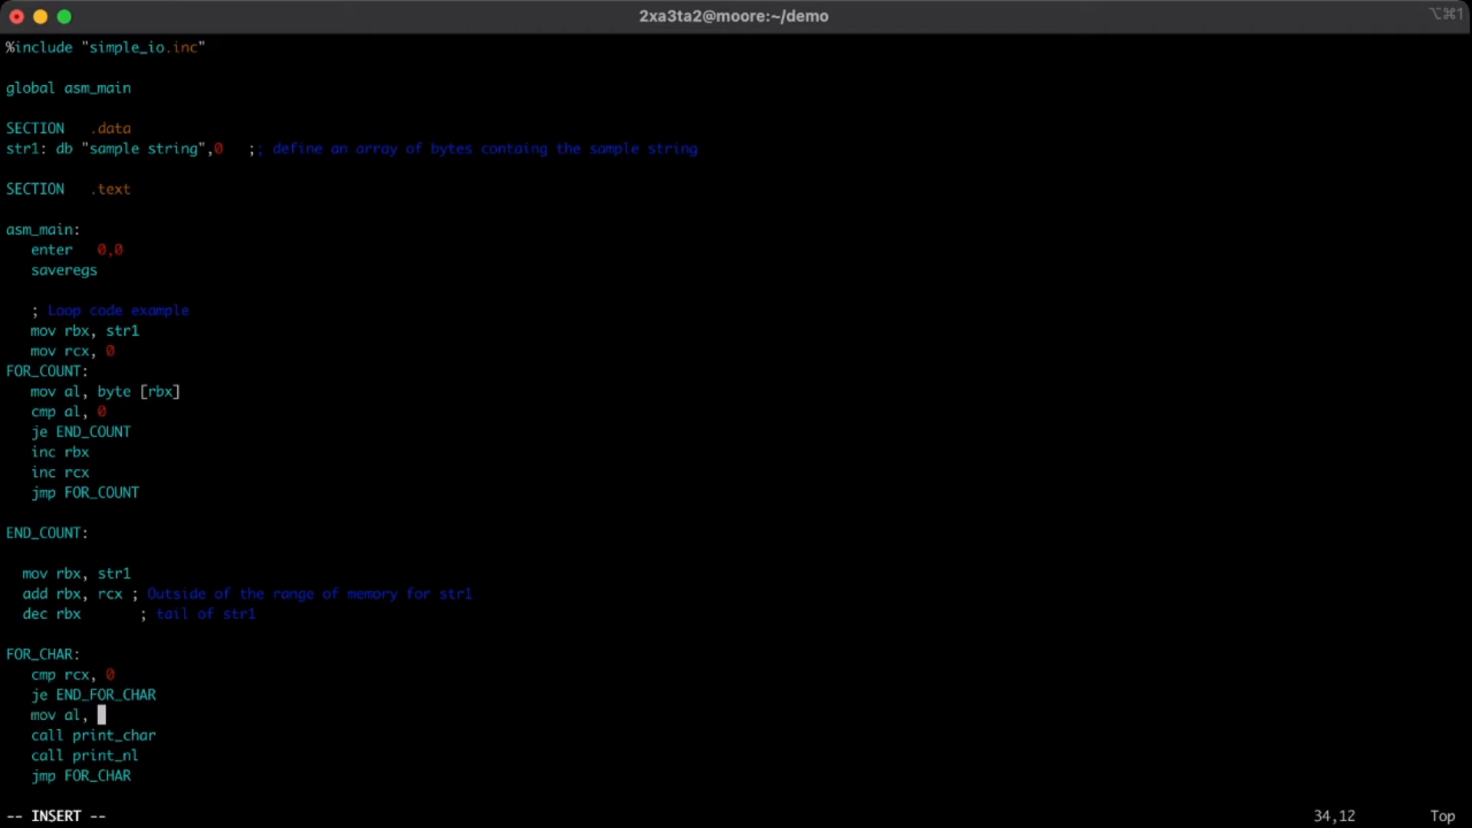
type("byte")
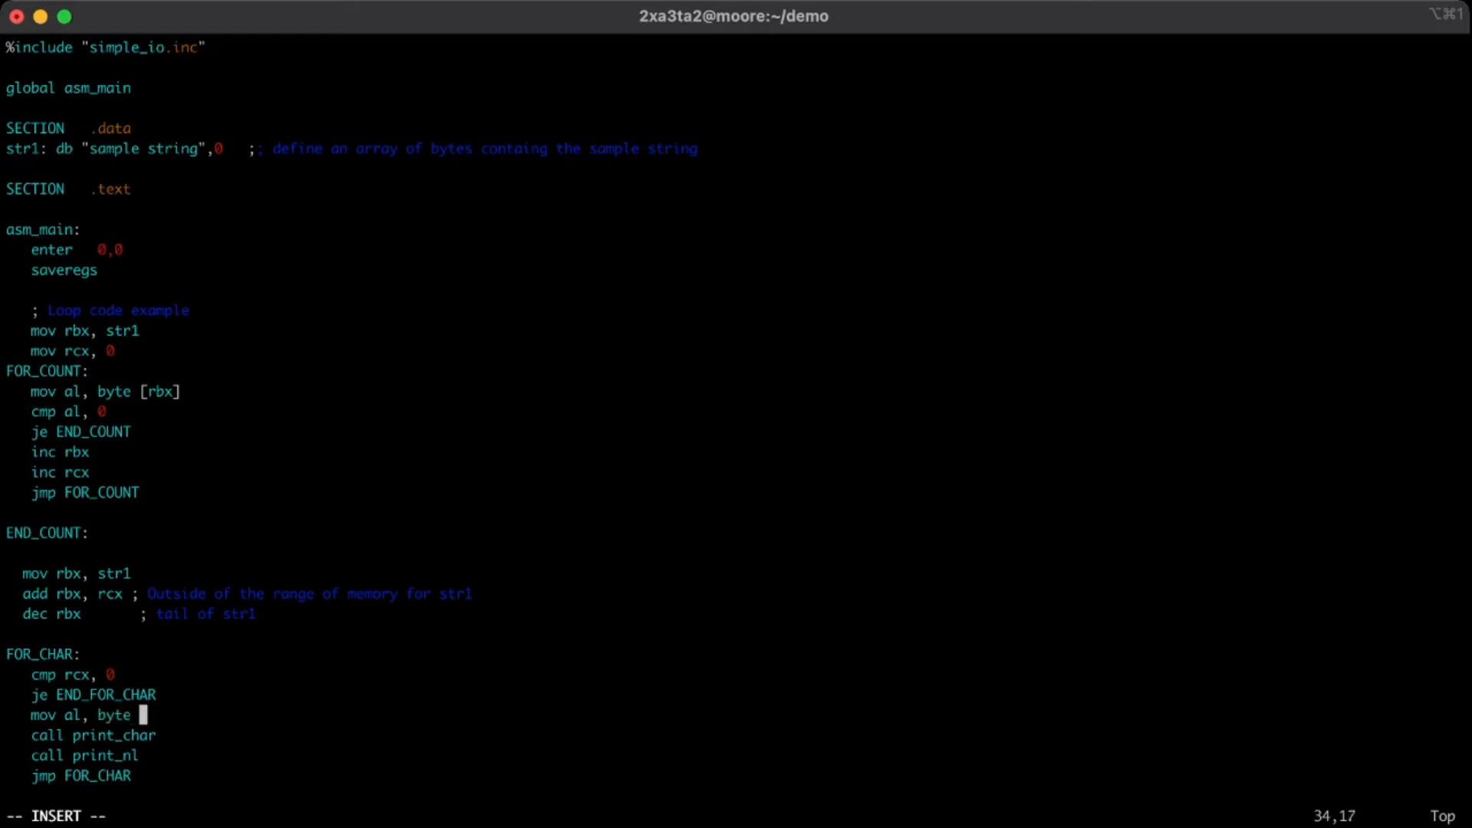
type("[")
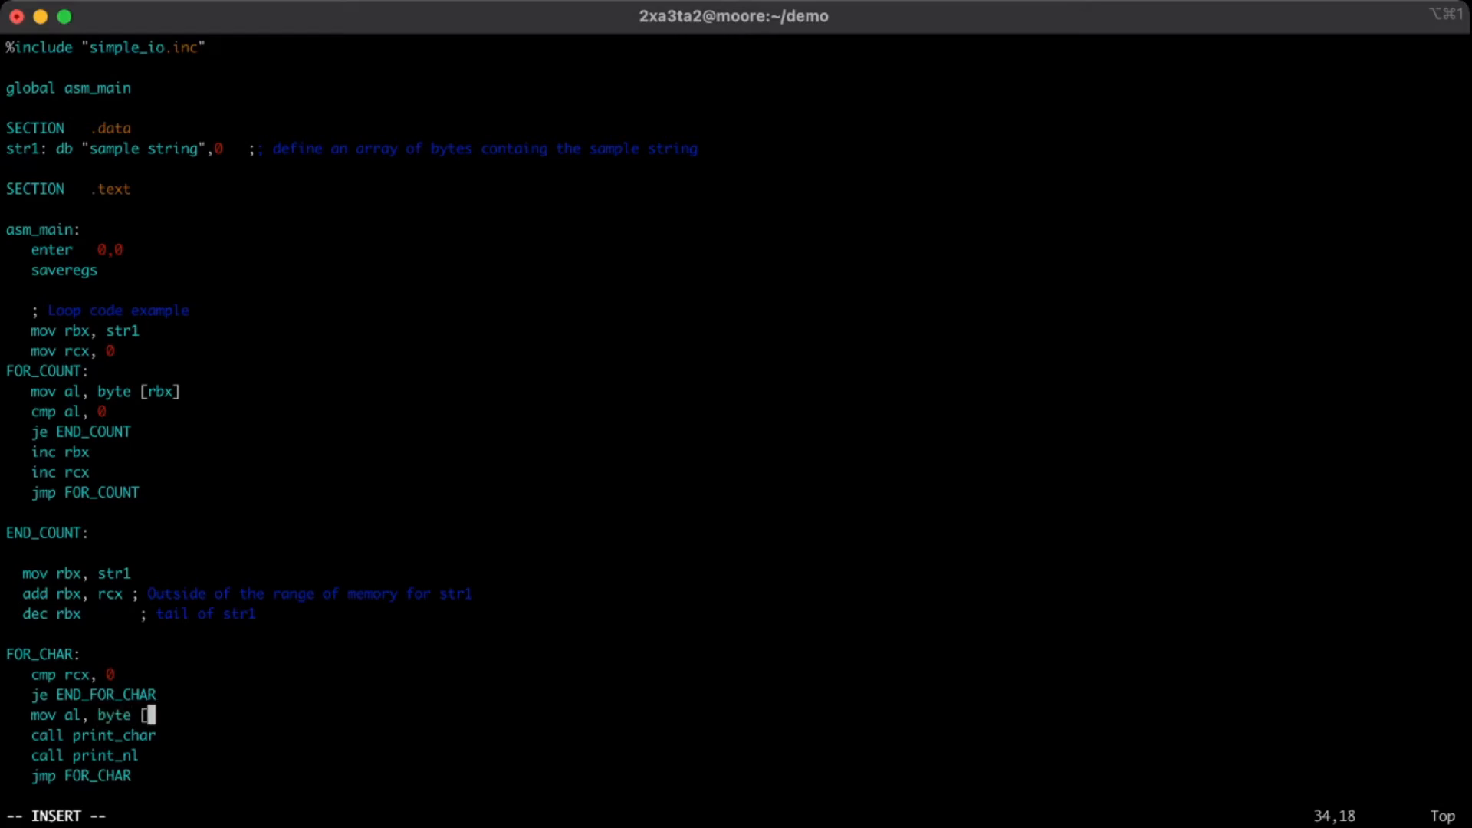
type("rbx")
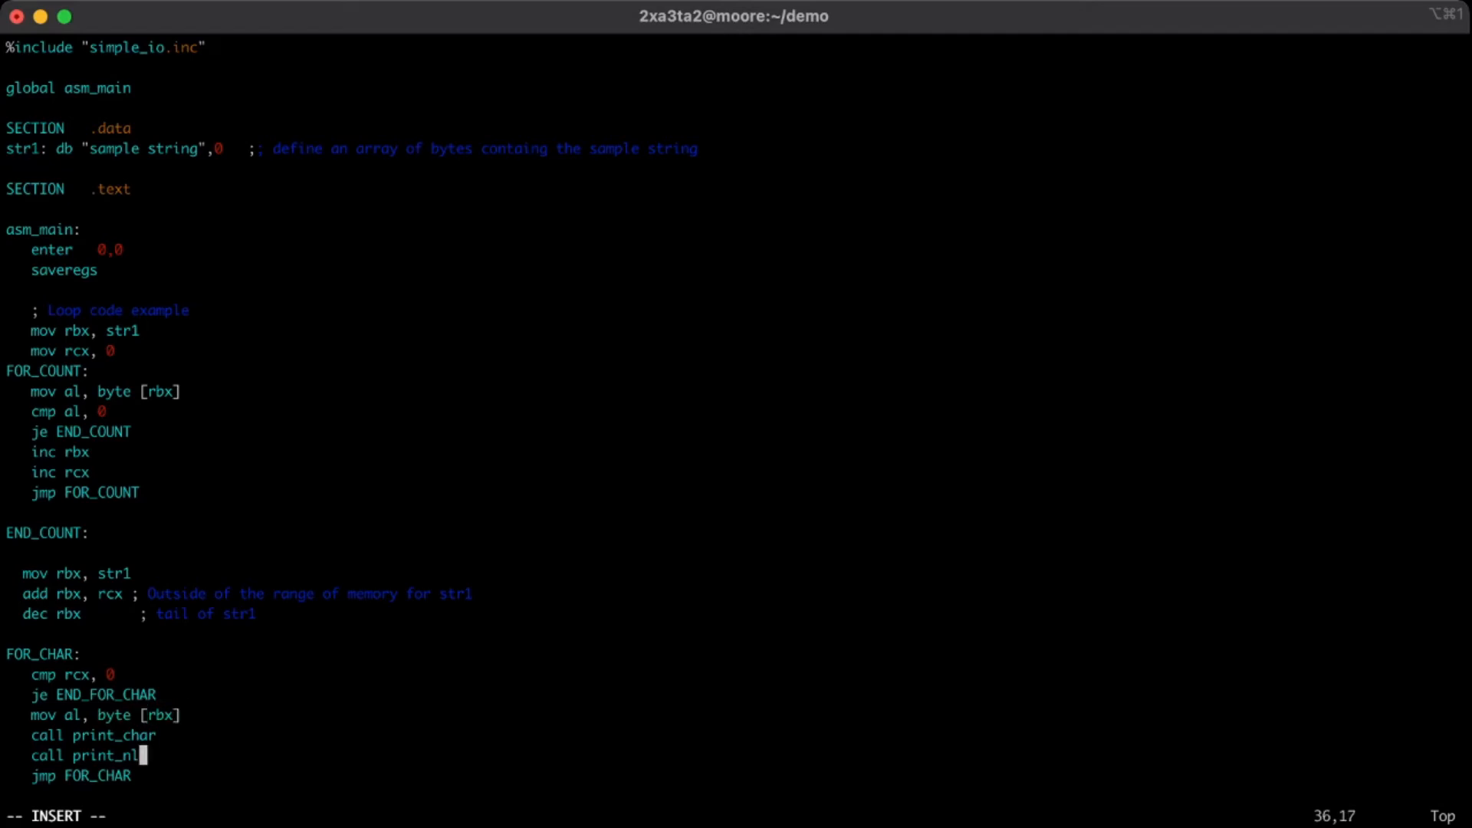
key("Return")
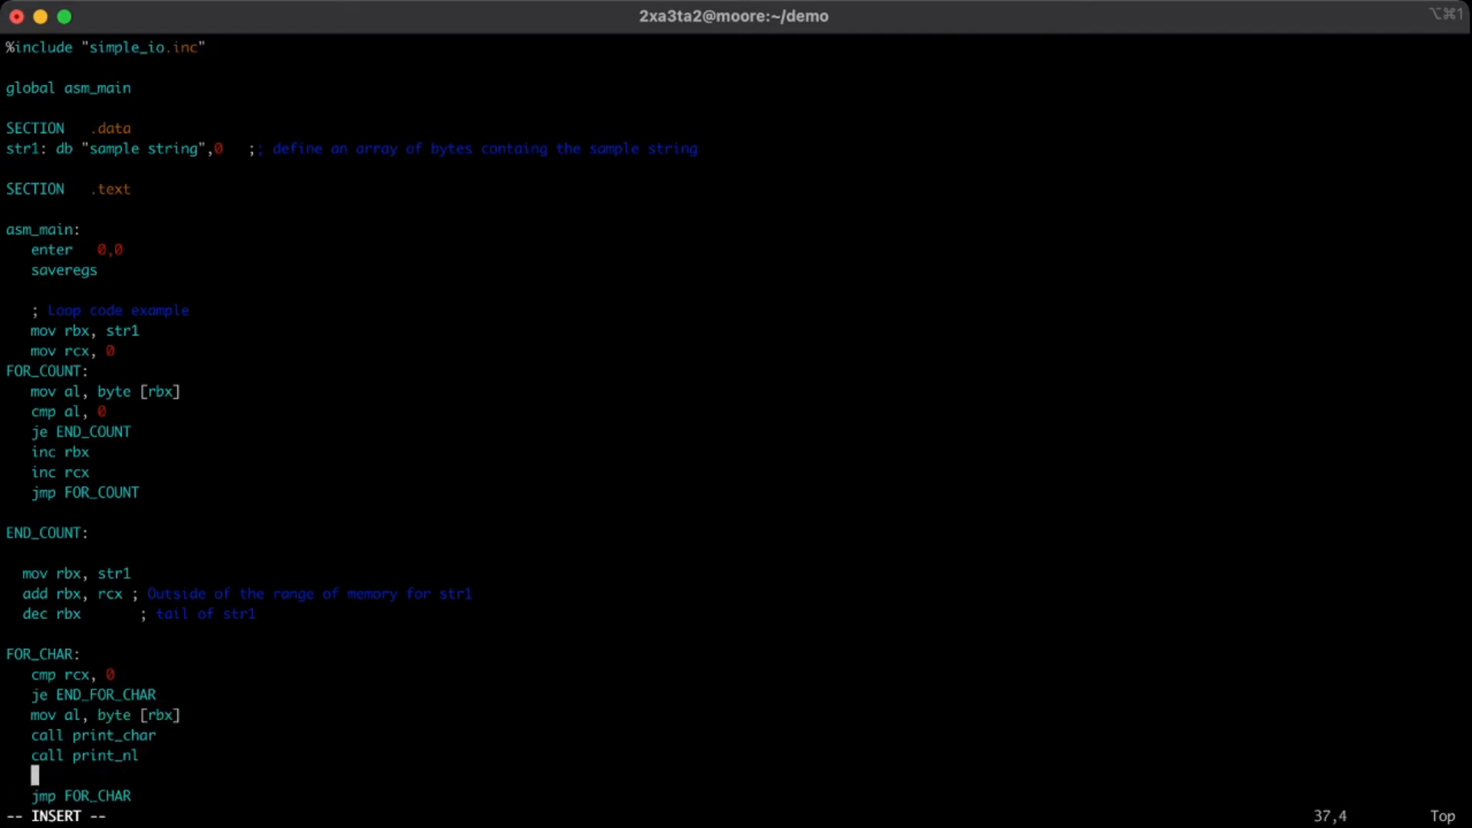
type("dec")
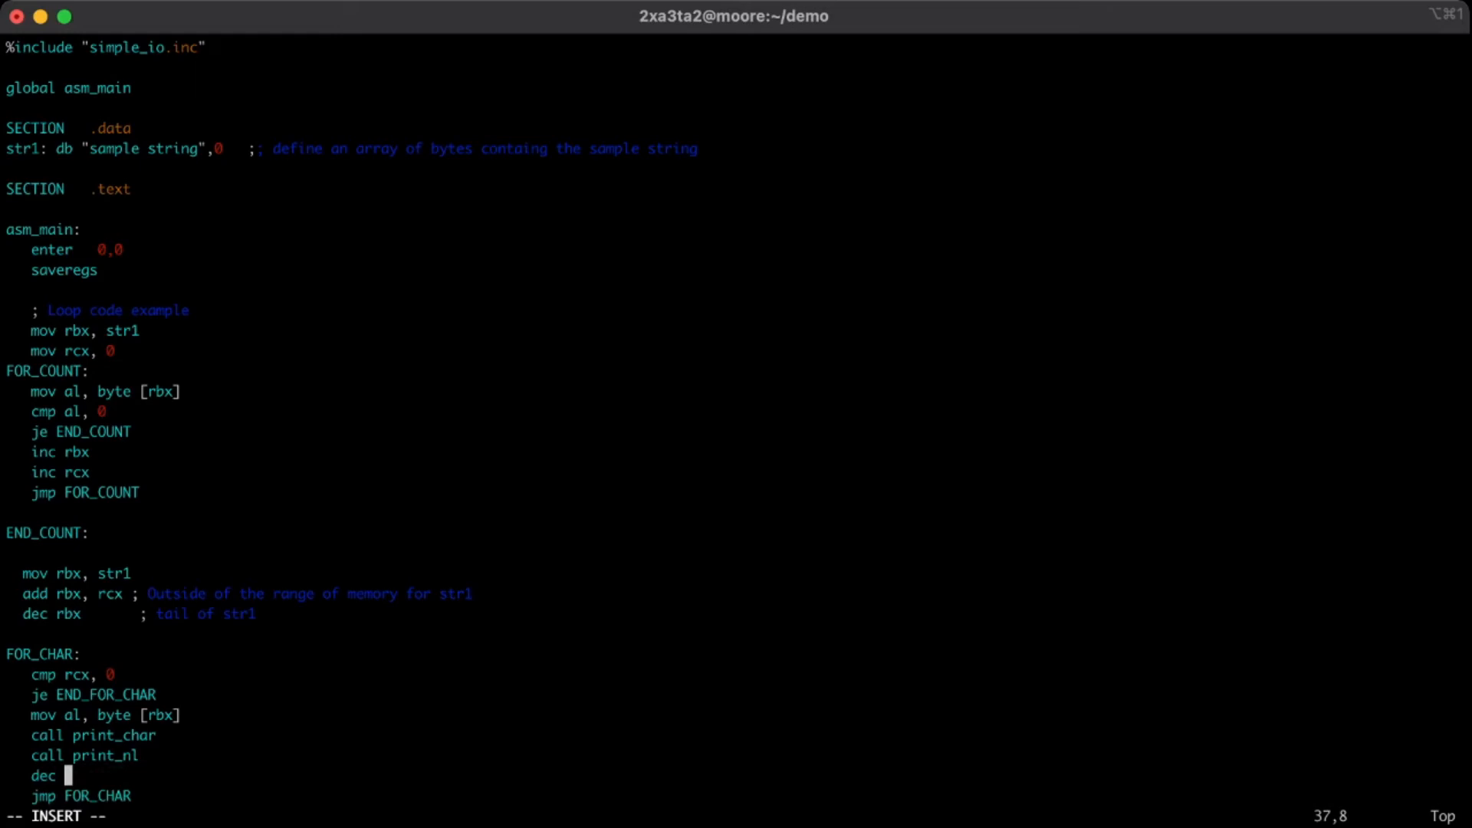
type("rbx")
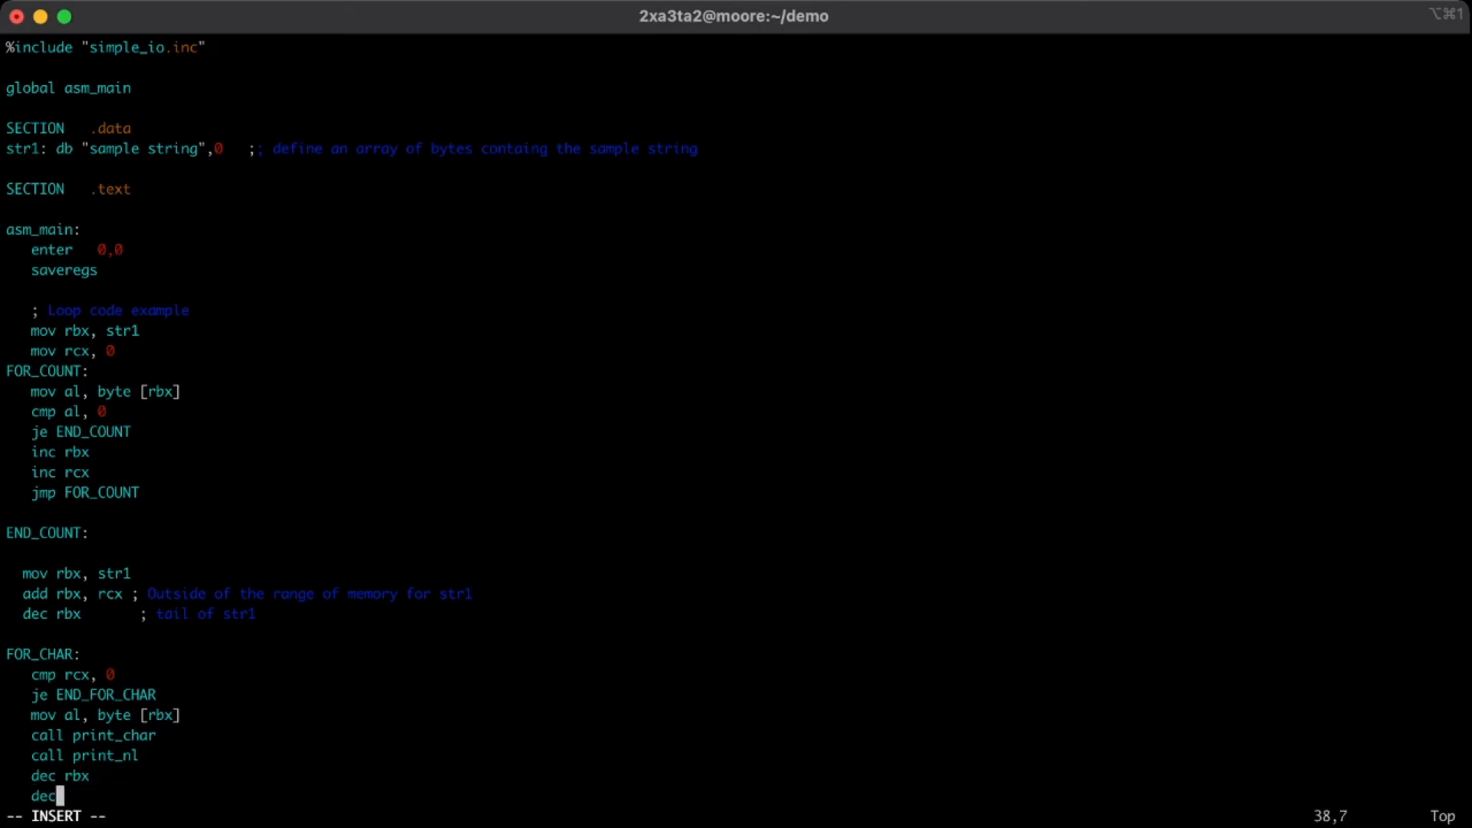
type("rcx")
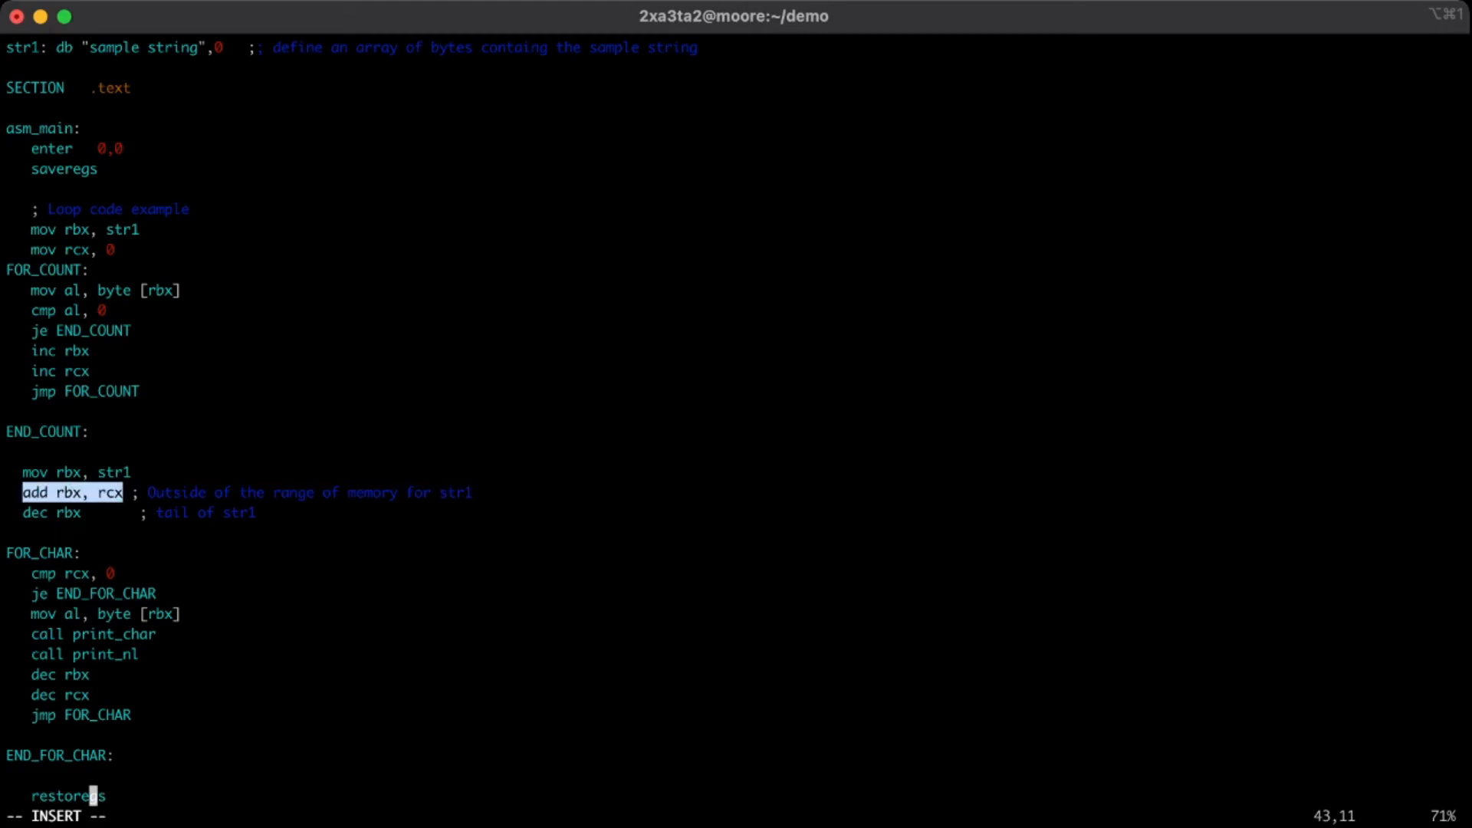
Leave insert mode, save loops.asm with :wq and return to the shell.
key("j")
type("./lo")
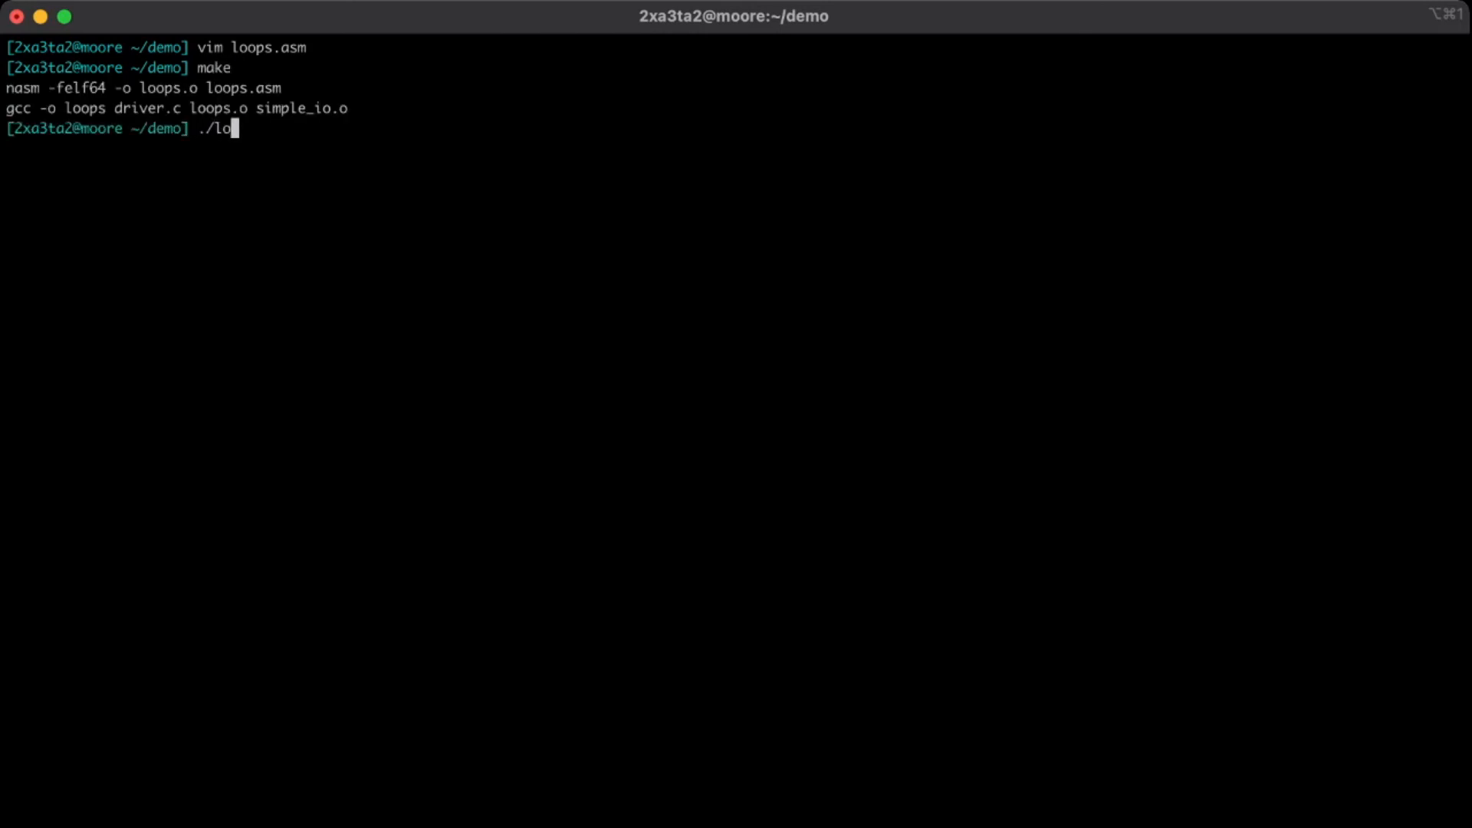
Build with make and run ./loops to print 'sample string' reversed, one character per line.
key("Return")
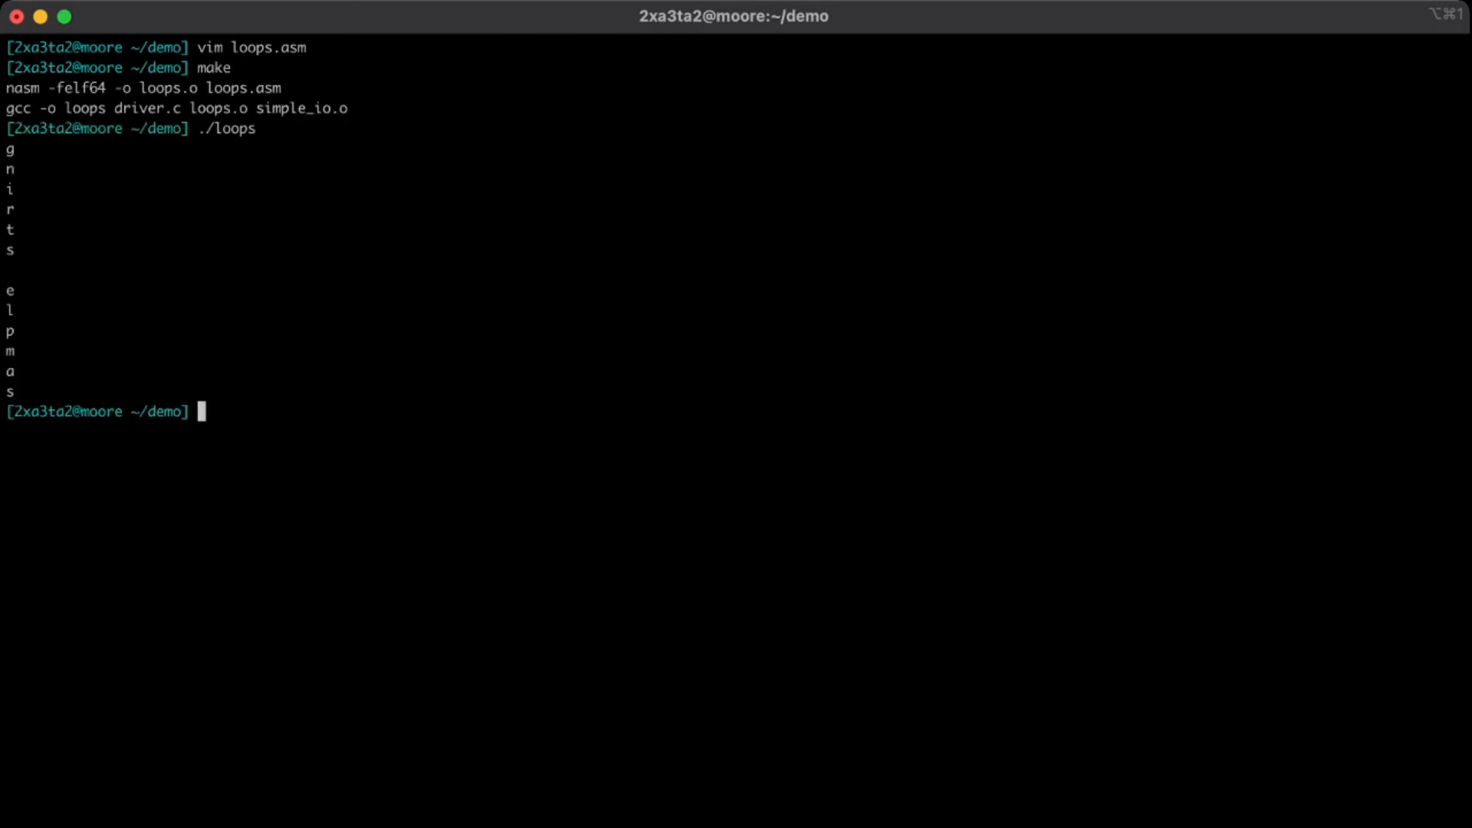